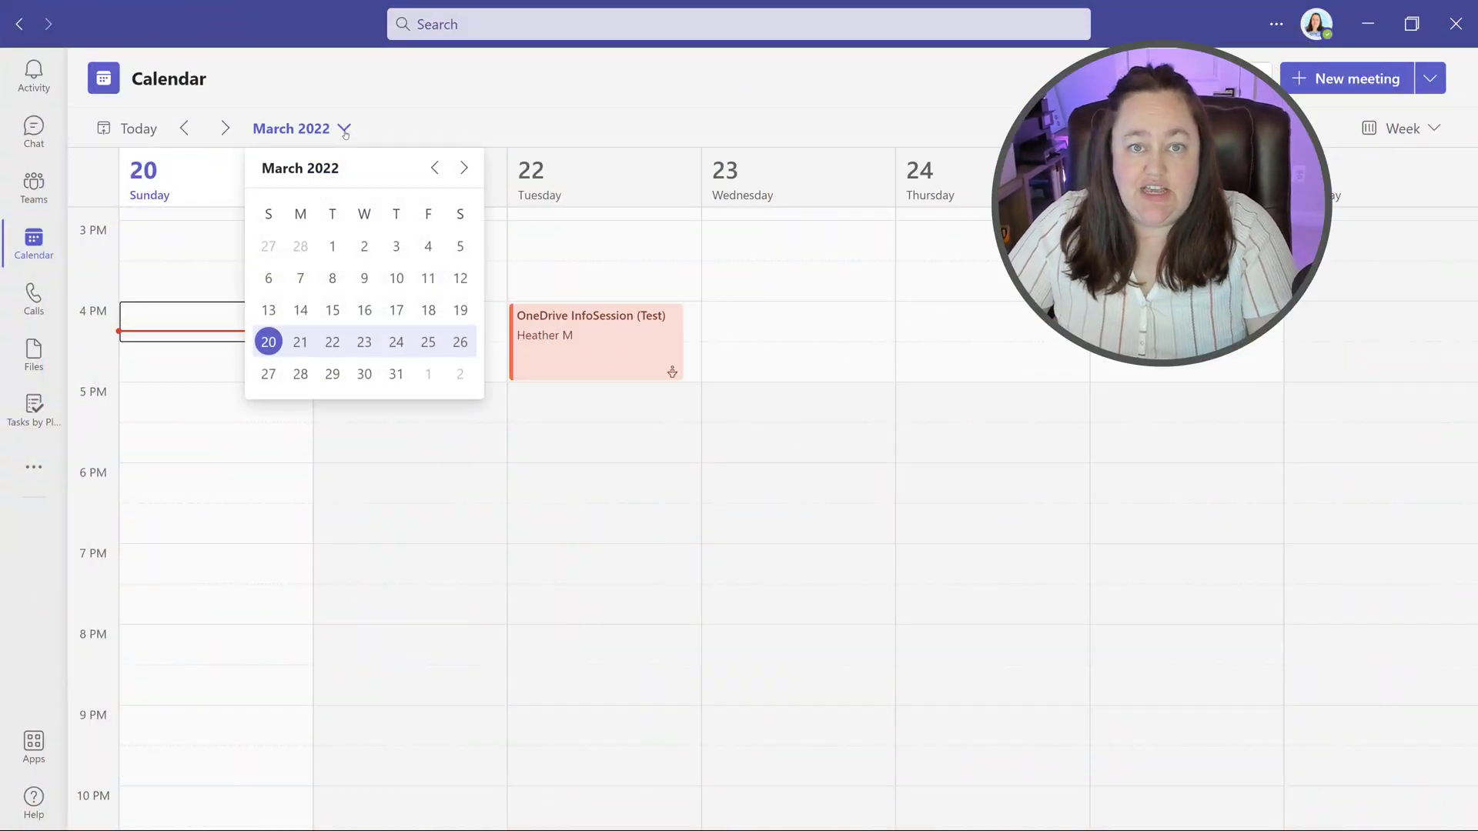
- Move the calendar to the week of April 4, 2022 and start an event Monday at 9 AM
click(463, 167)
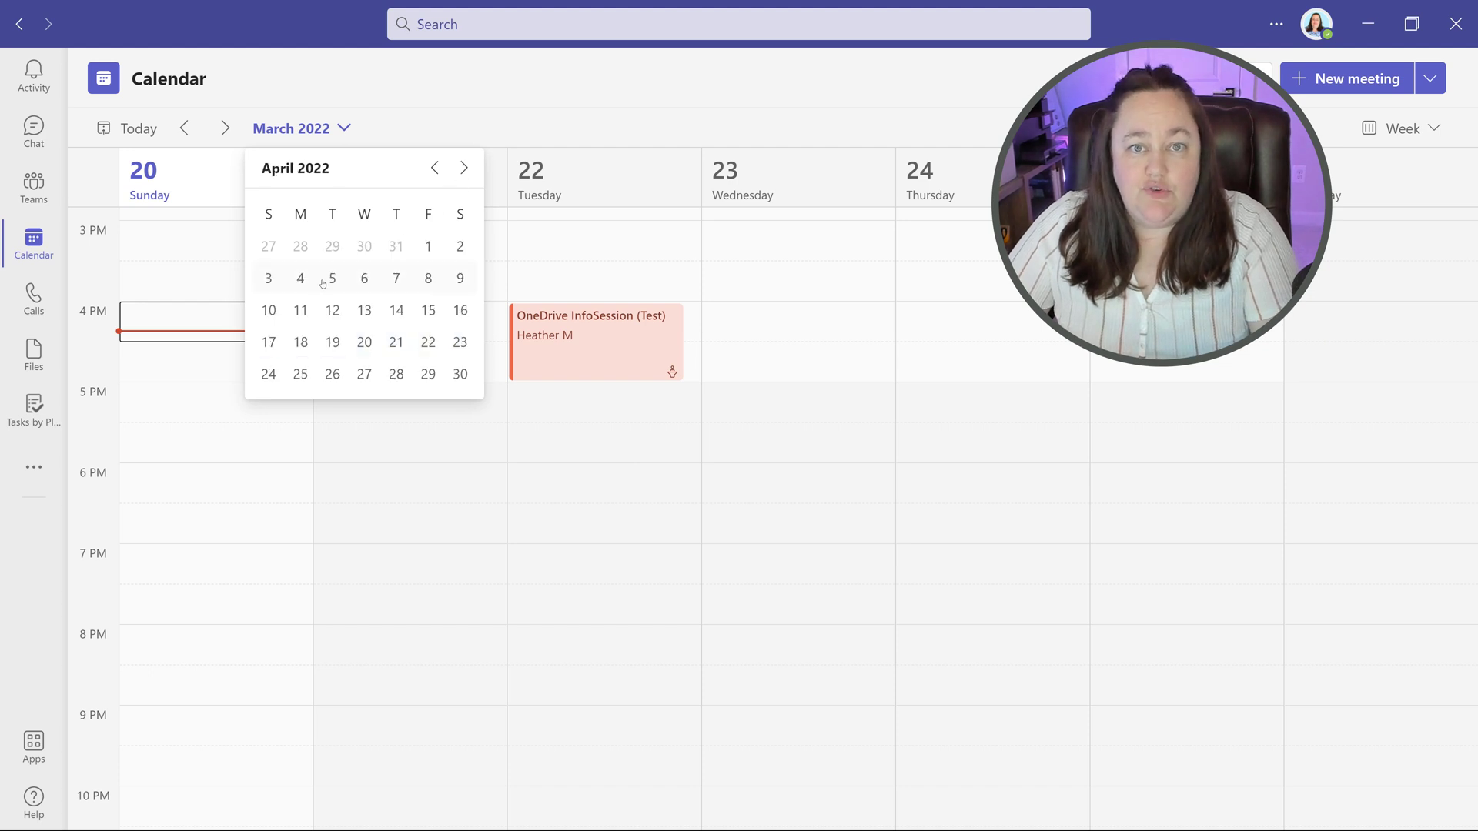
click(268, 279)
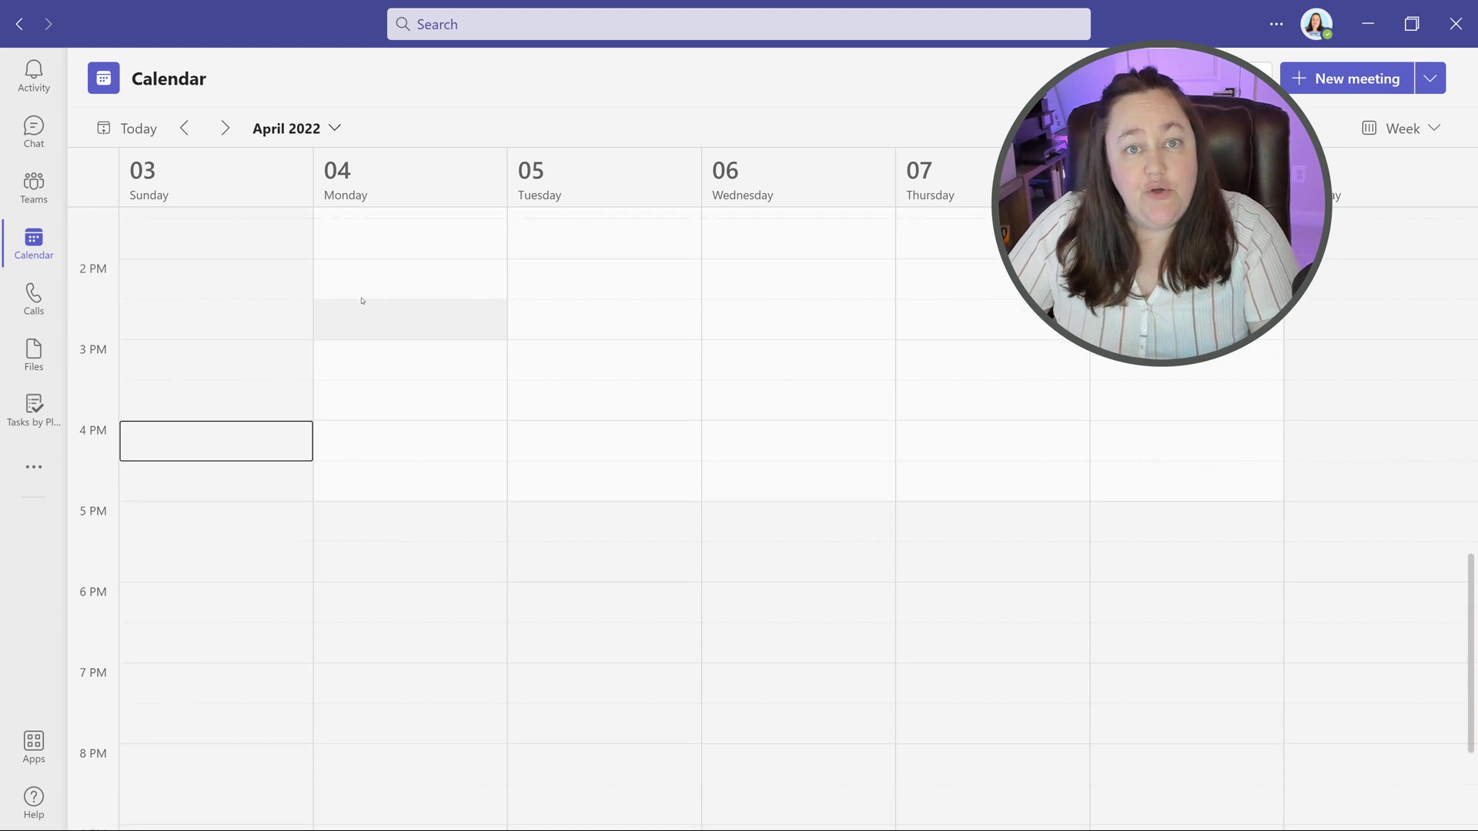
scroll(up, 3)
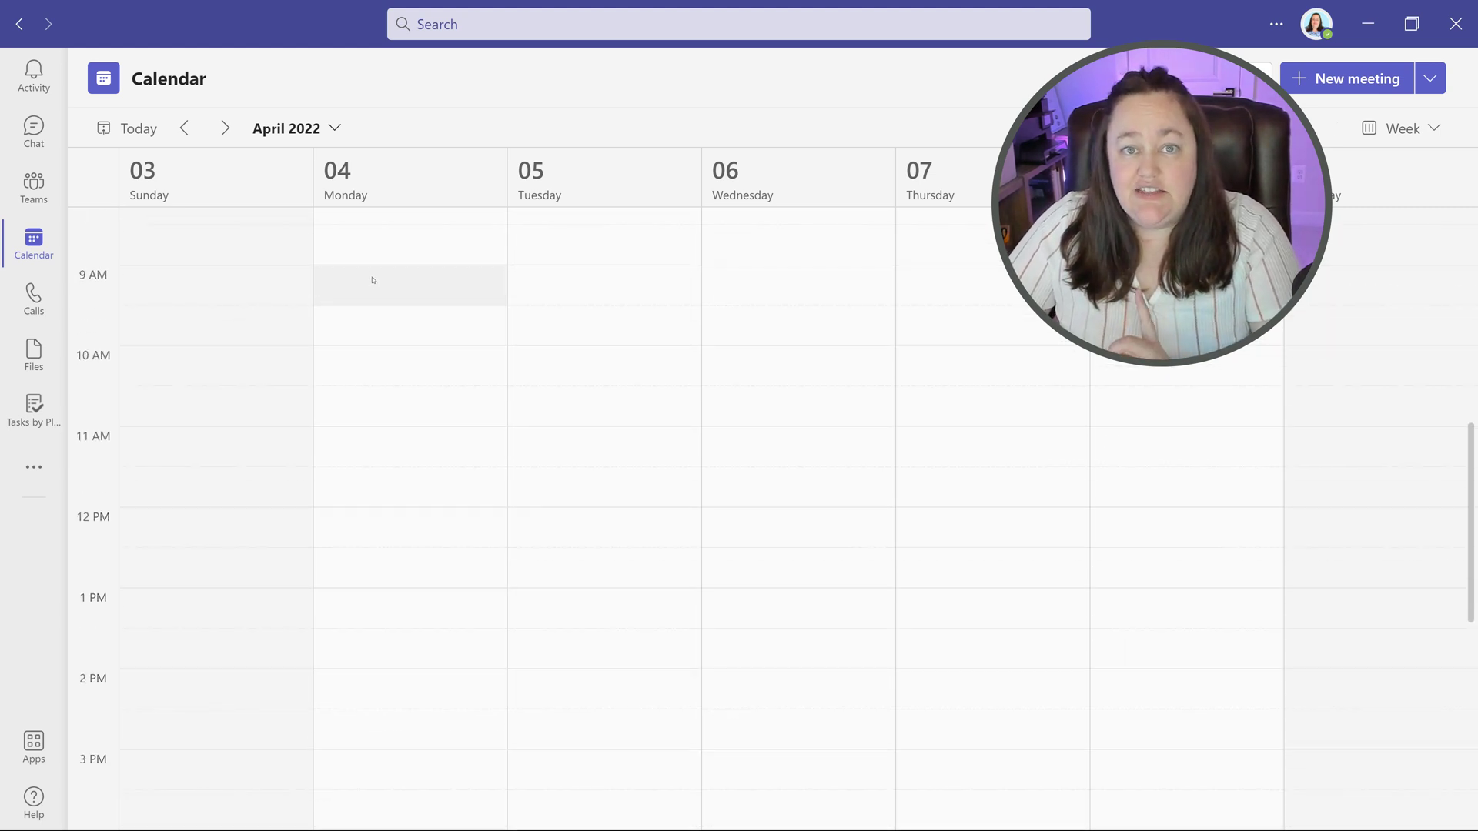
click(410, 284)
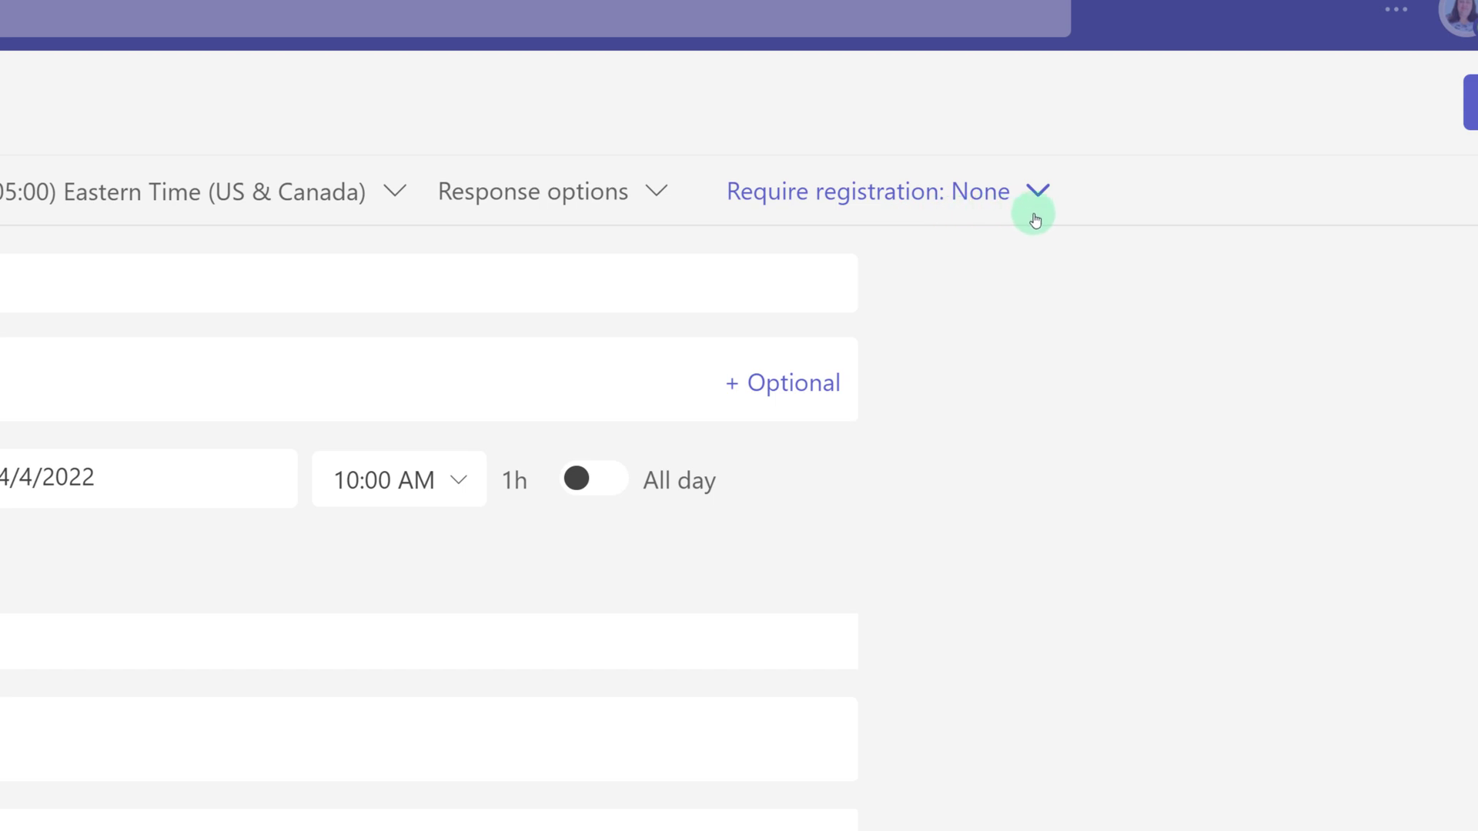
- Show the Require registration options for the April 4 event
click(1037, 193)
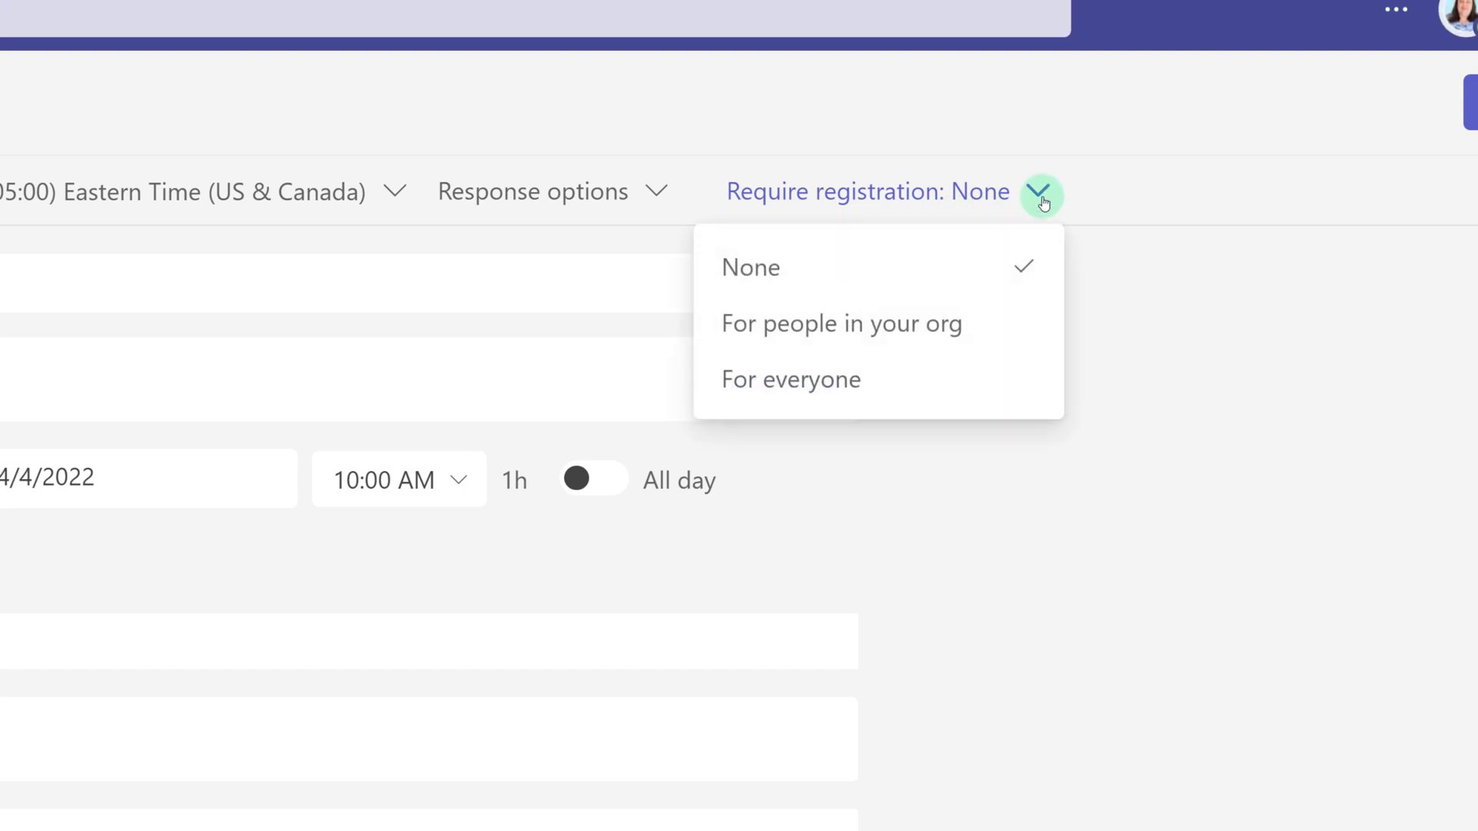
mouse_move(1022, 325)
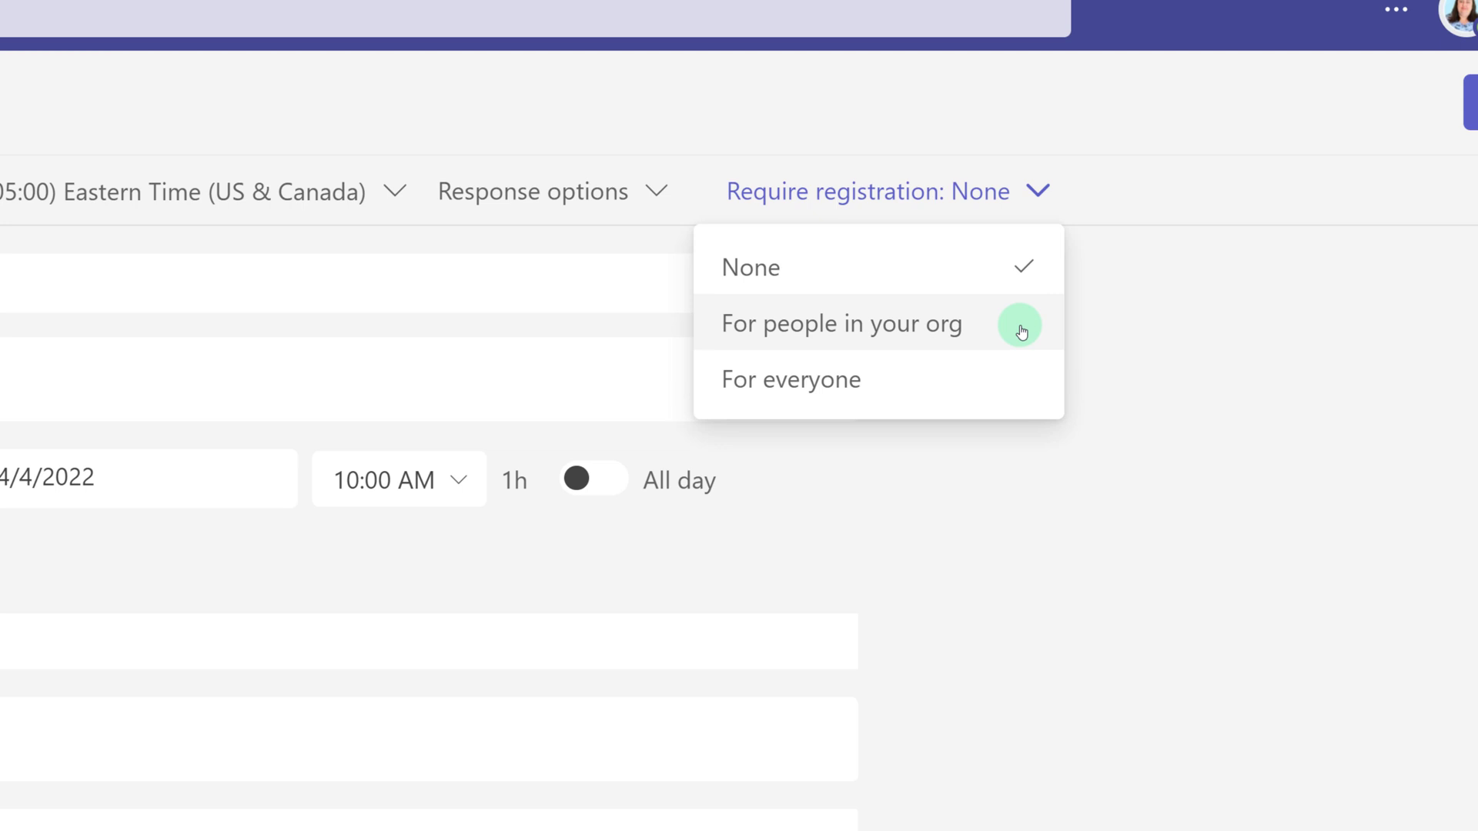
mouse_move(1019, 385)
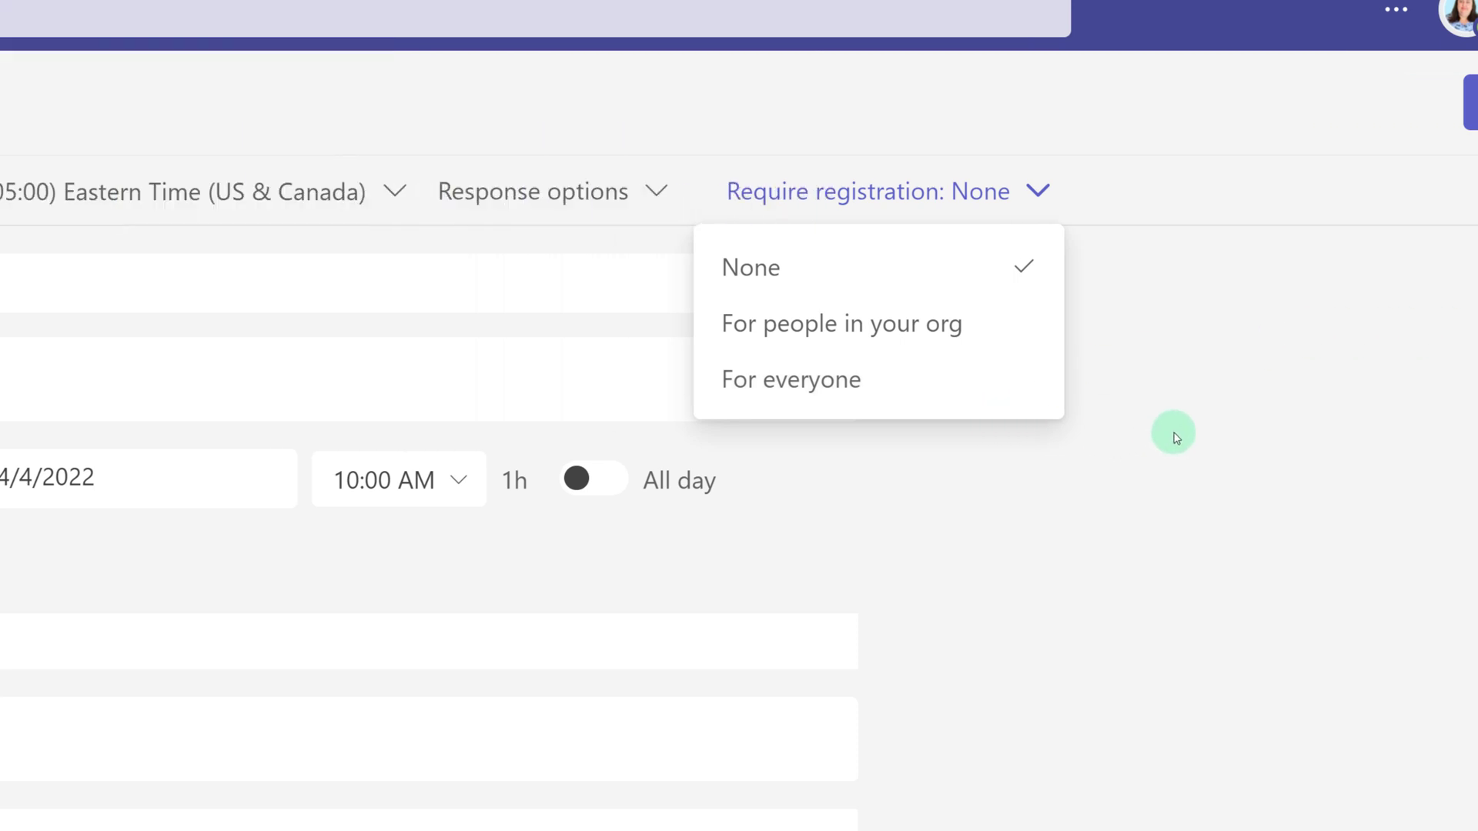
mouse_move(978, 326)
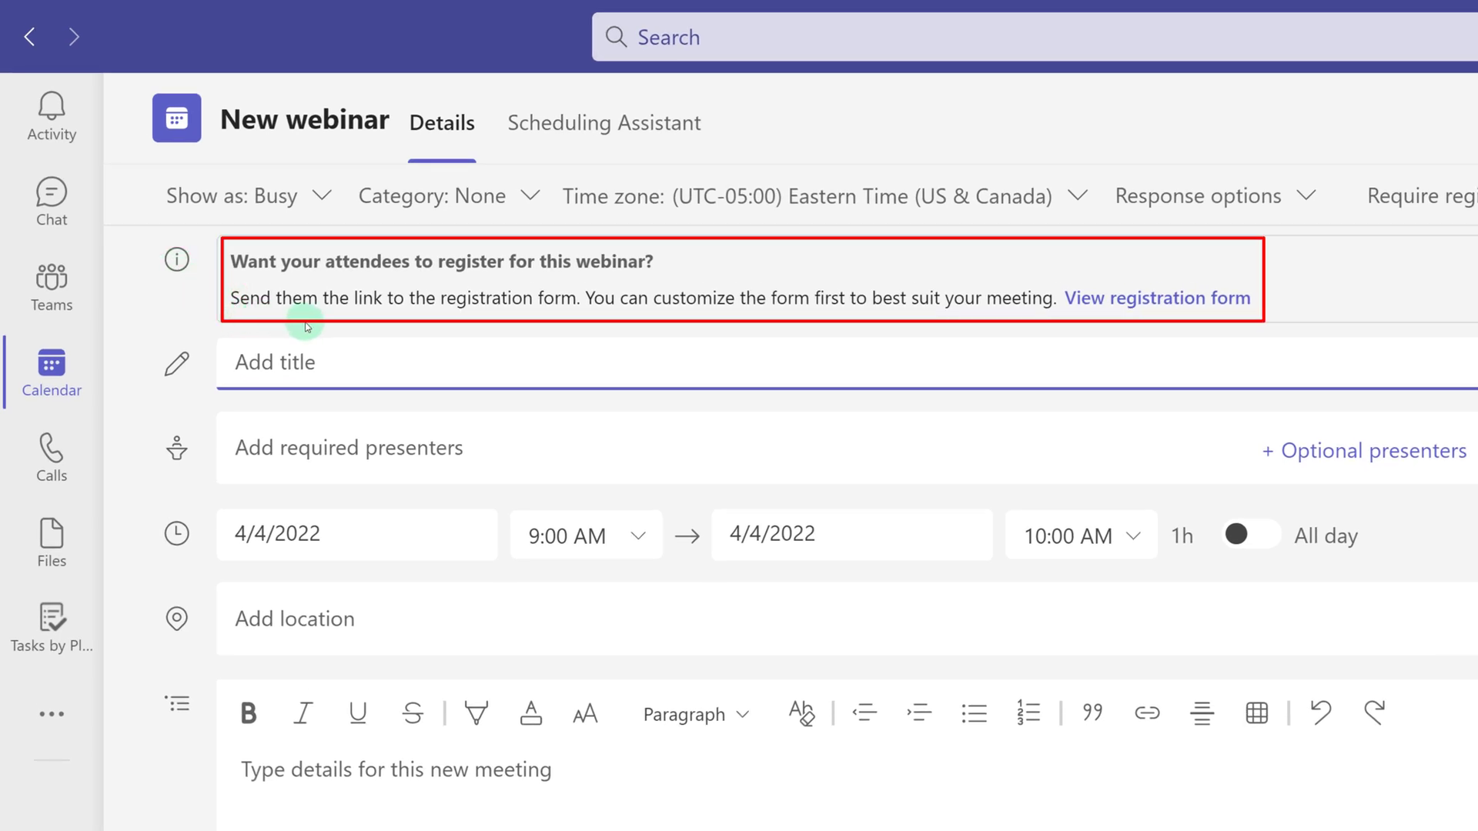
mouse_move(554, 362)
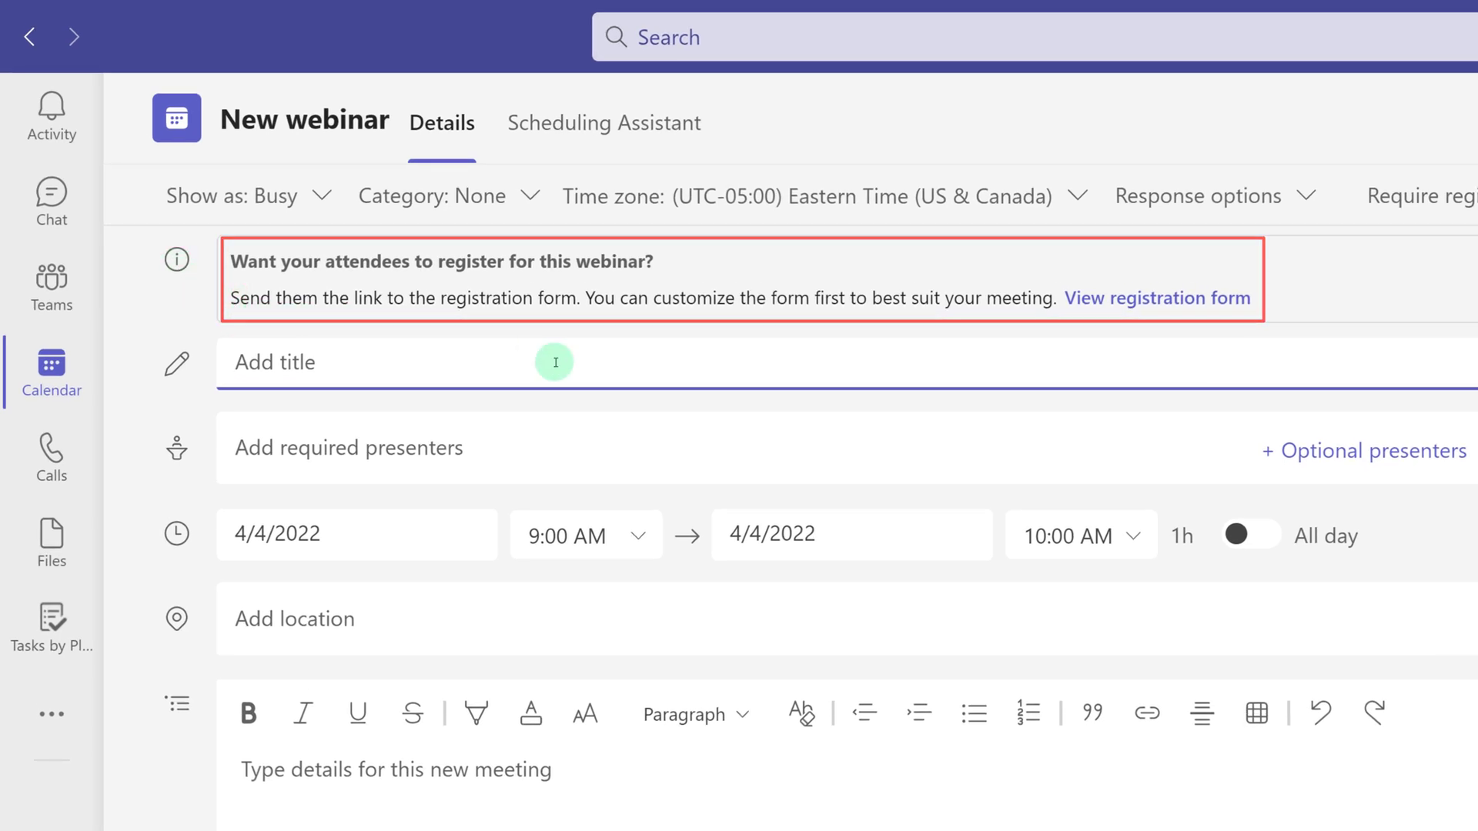
text(OneDrive Session)
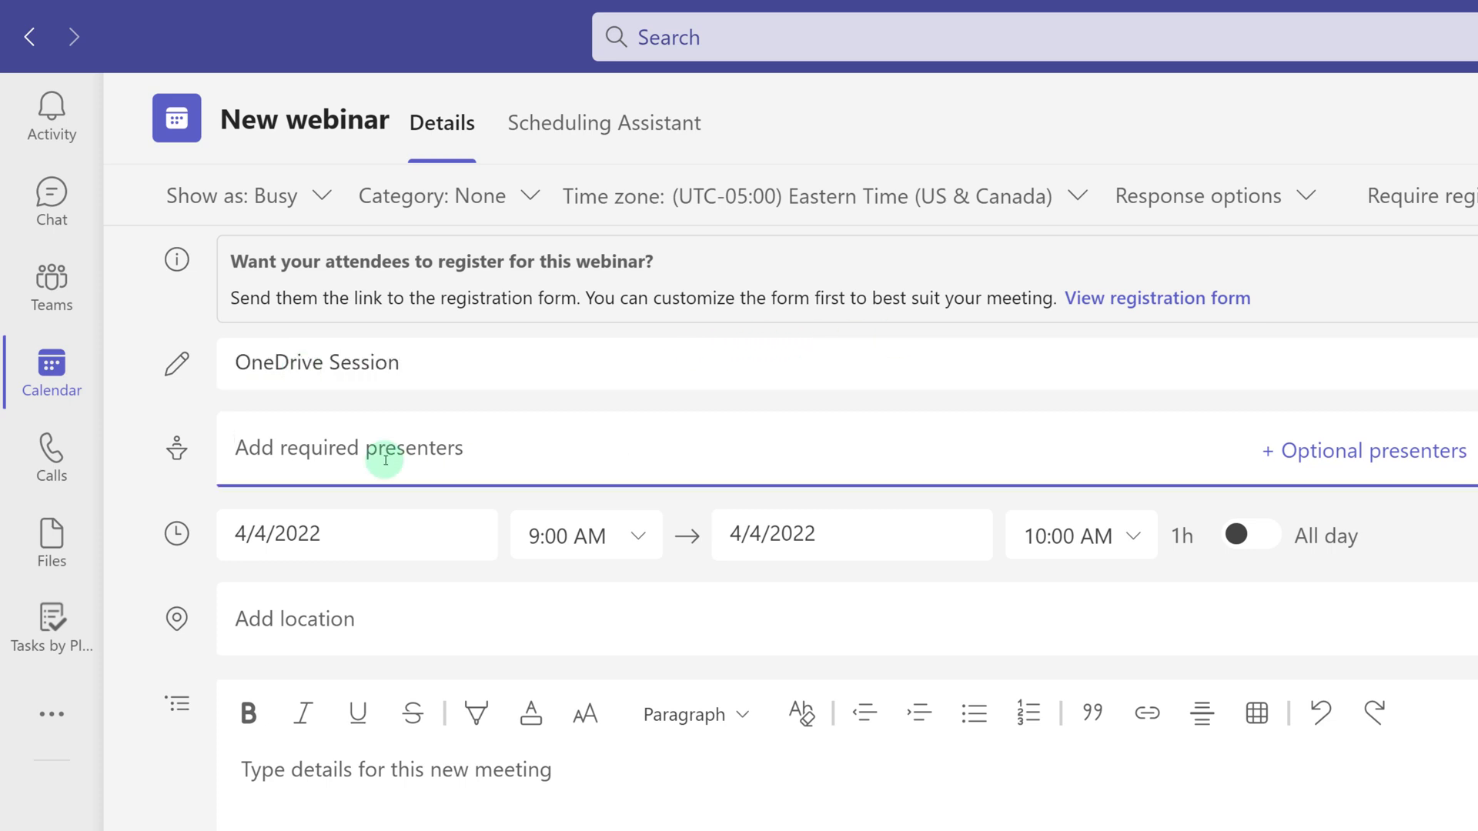
text(heather)
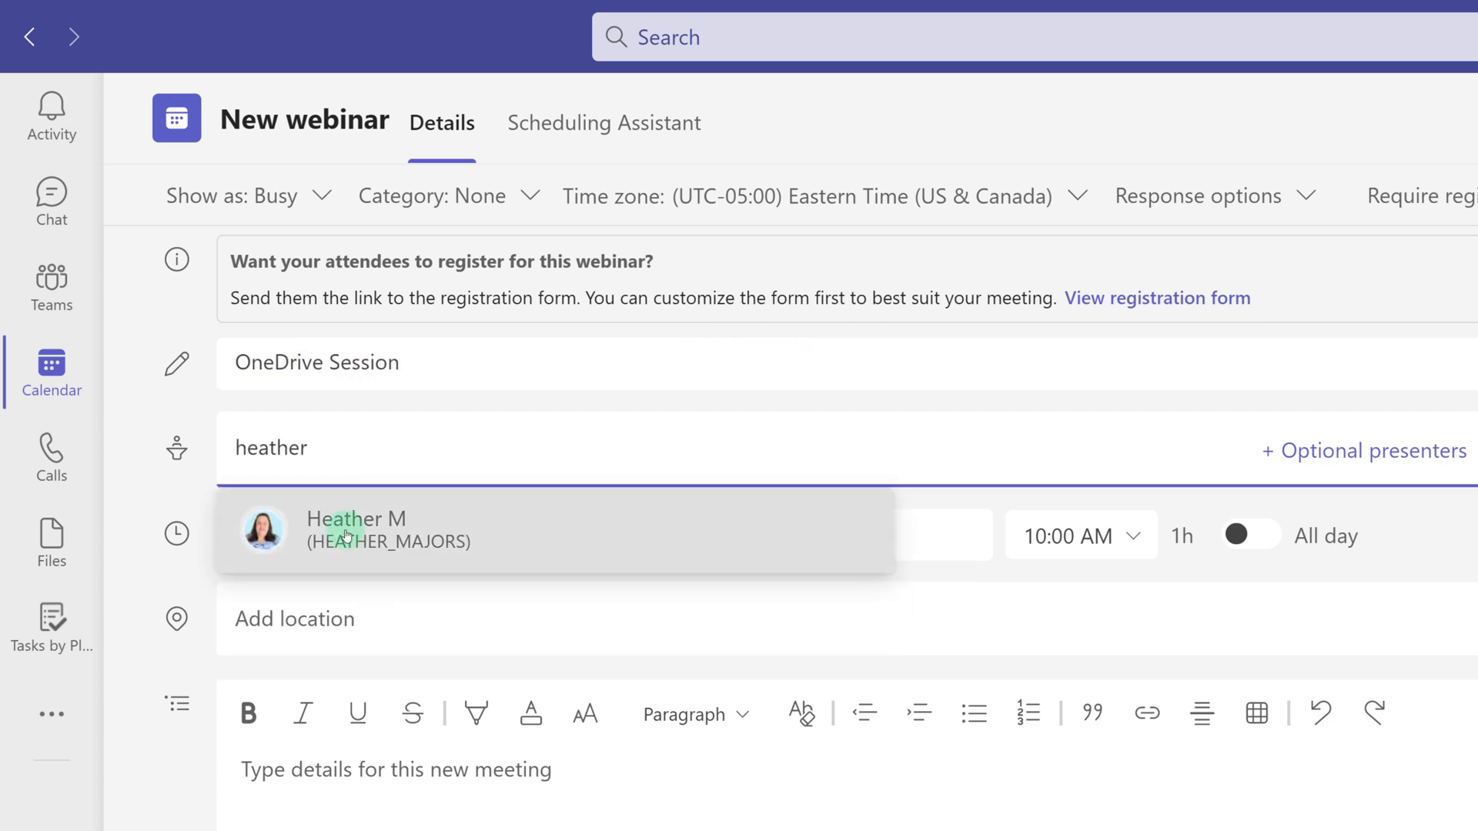
click(356, 532)
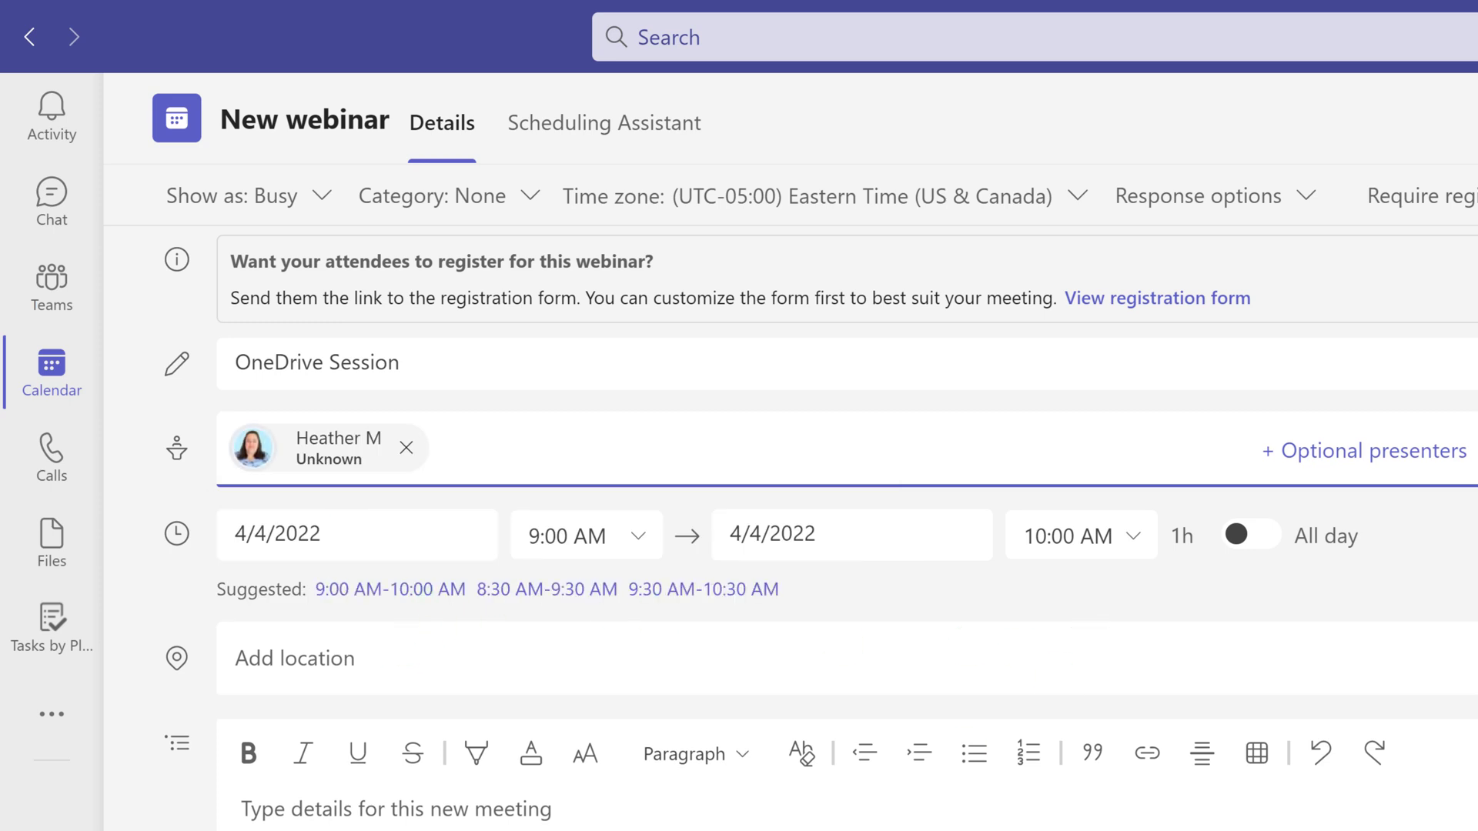
click(293, 648)
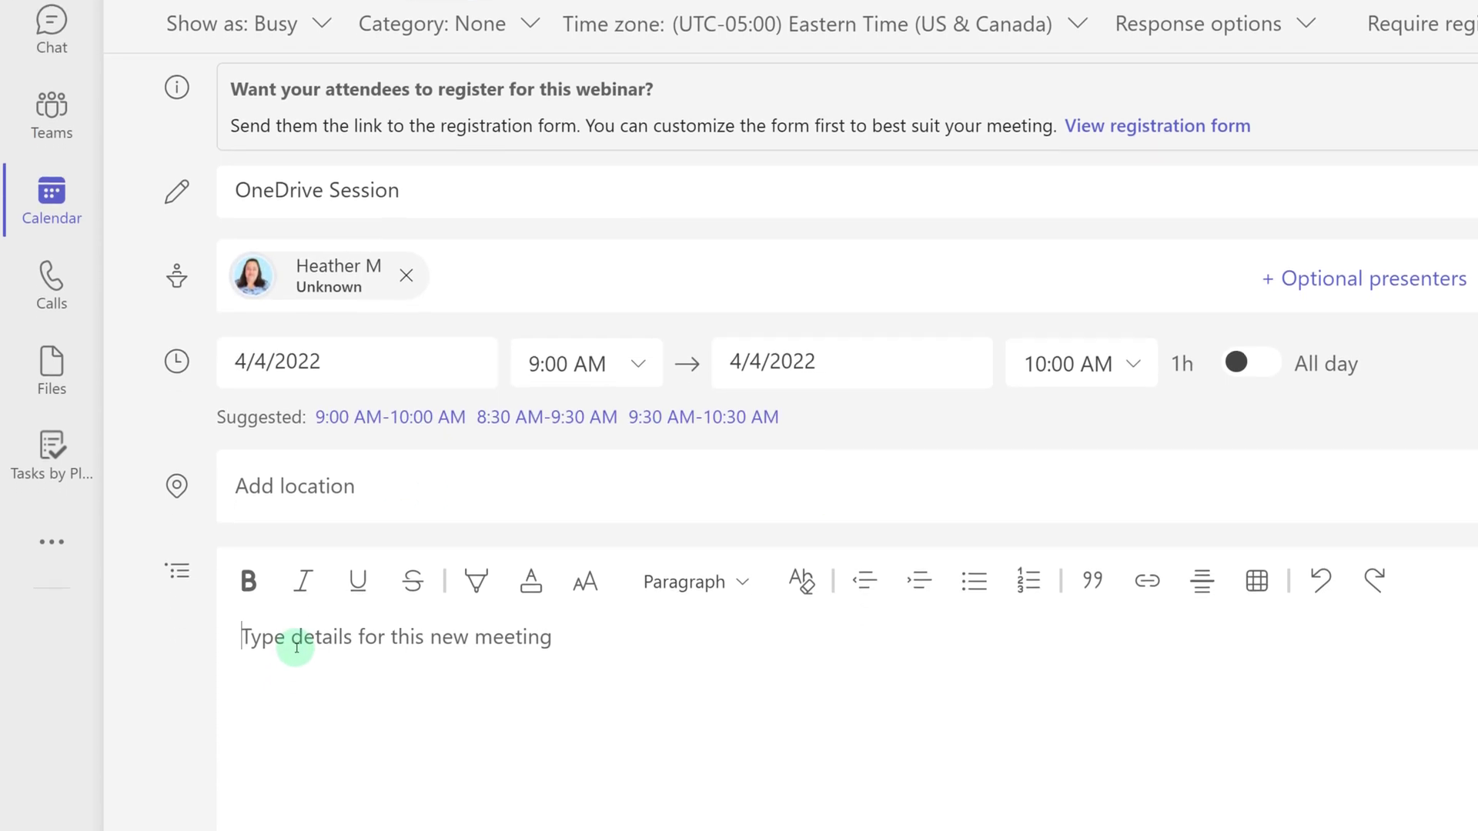
text(The information for the webinar goes here.)
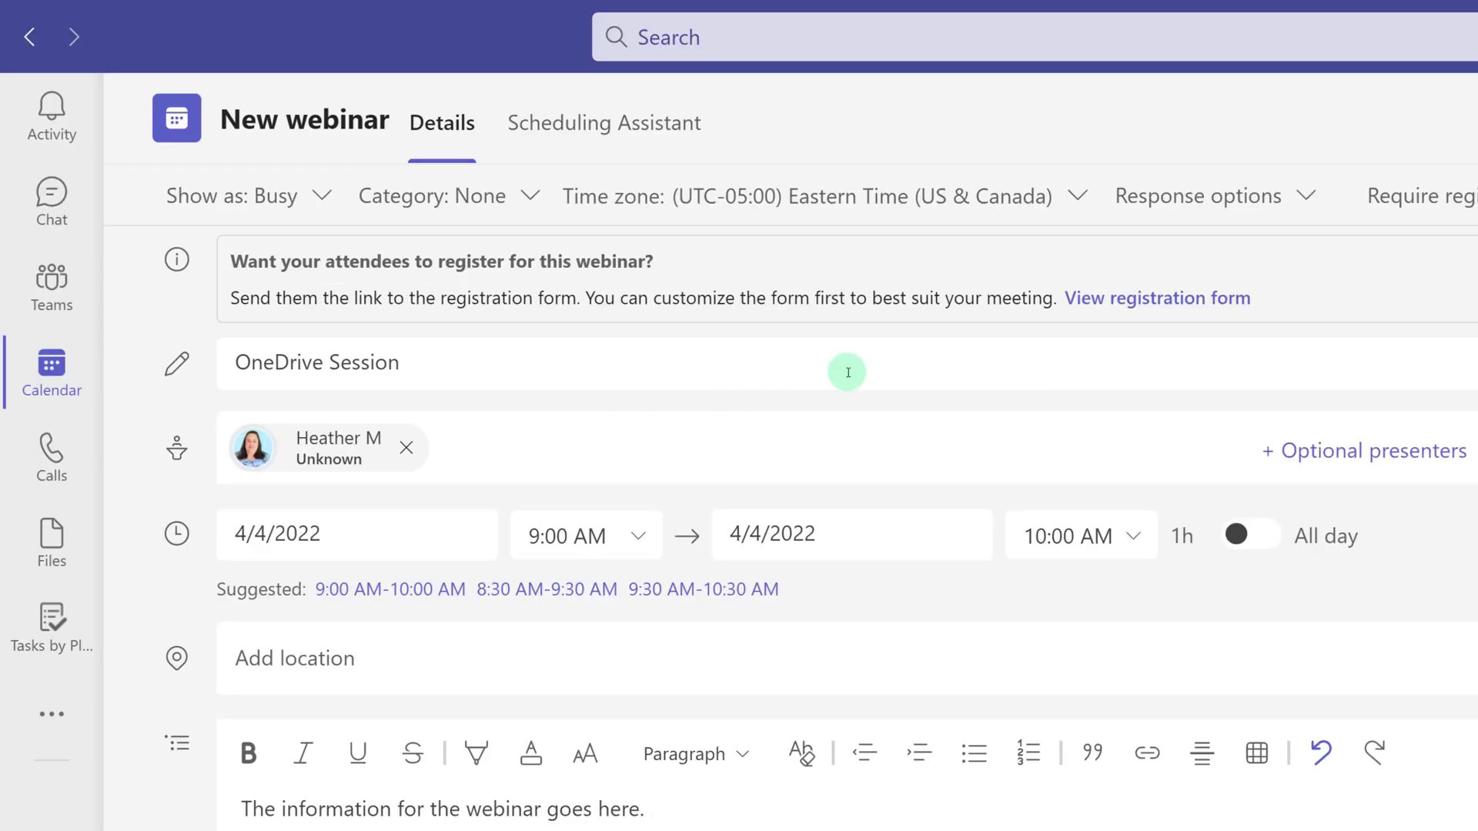
mouse_move(1118, 299)
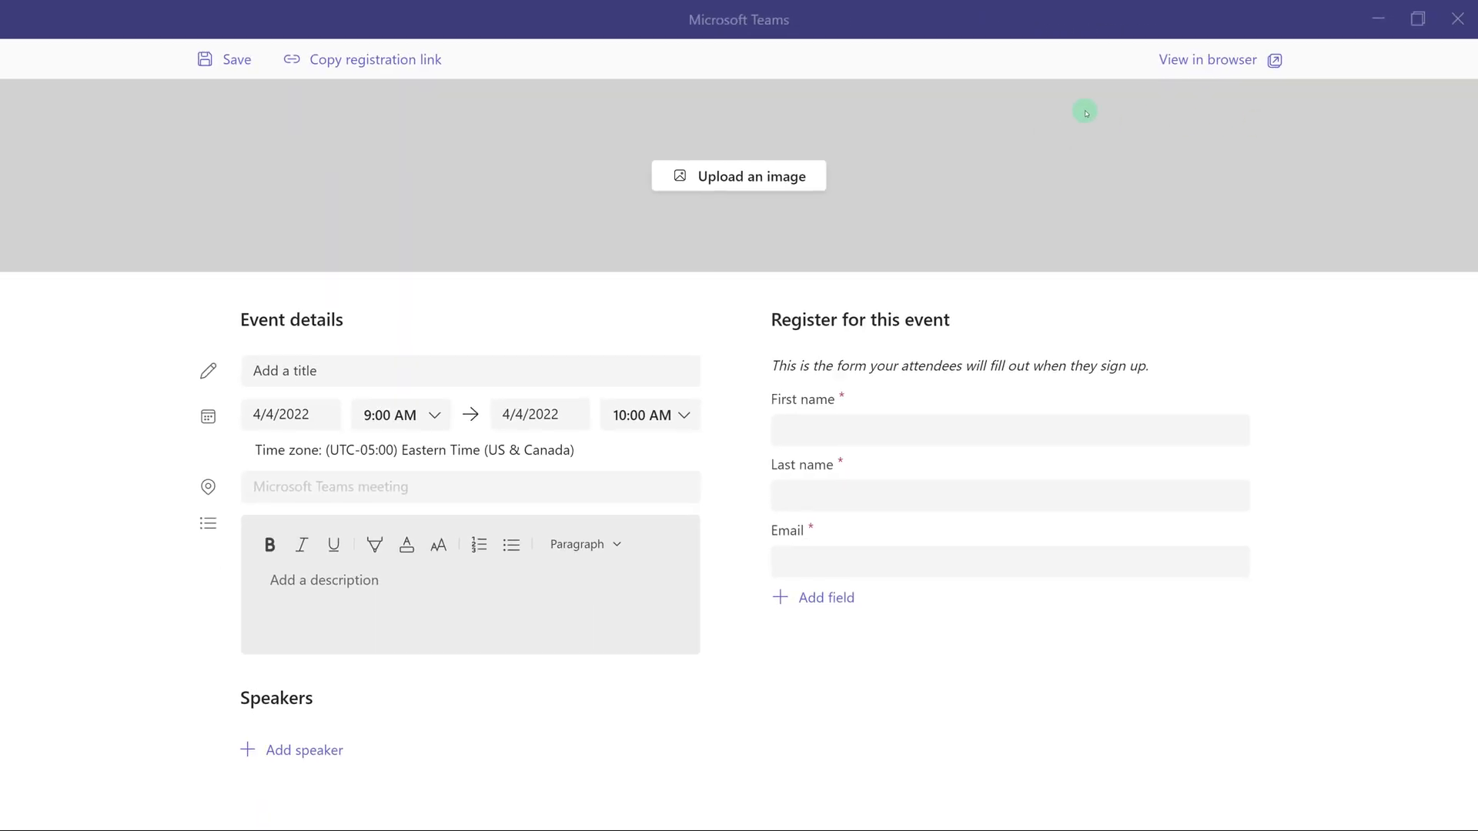
mouse_move(402, 177)
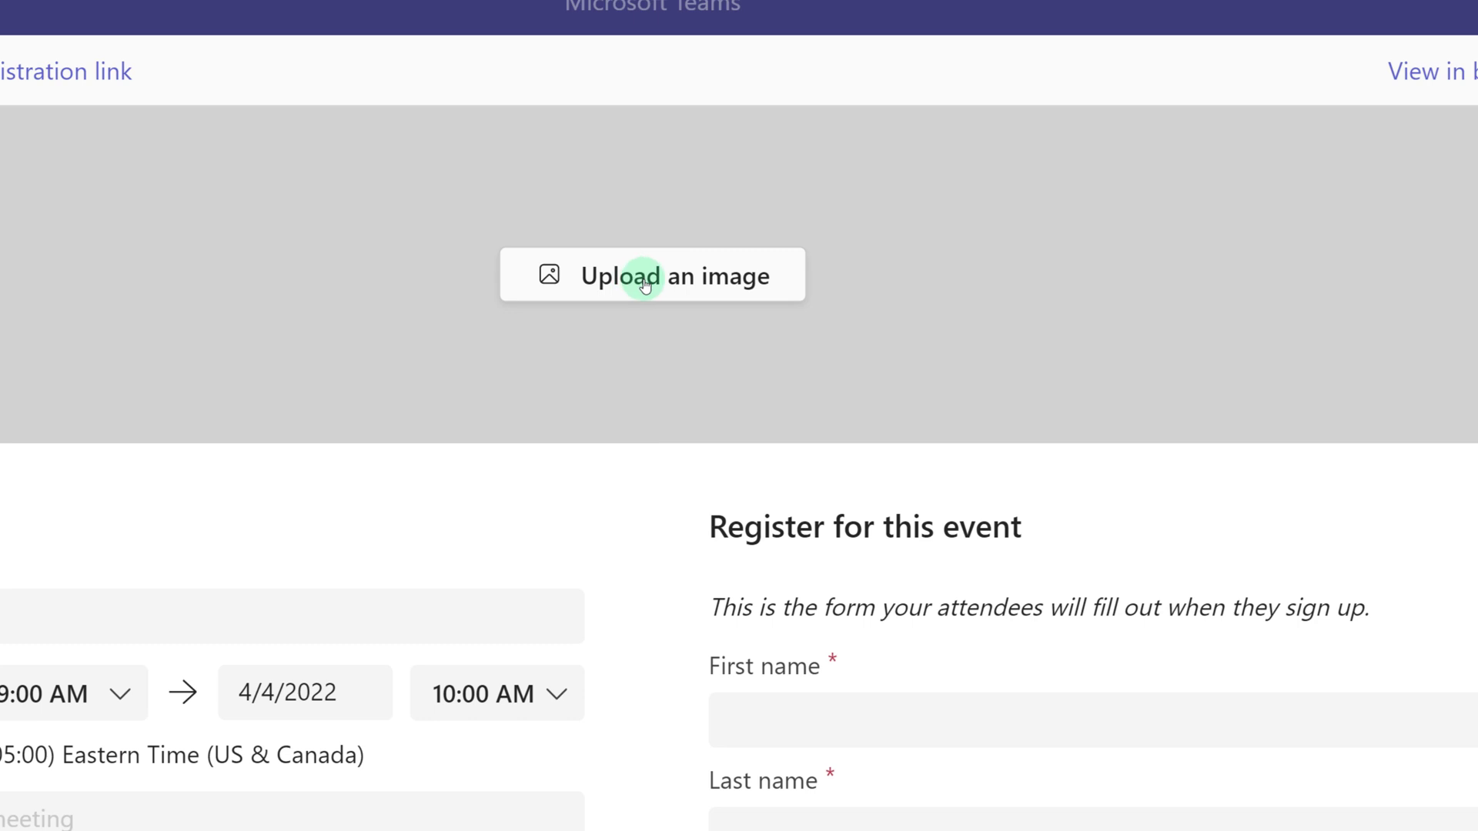
- Add the M365 Infosessions banner and the title 'OneDrive Session' to the registration form
click(644, 277)
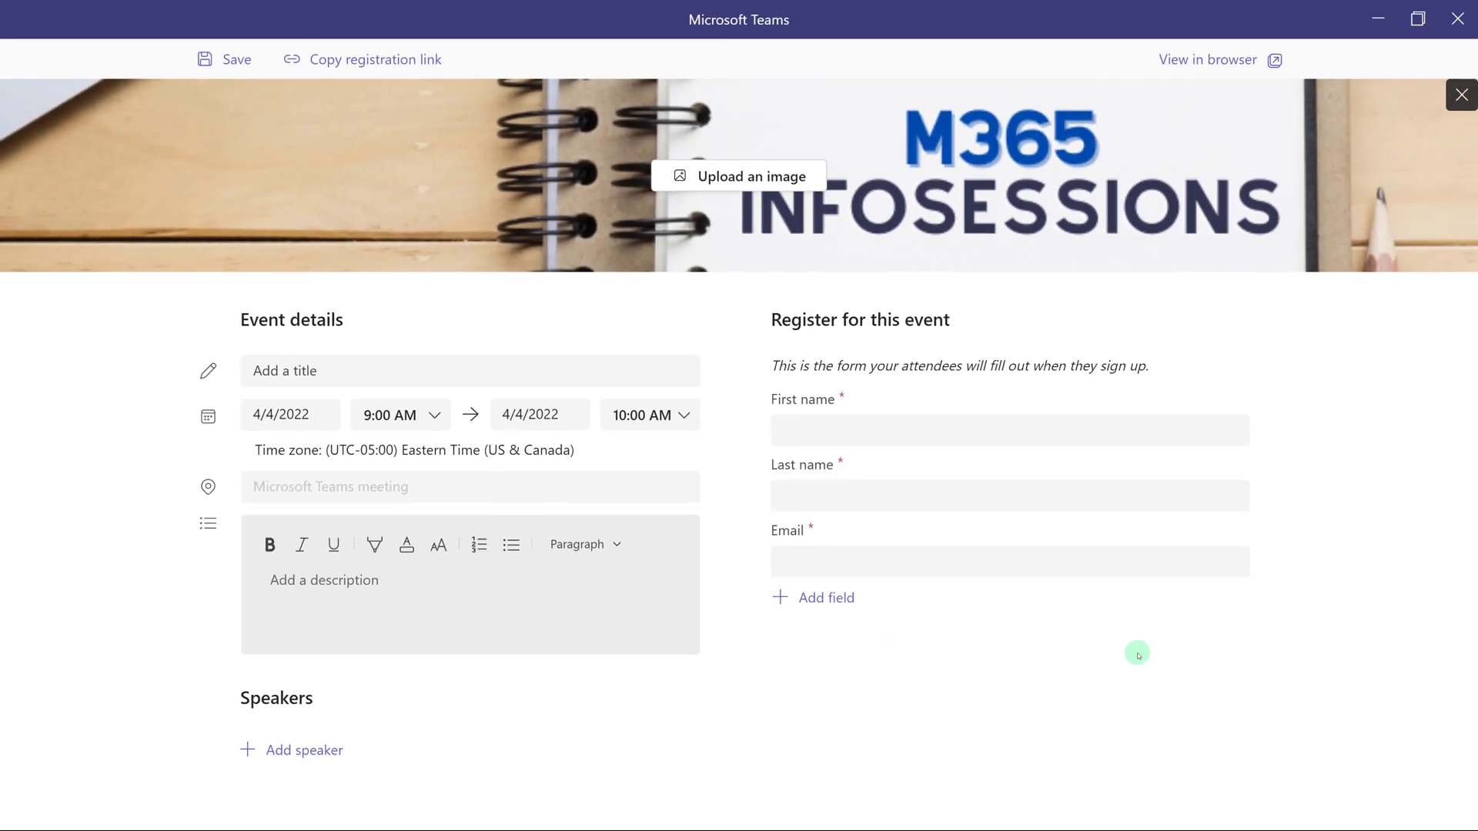
text(OneDrive Session)
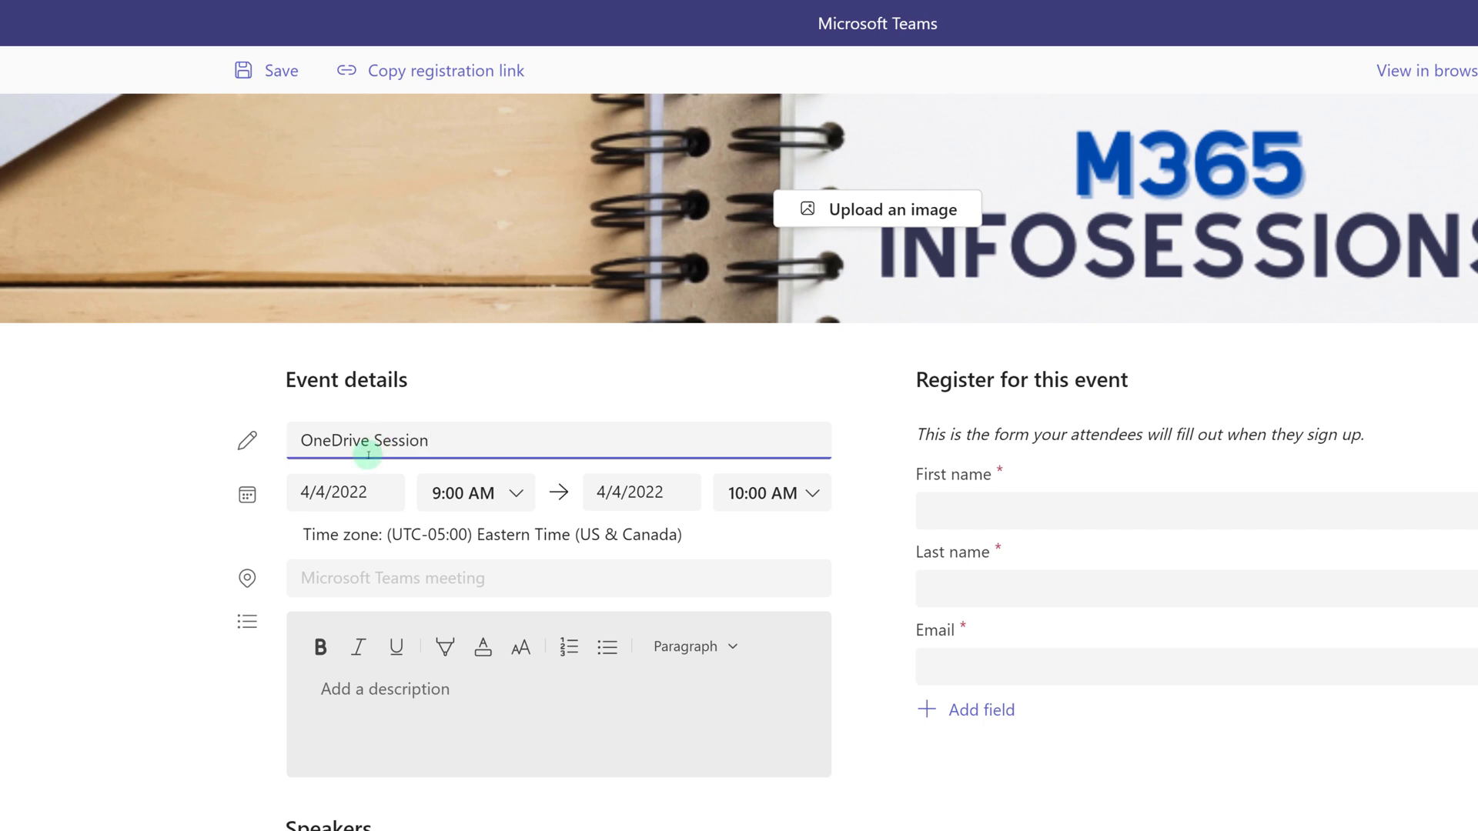
text(Agenda Includes:)
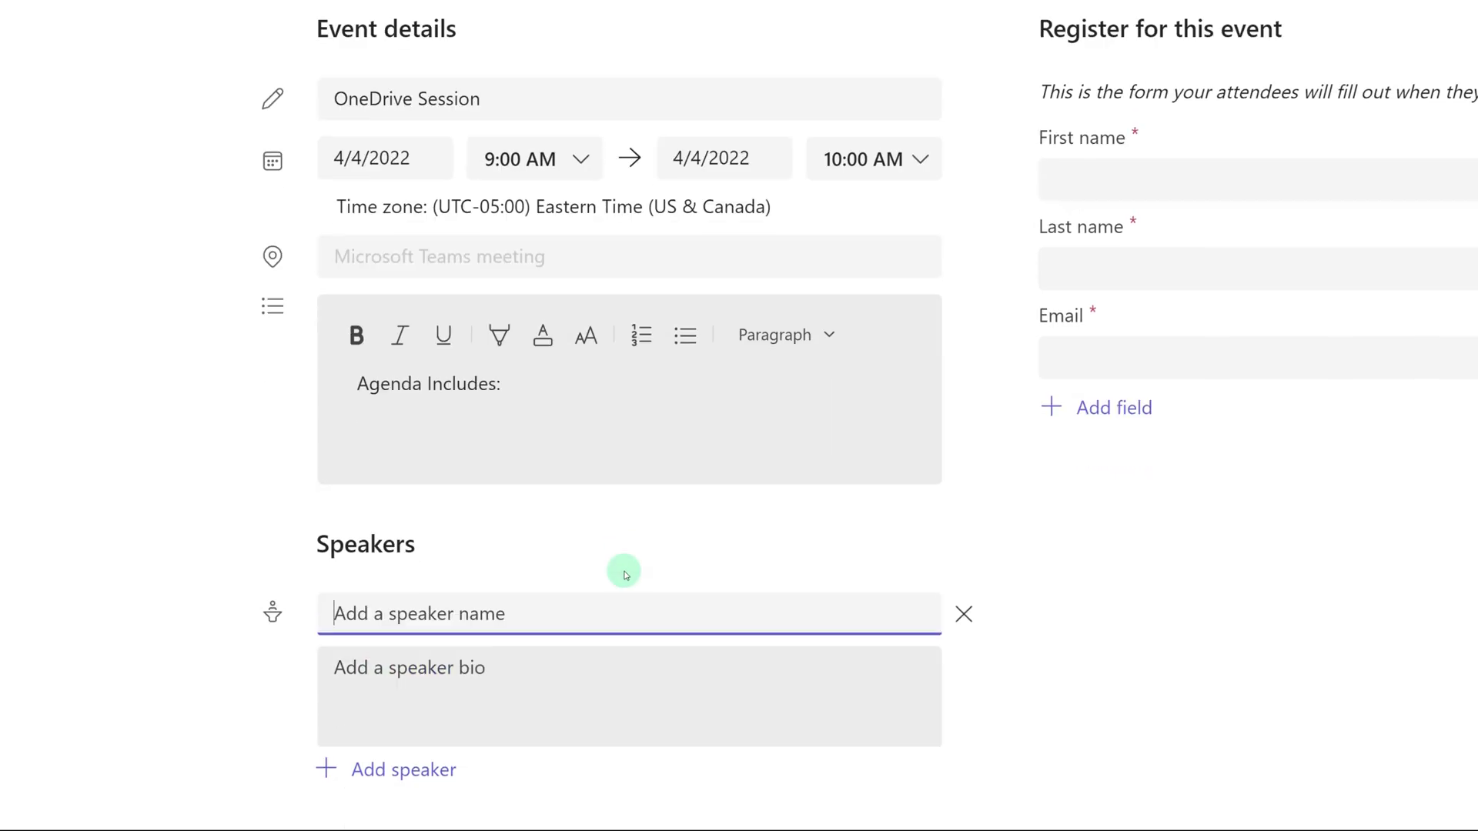
mouse_move(412, 628)
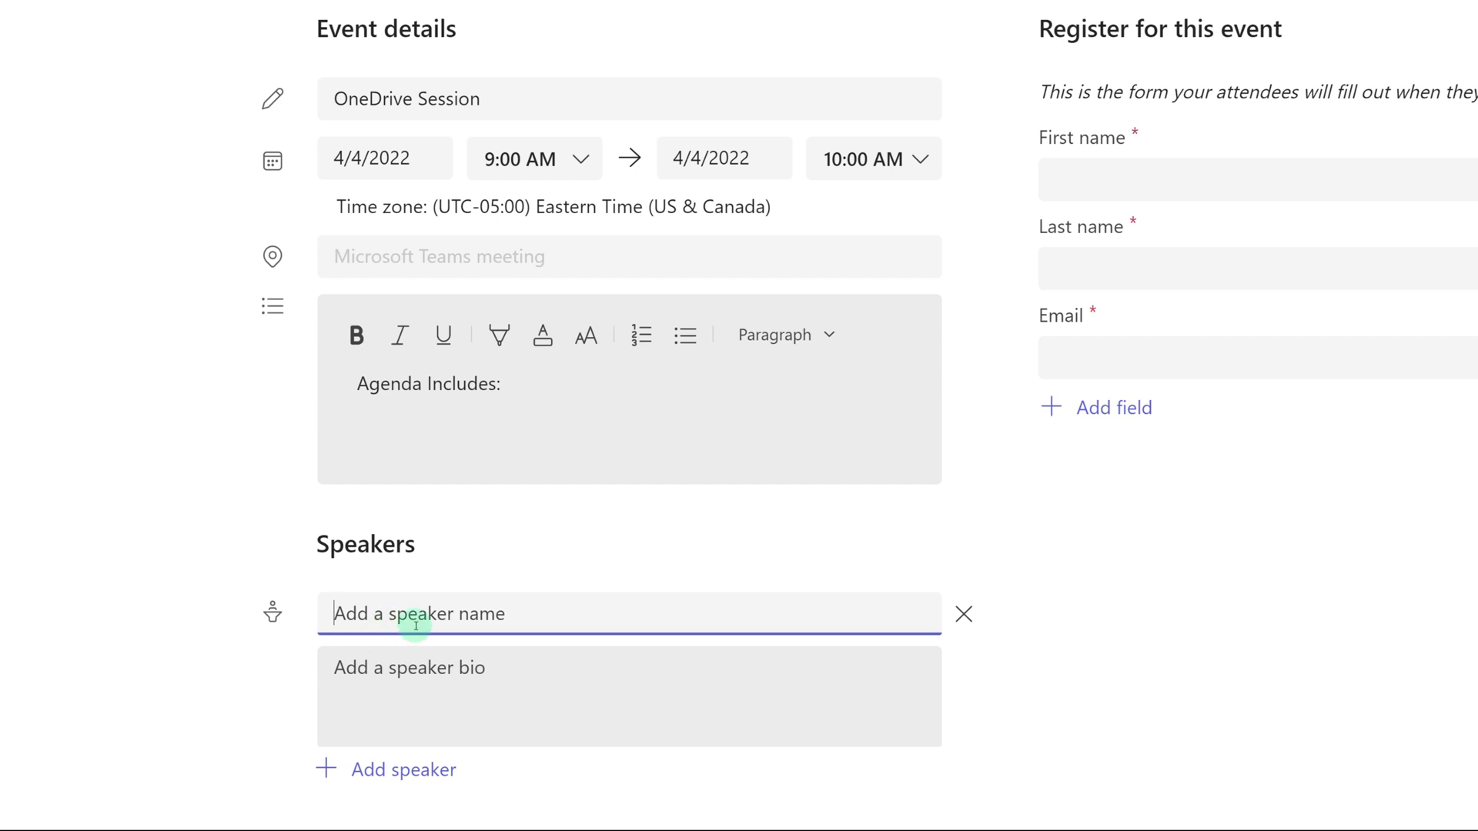
text(Heather Majors)
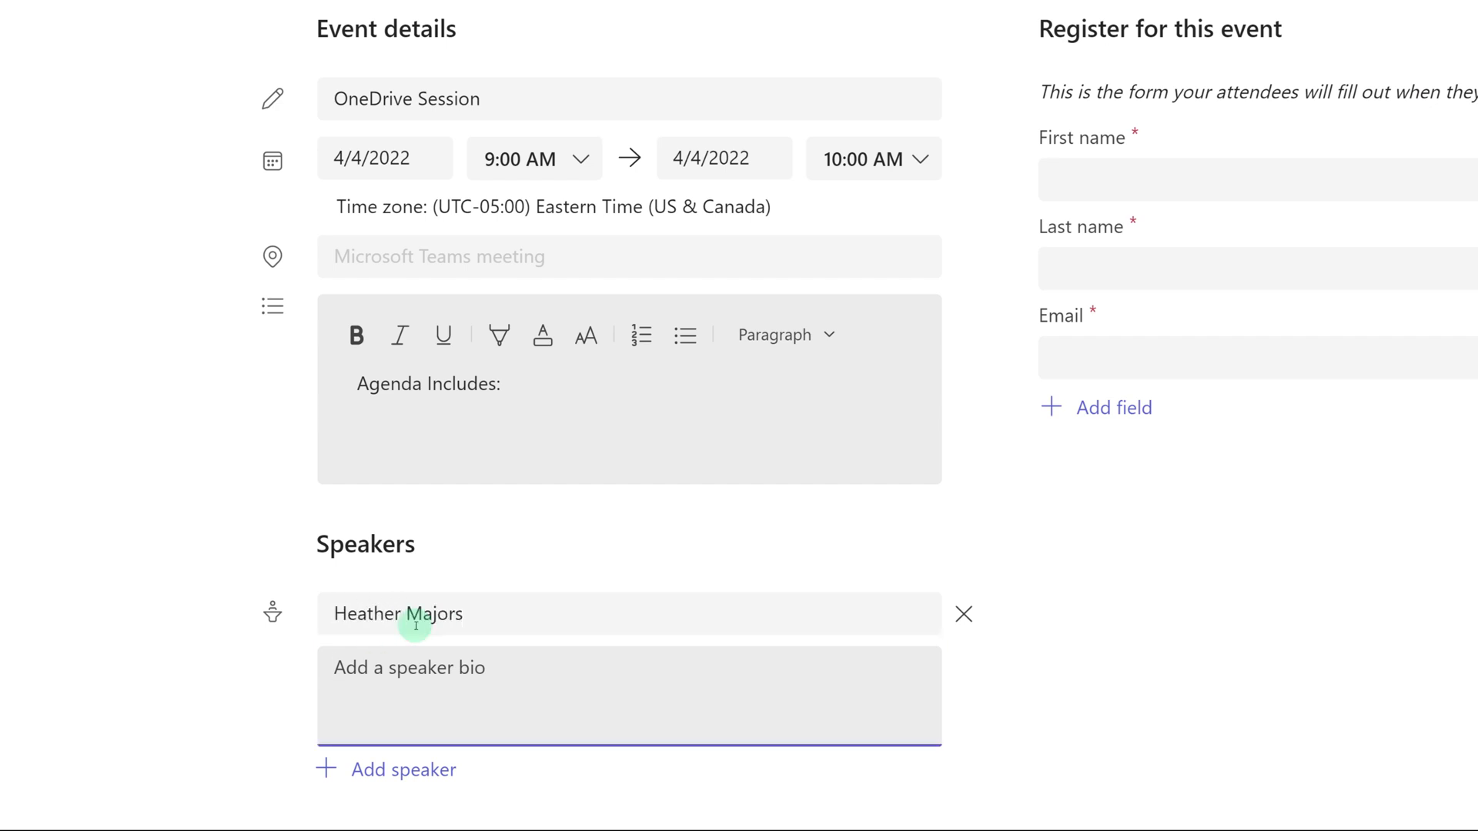
text(Learning Solutions Con)
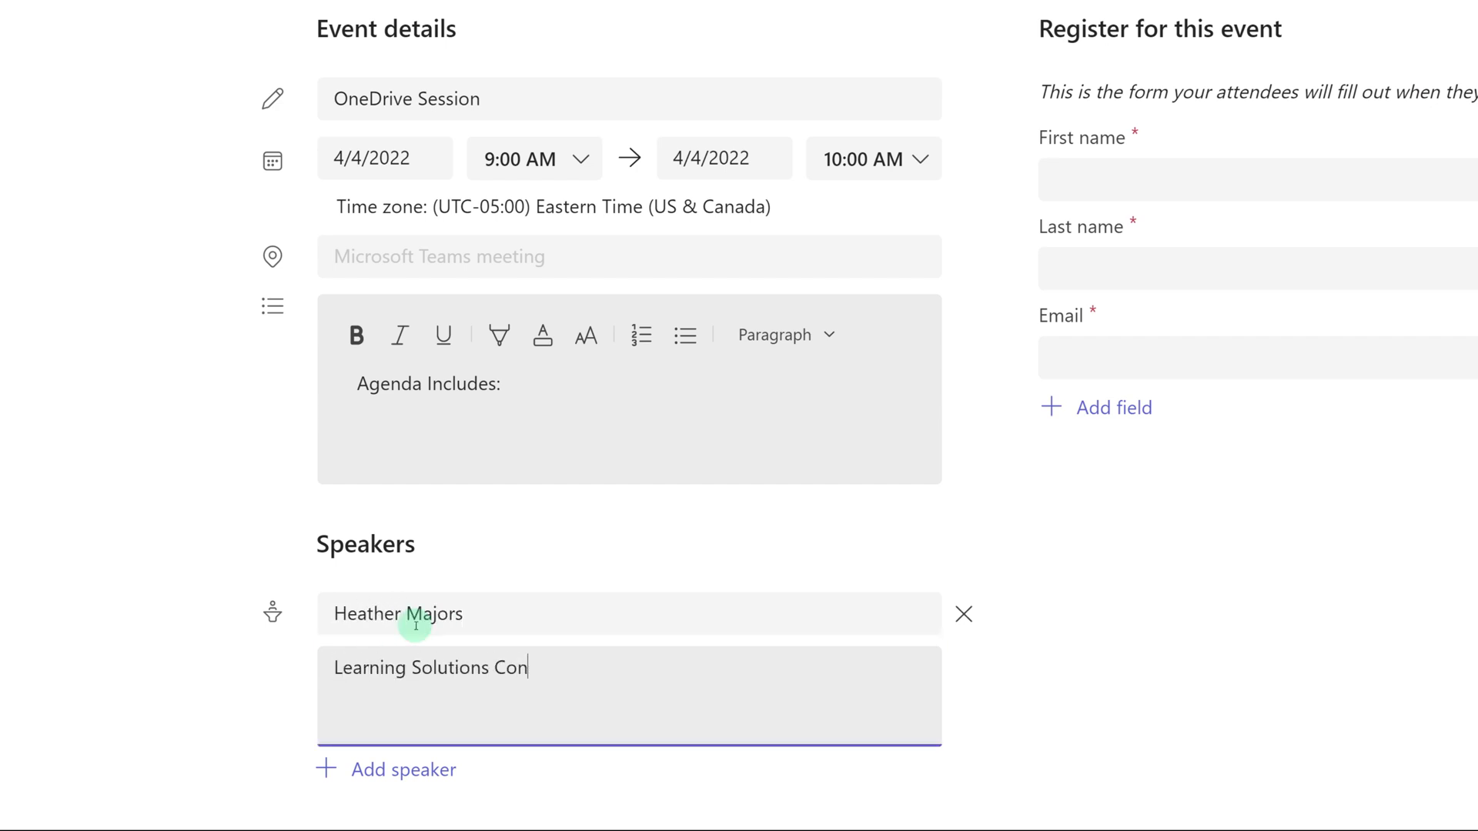
text(sultant)
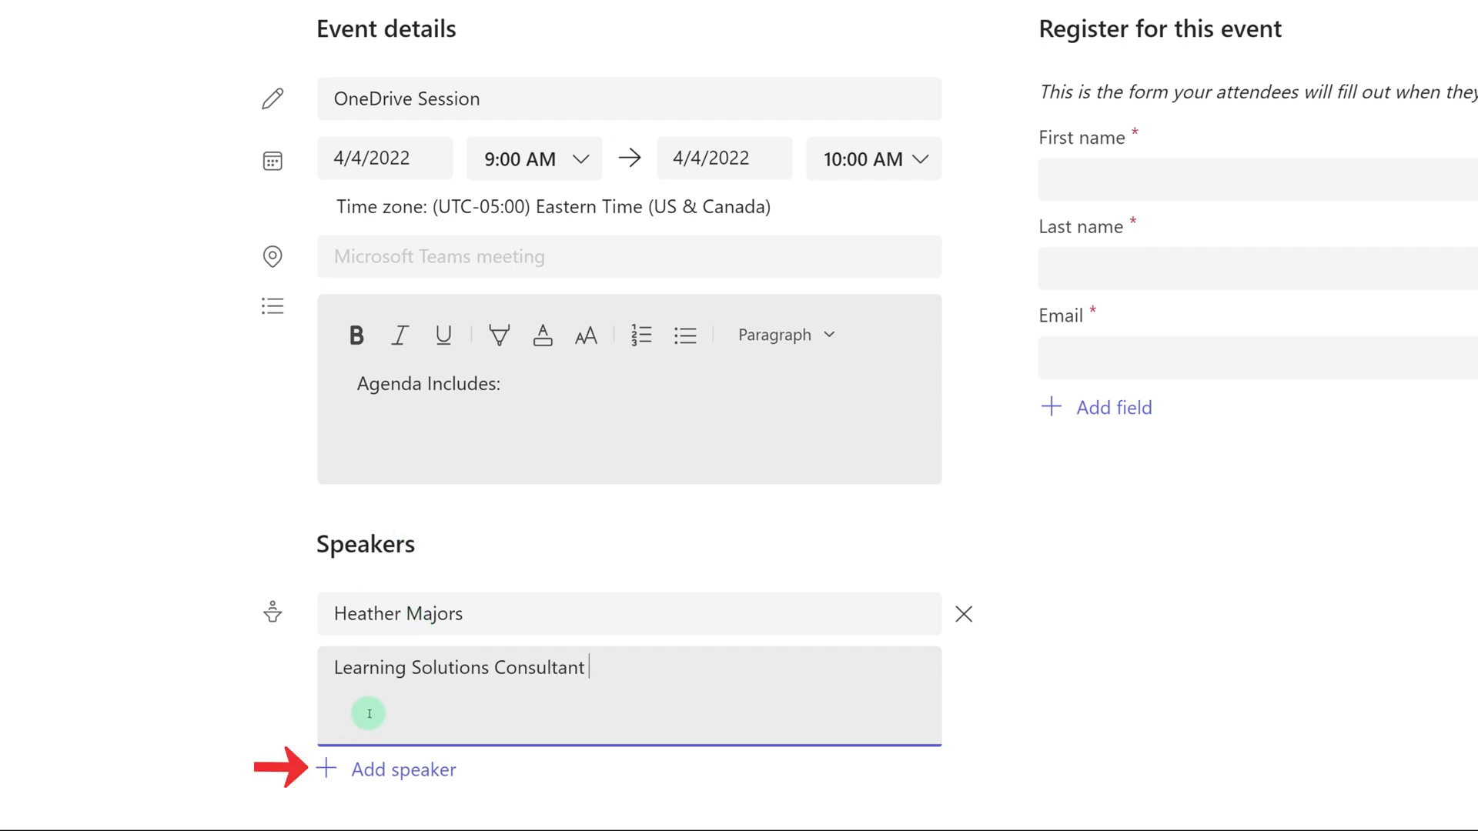
mouse_move(475, 727)
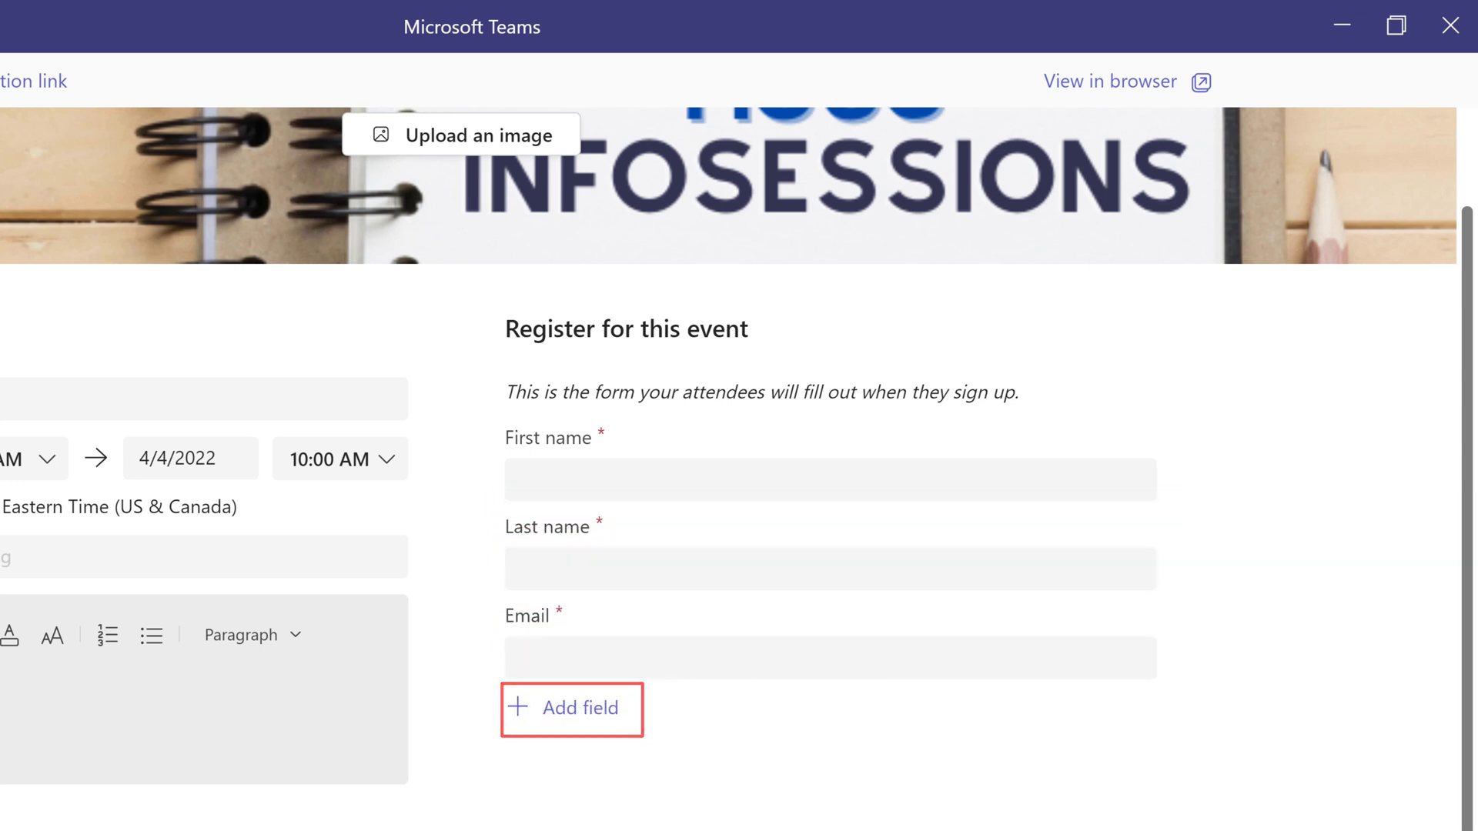
- Add a single-choice custom question field to the registration form
click(520, 716)
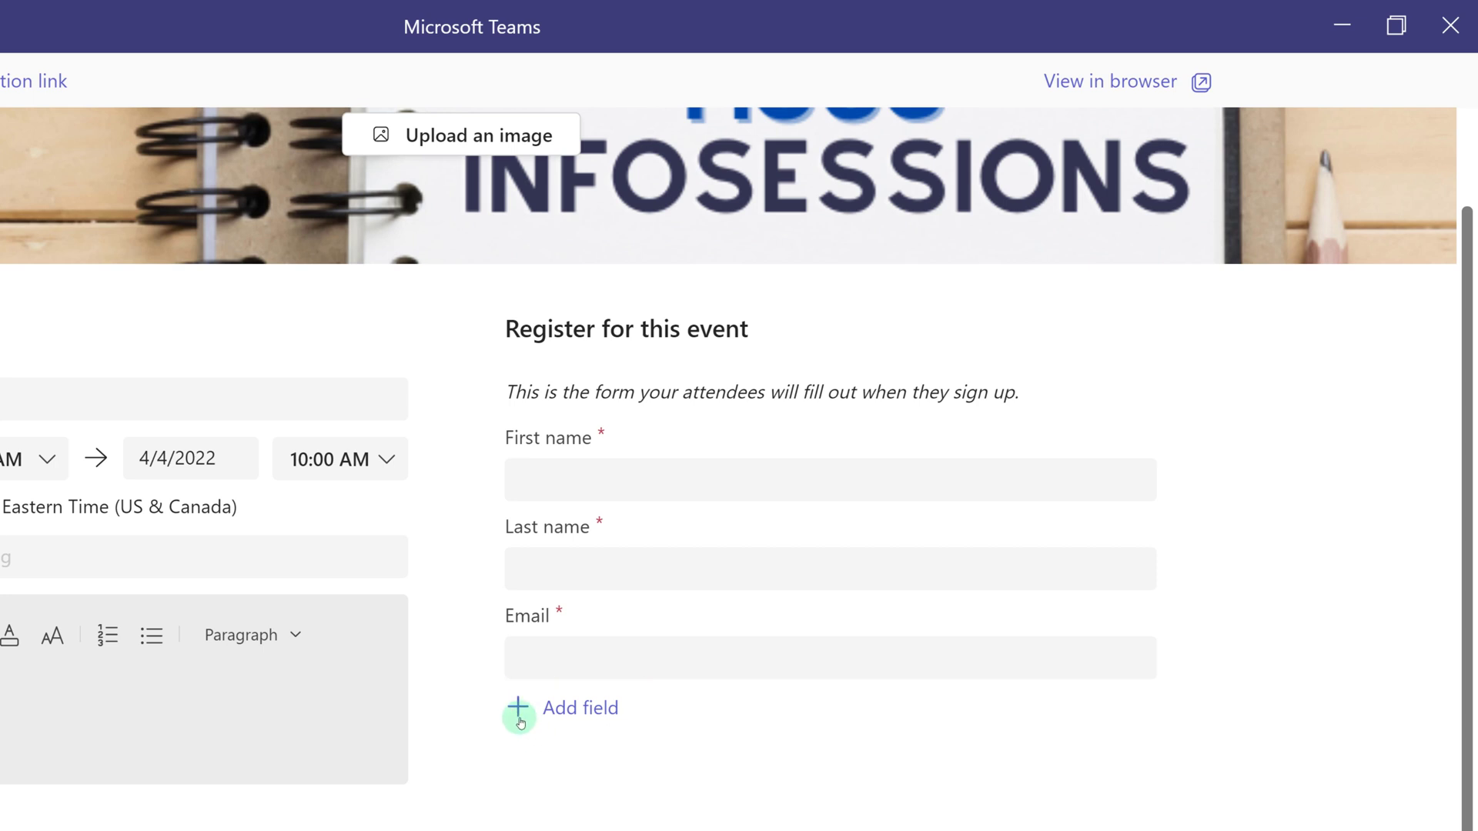
click(520, 708)
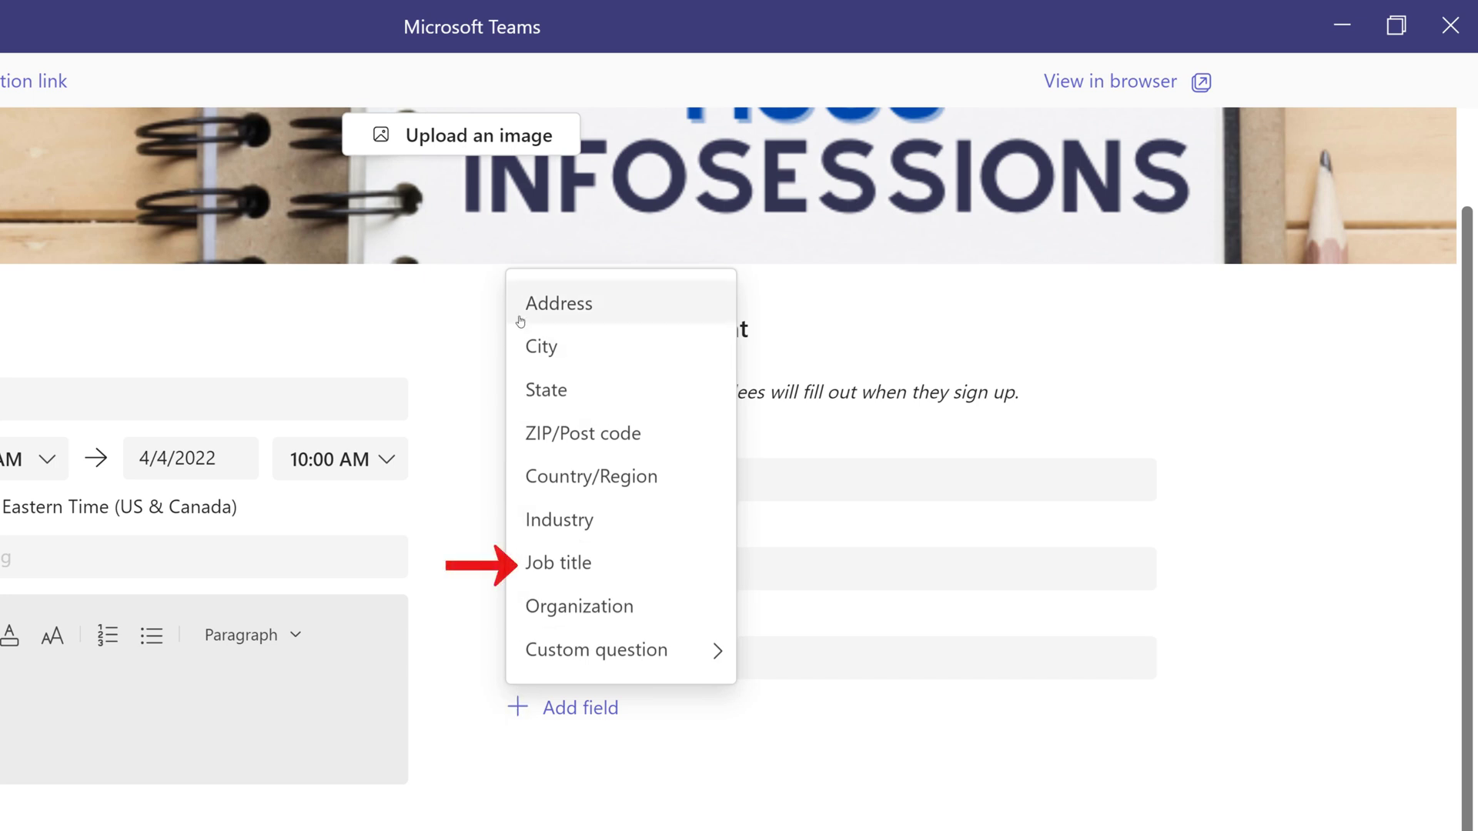
mouse_move(530, 580)
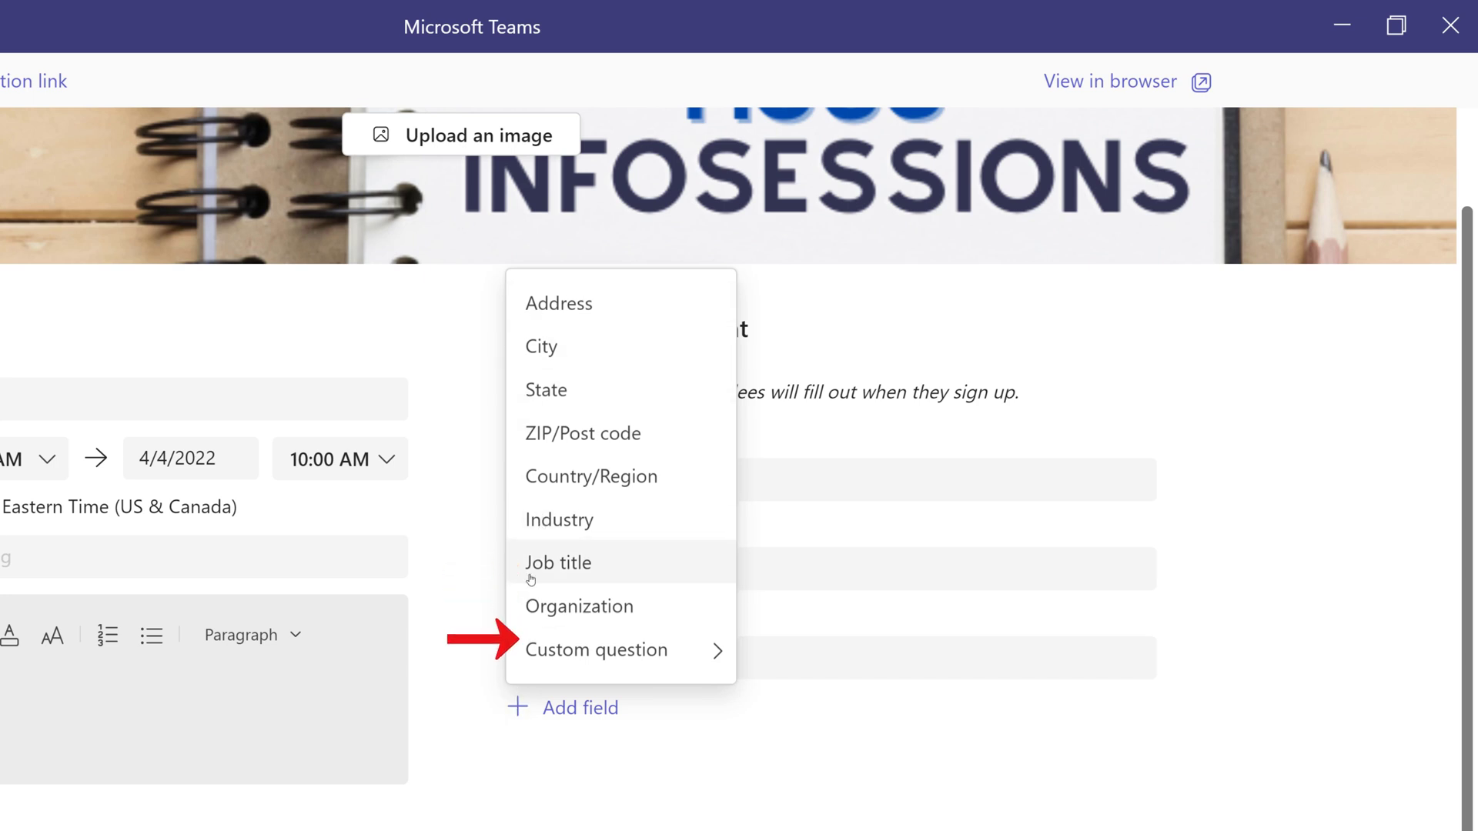
click(597, 650)
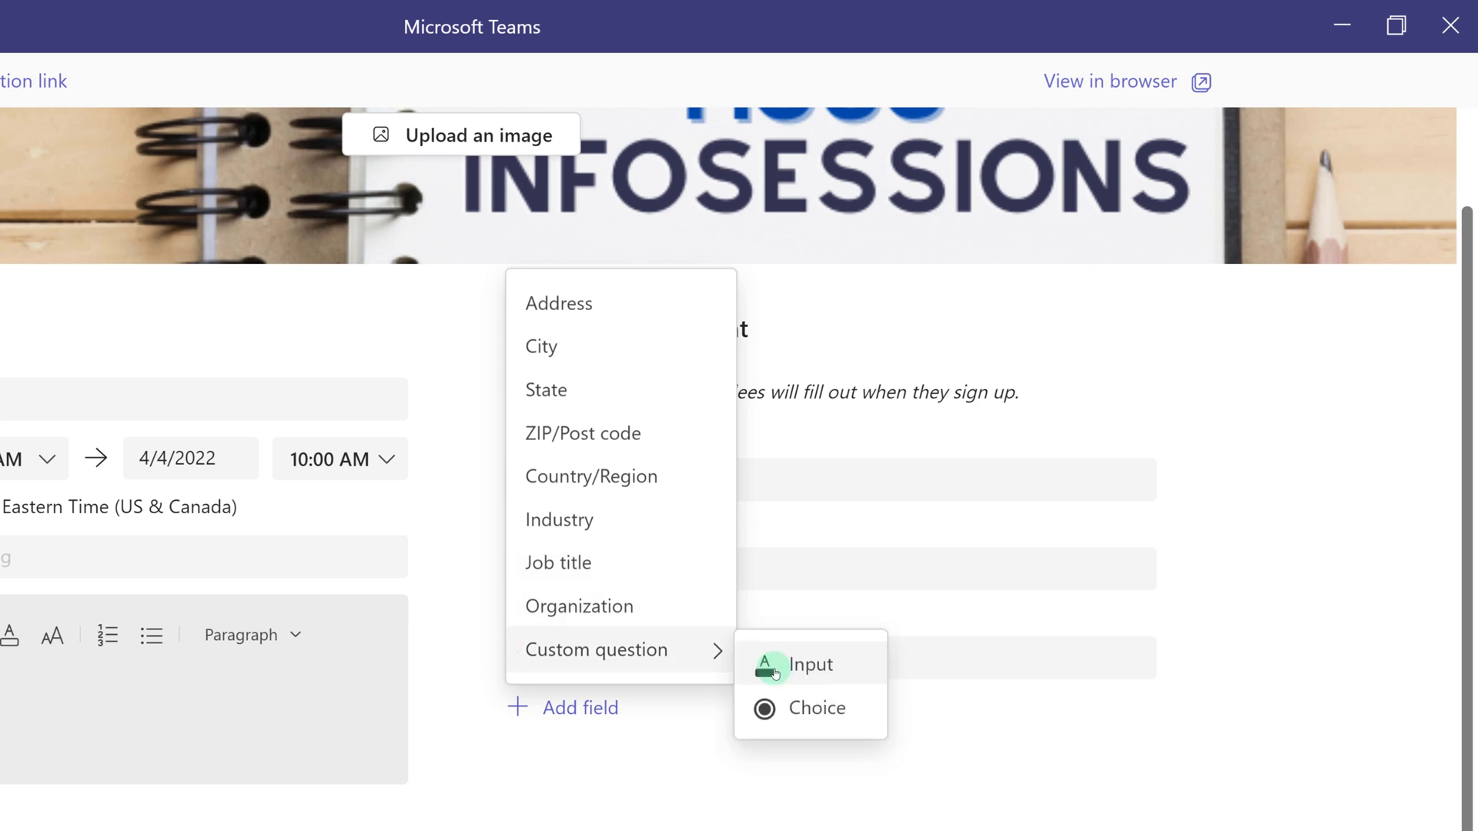
mouse_move(789, 716)
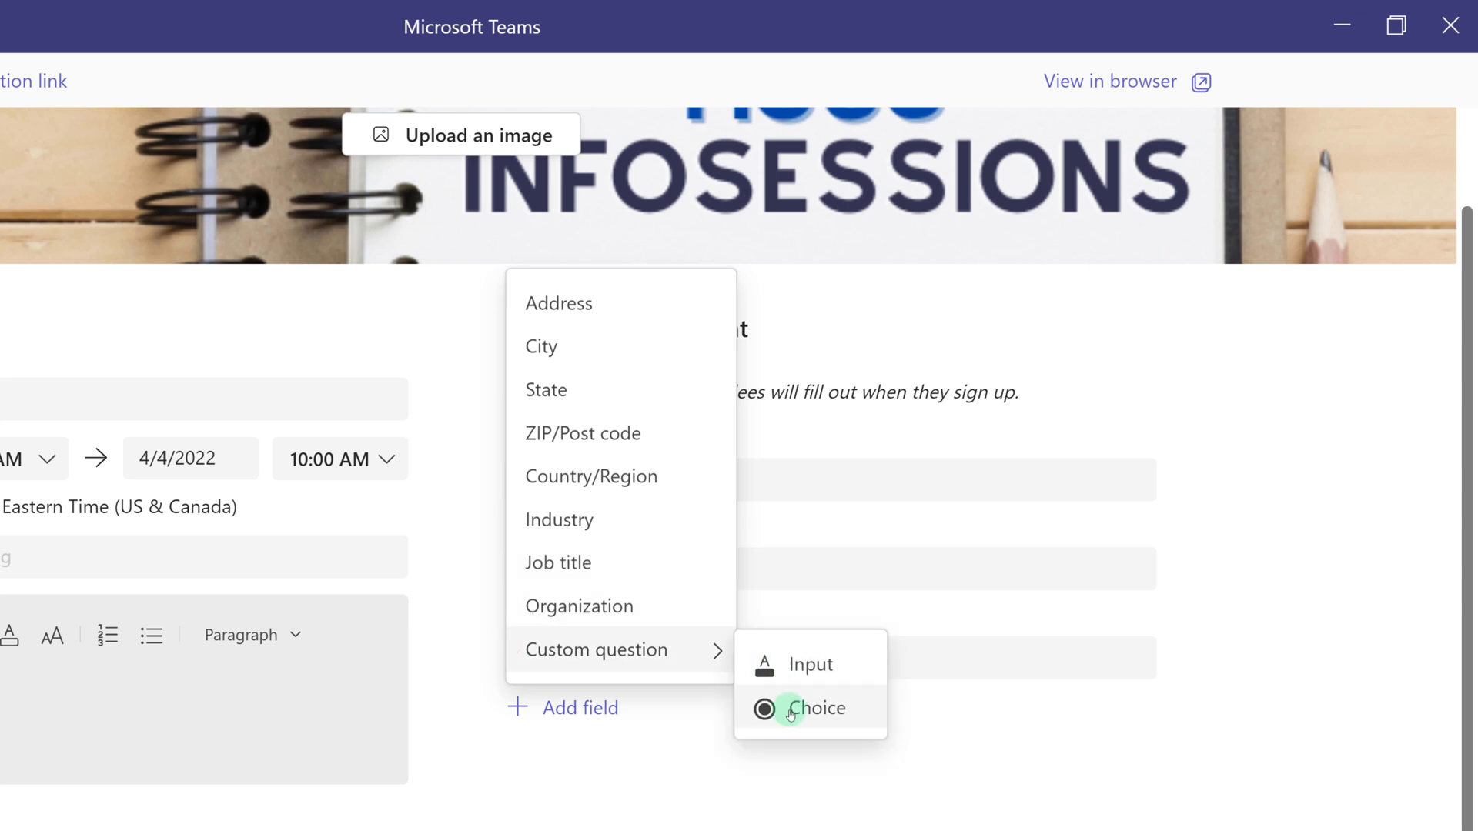
click(791, 708)
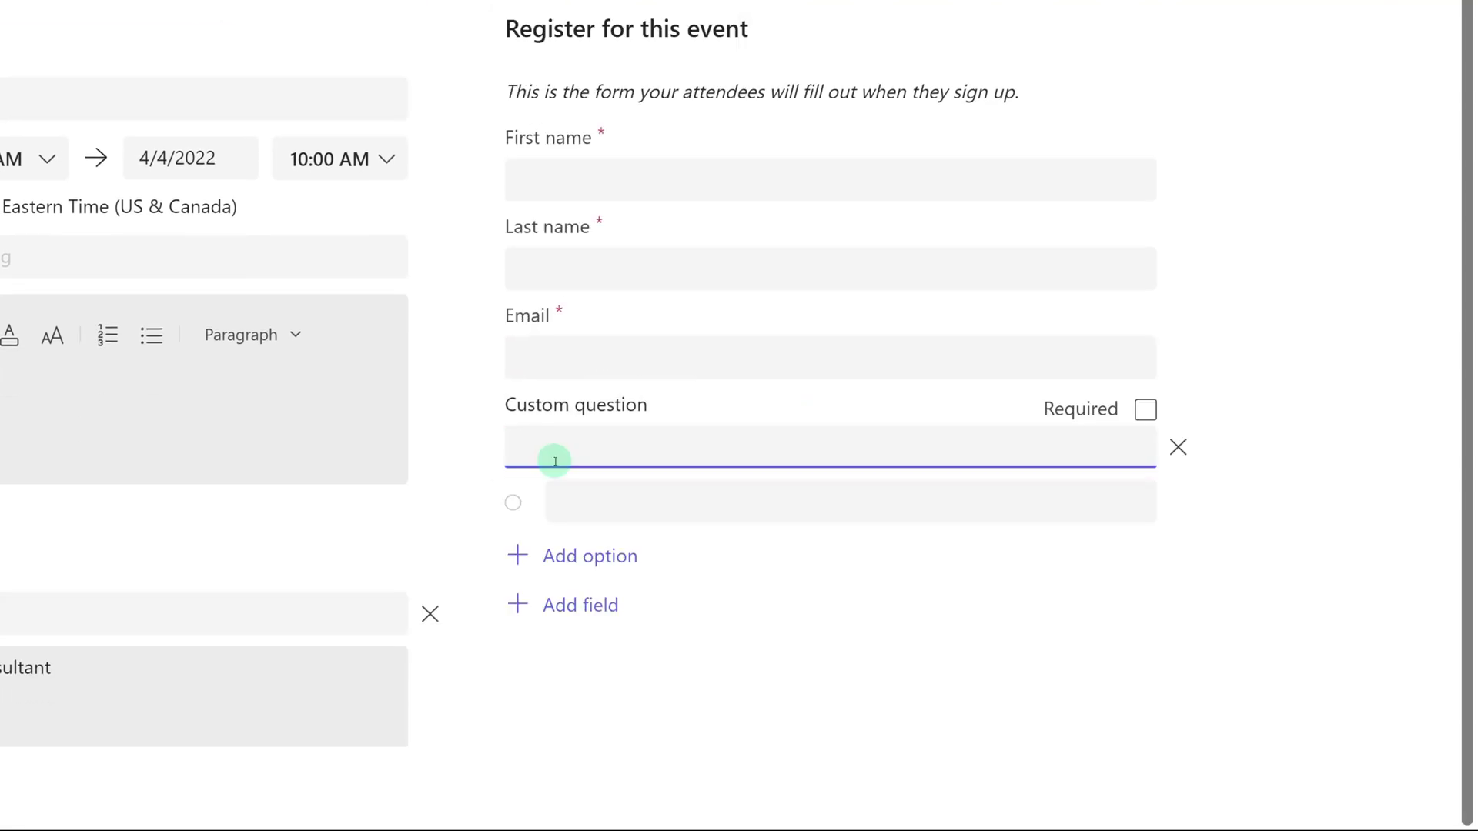
- Write the required OneDrive experience question with Beginner, Intermediate and Advanced options
text(Wha)
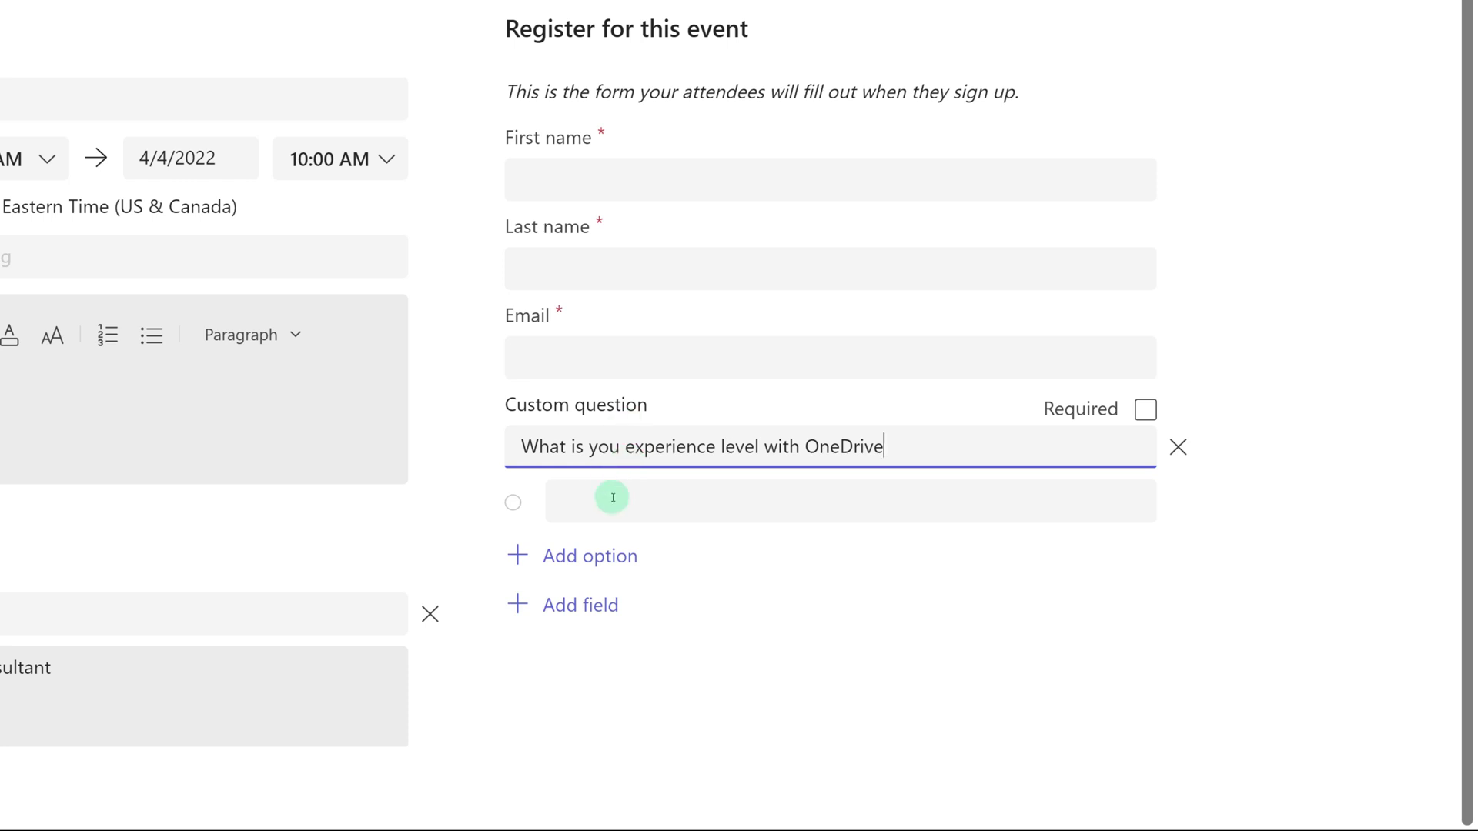
text(Beginner)
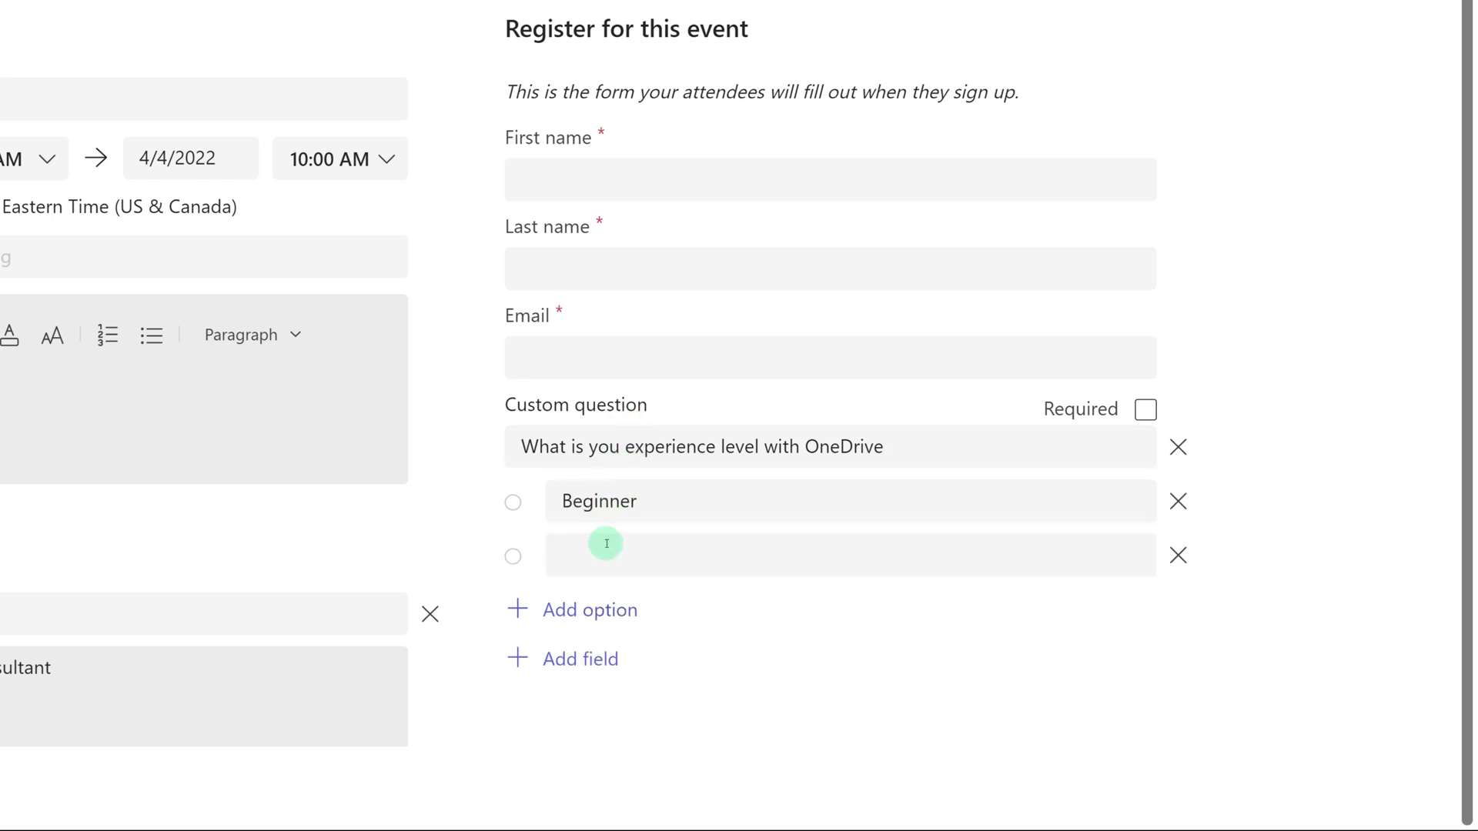
text(Intermediate)
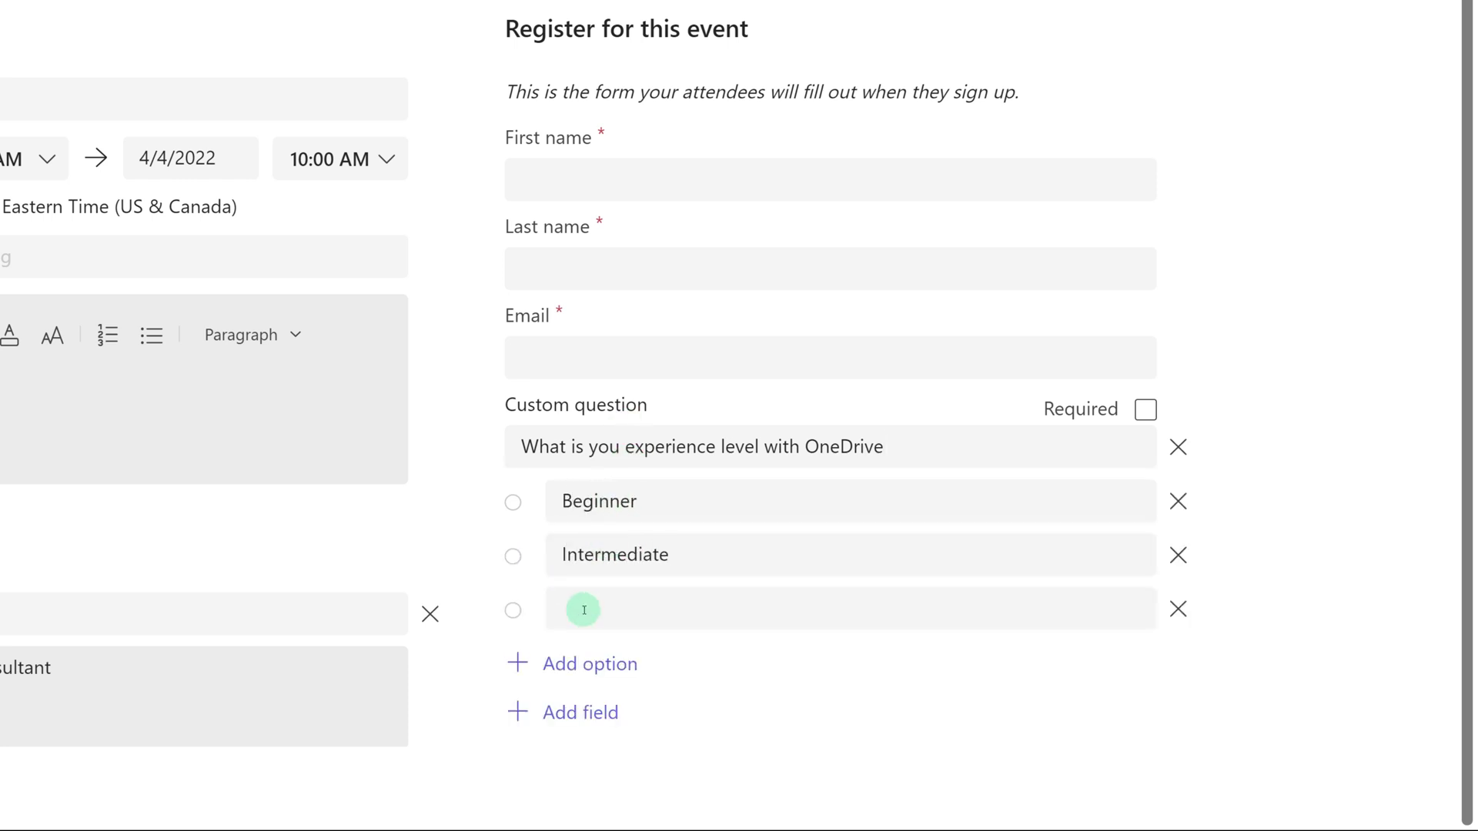
text(Advanced)
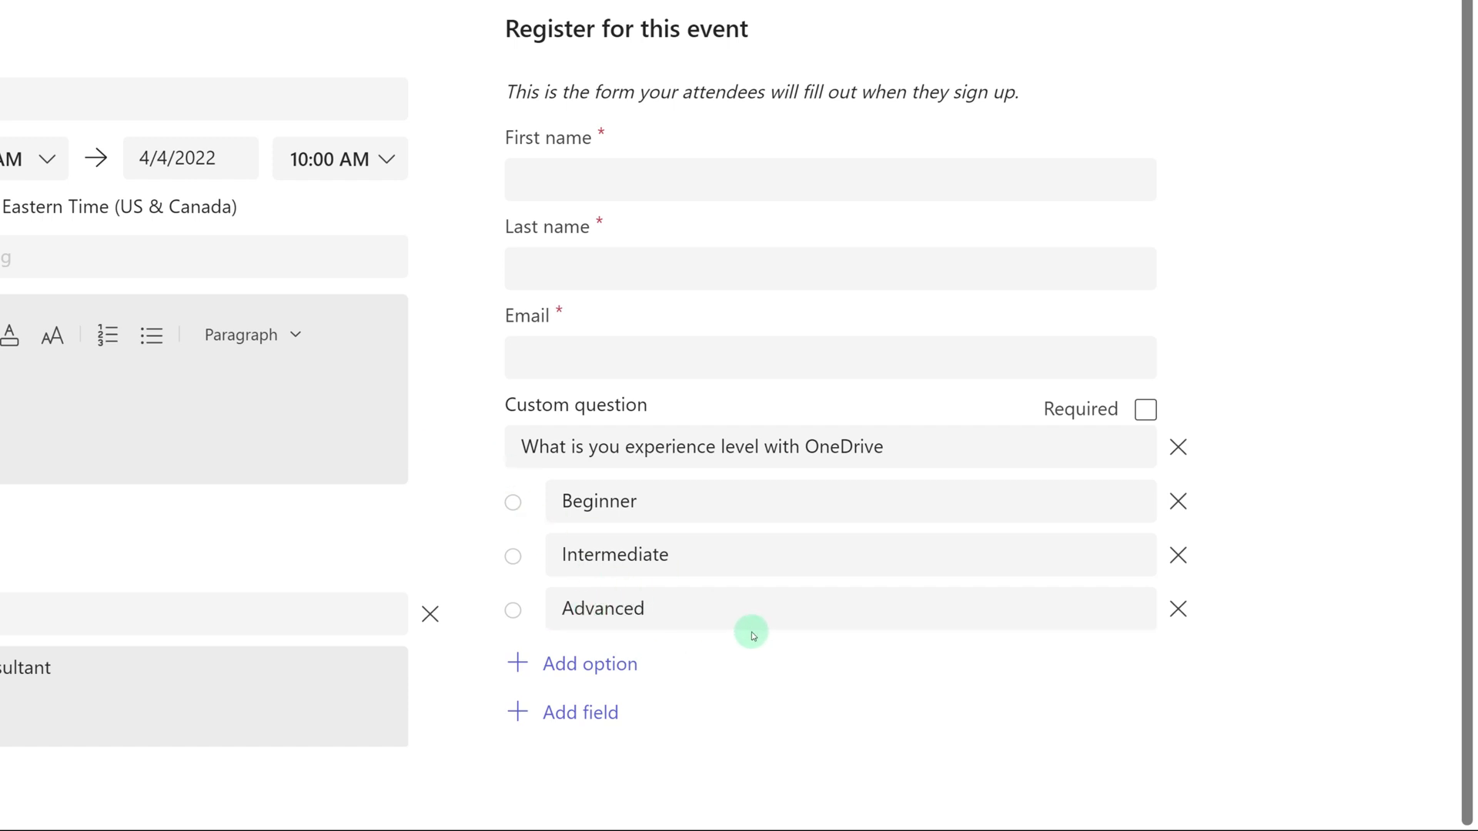
mouse_move(1127, 414)
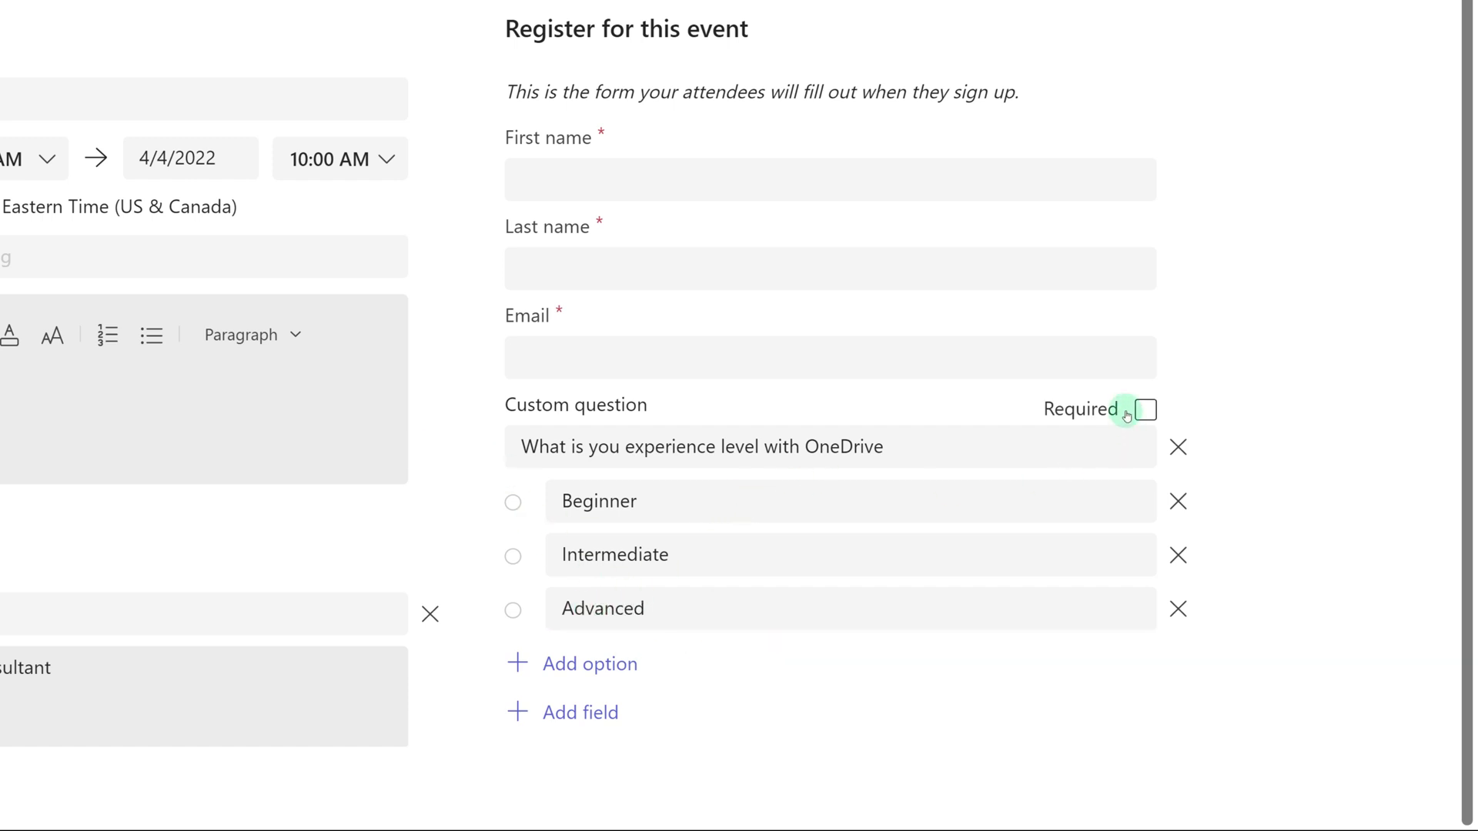
click(1145, 409)
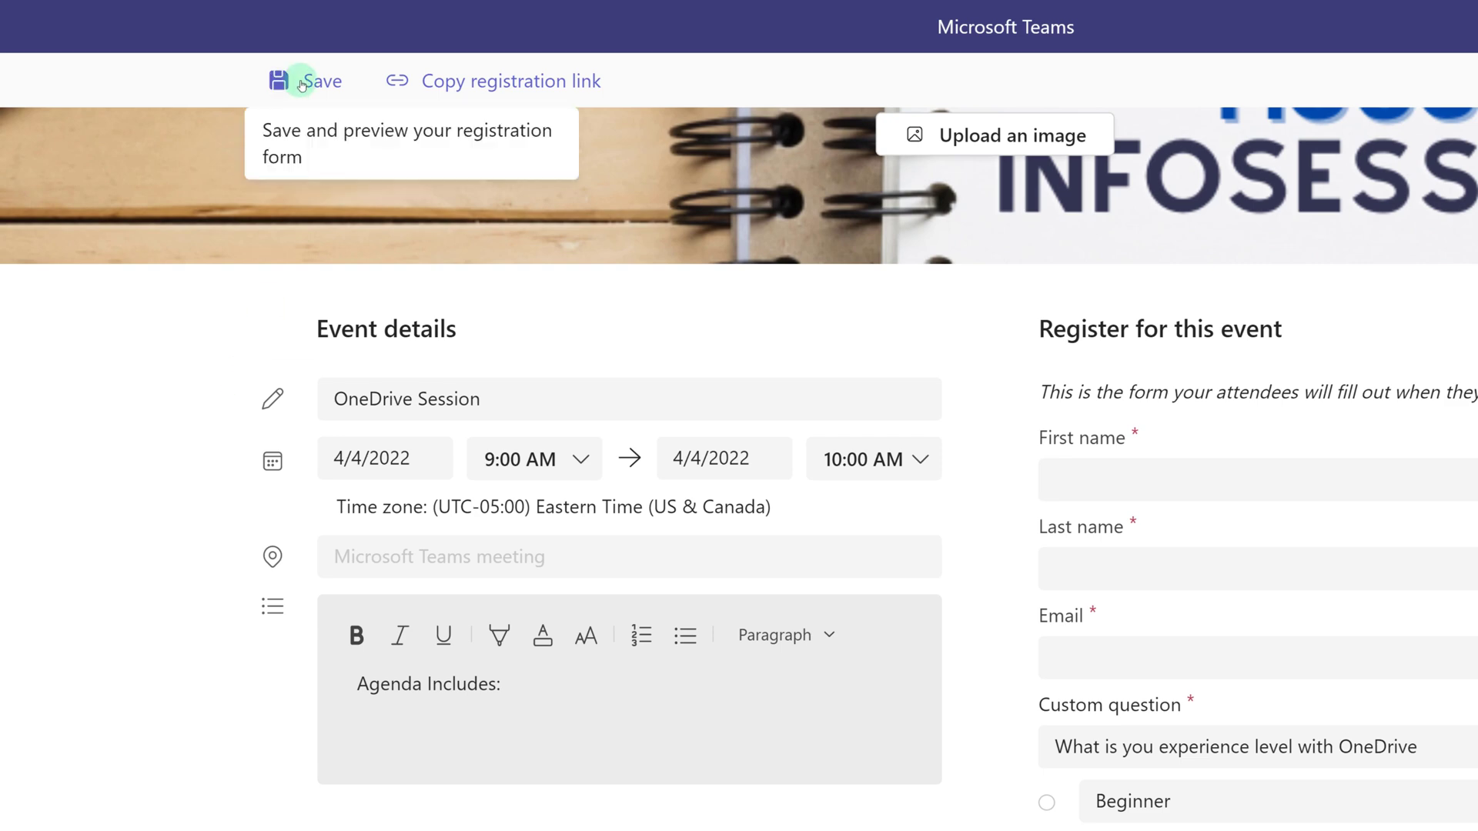
- Save the registration form and scroll through its preview
click(299, 81)
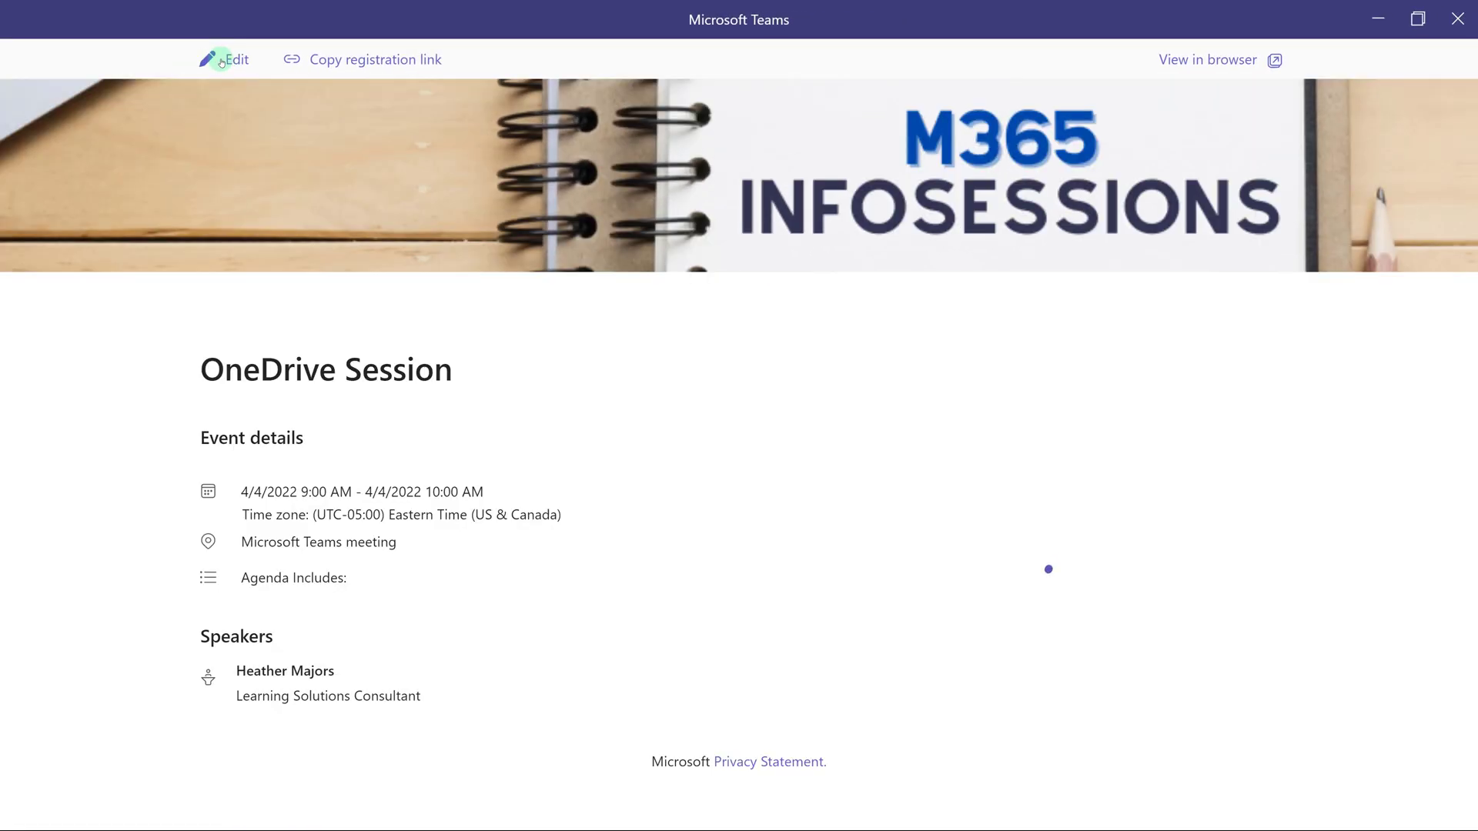
scroll(down, 3)
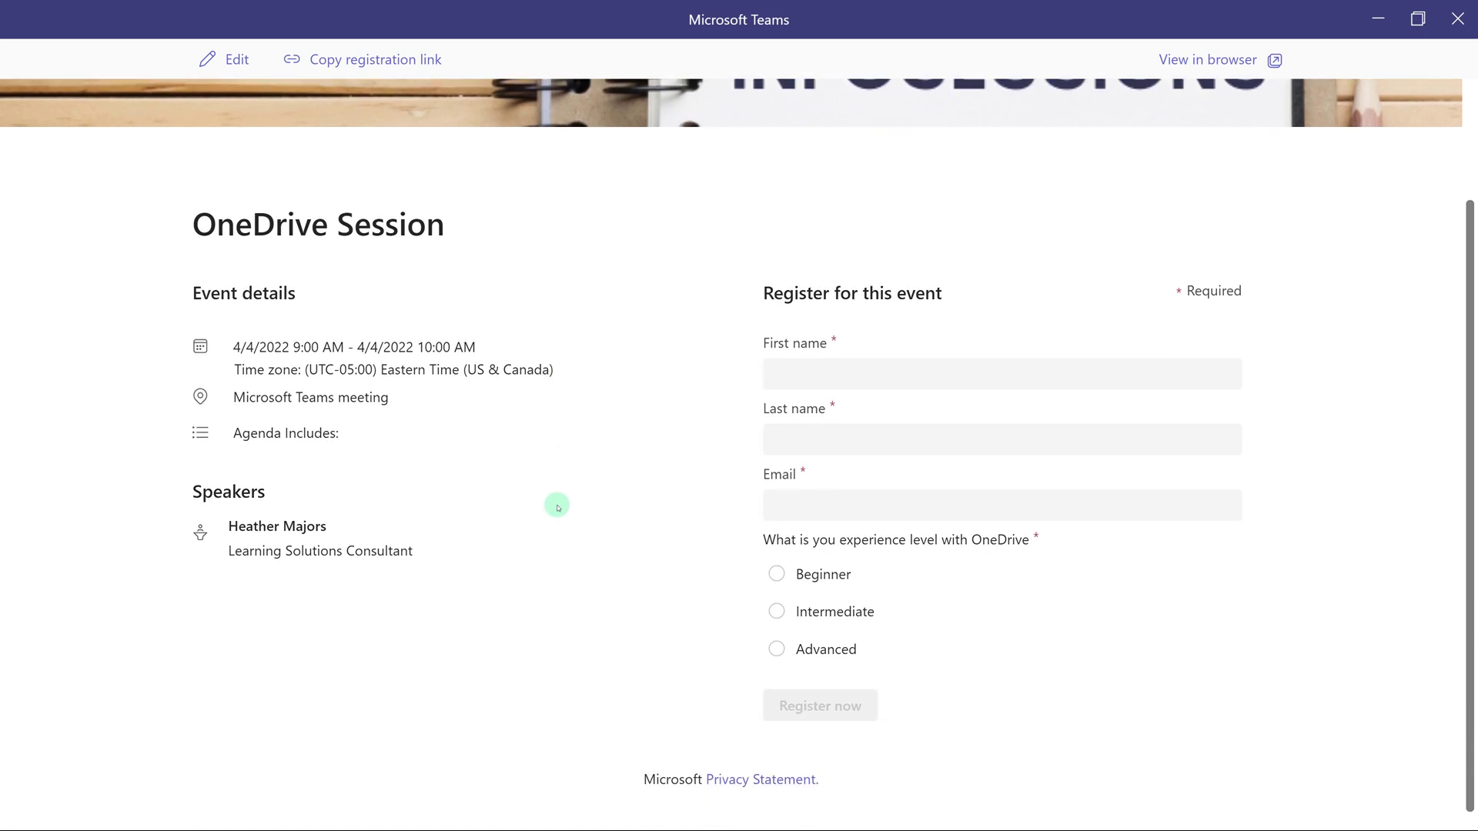
scroll(up, 3)
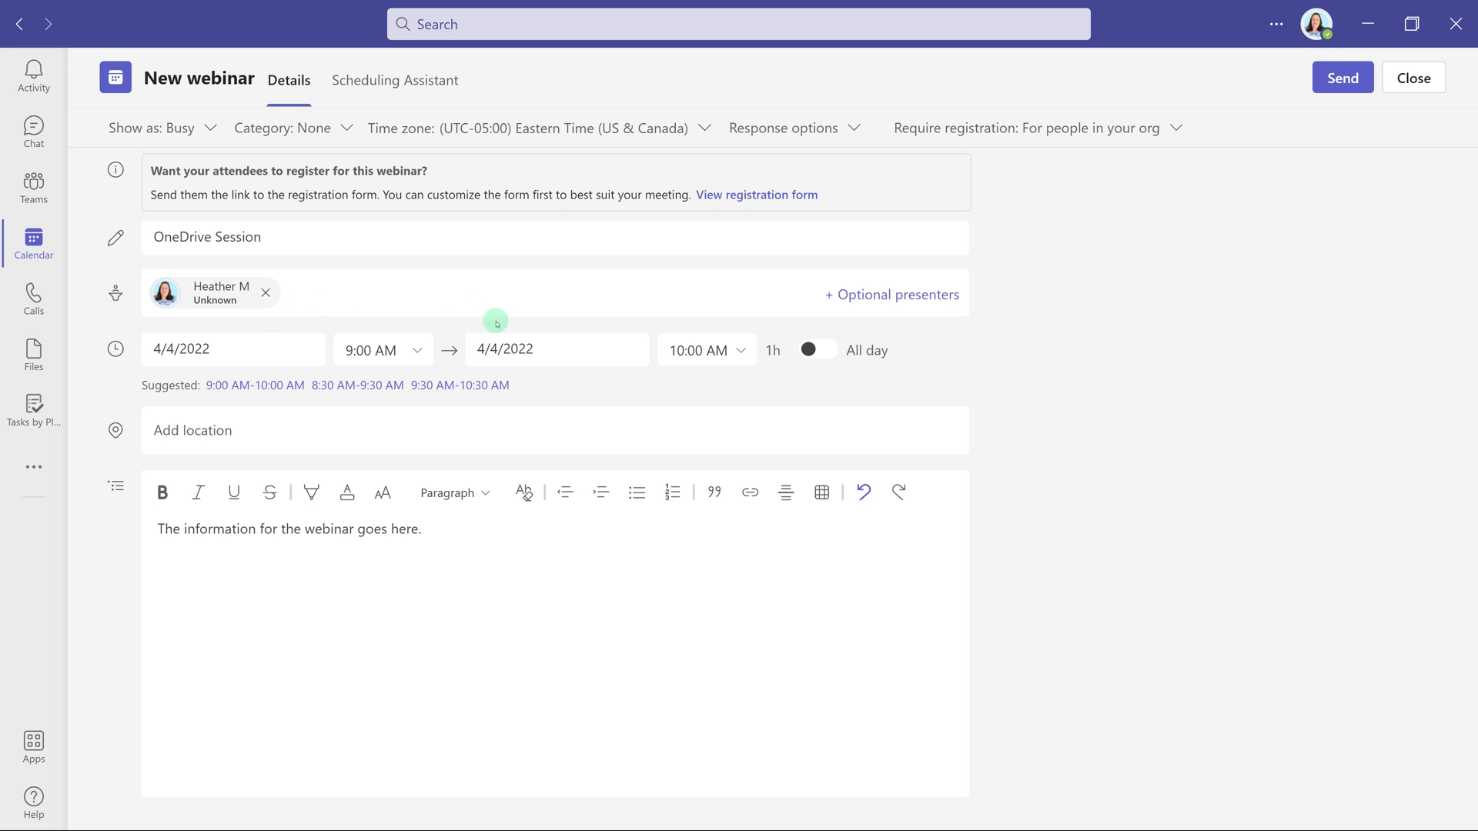
mouse_move(1304, 122)
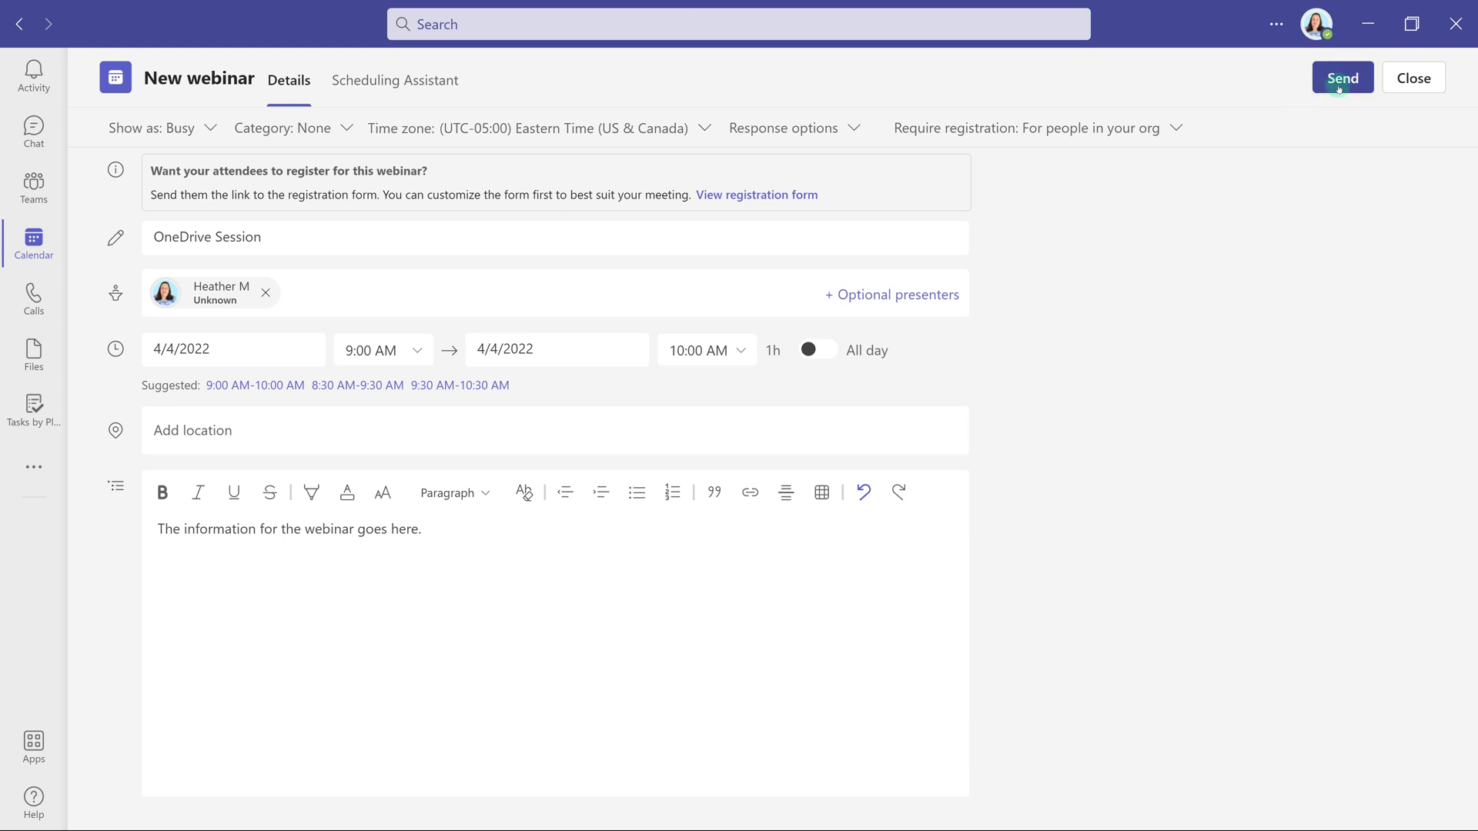
- Send the OneDrive Session webinar and check it on the April 4 calendar
click(1342, 77)
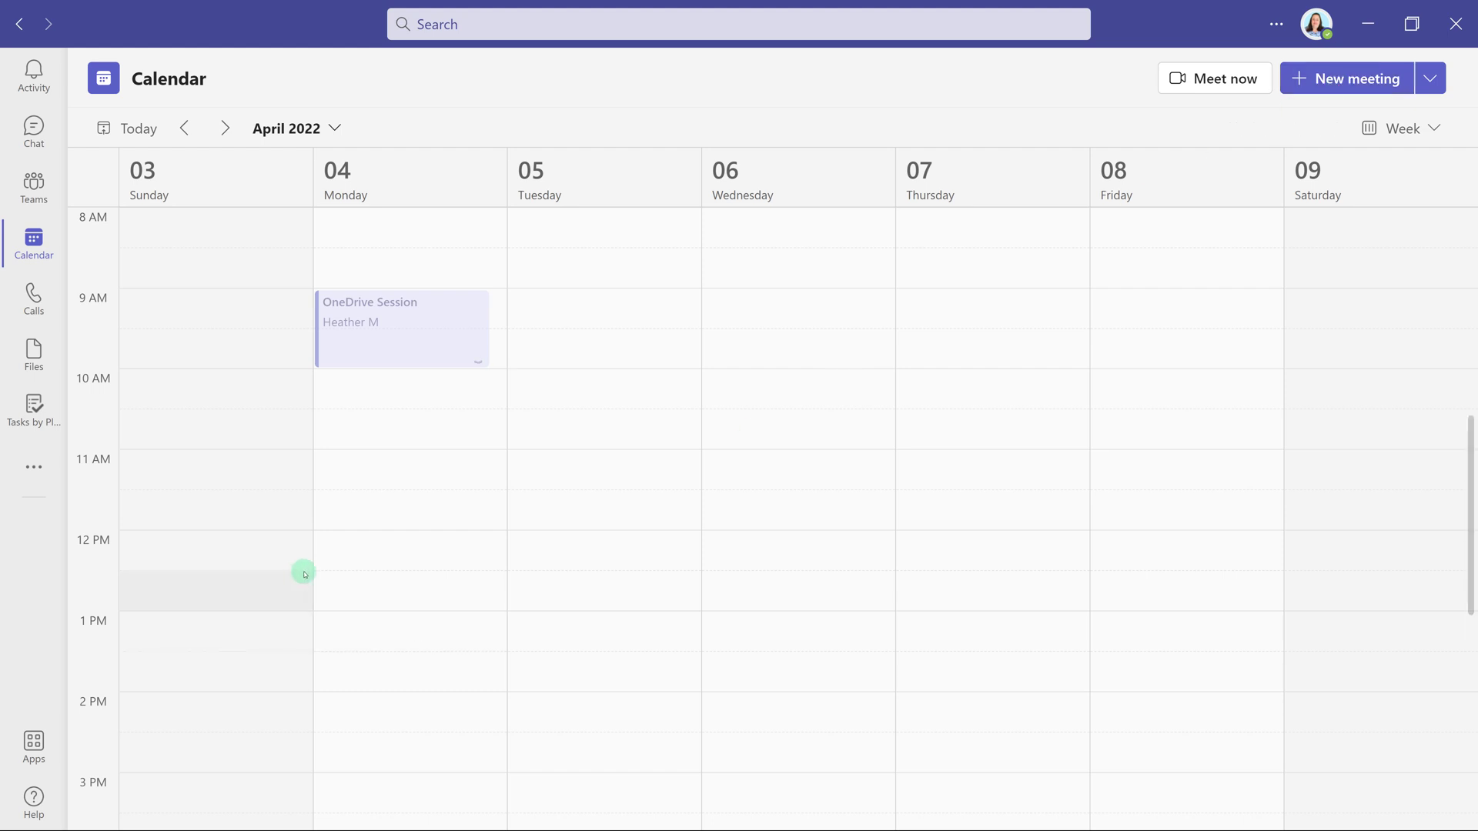
right_click(401, 328)
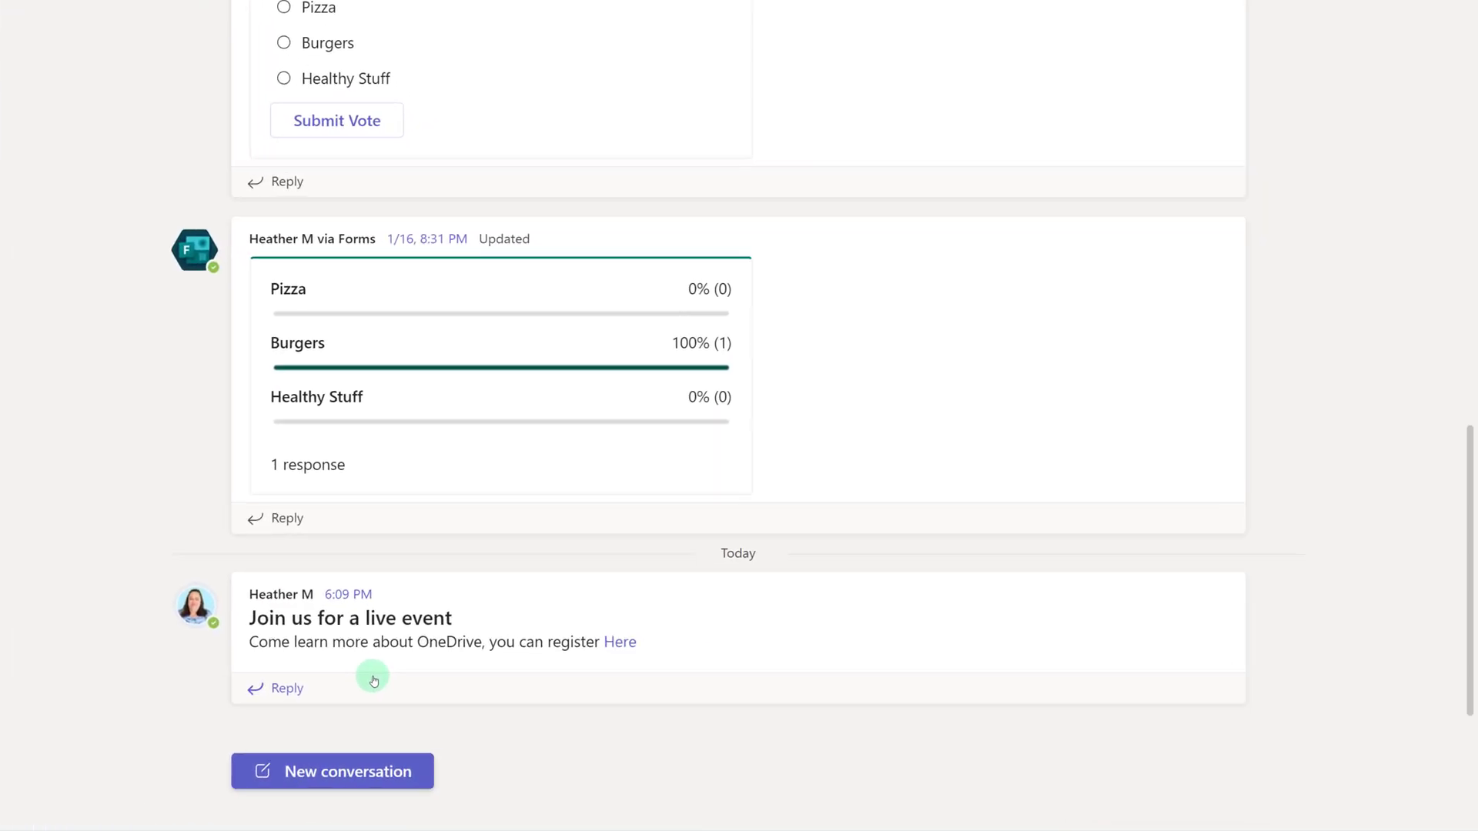
mouse_move(505, 669)
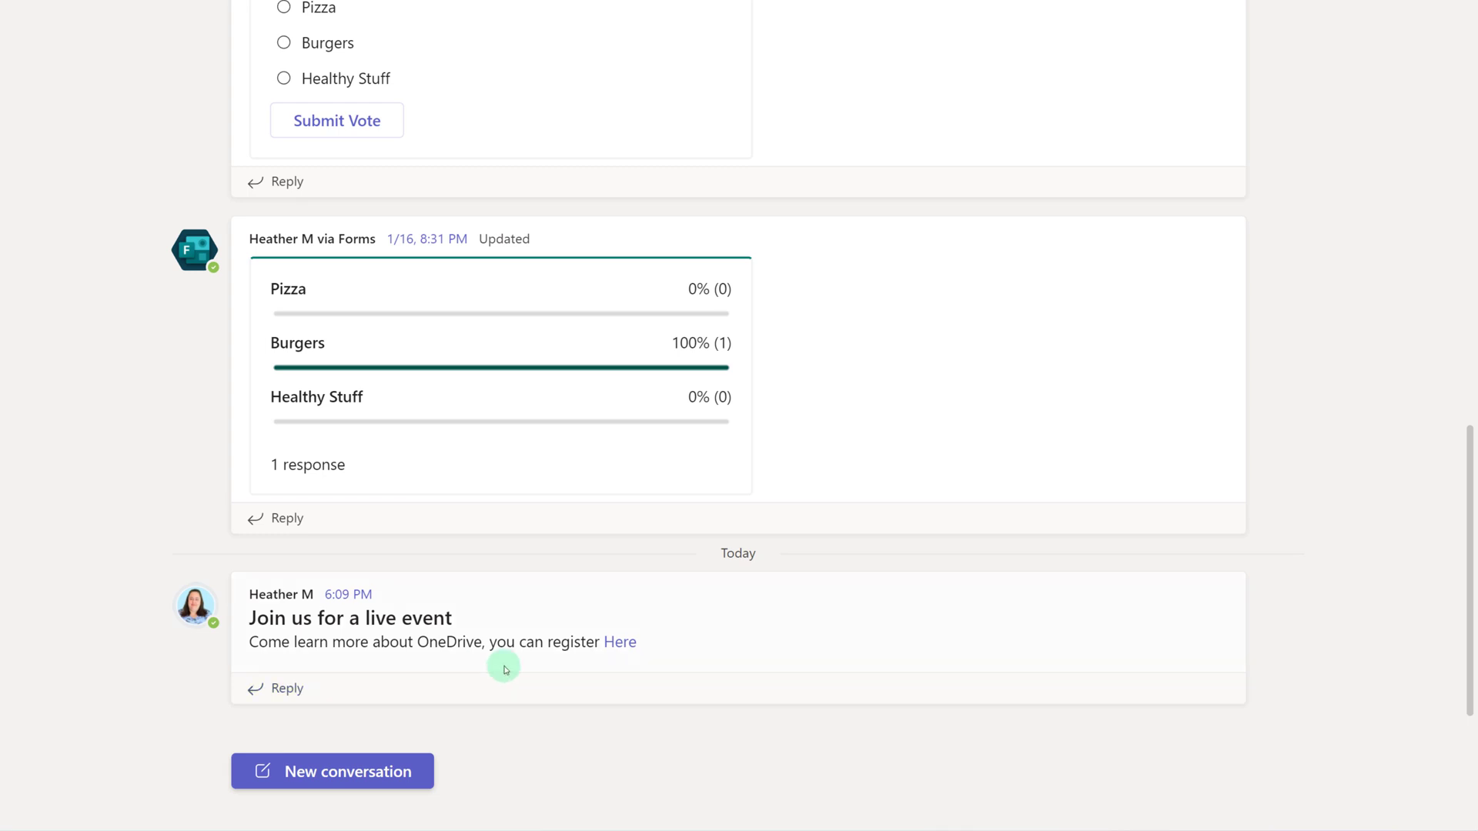
mouse_move(618, 660)
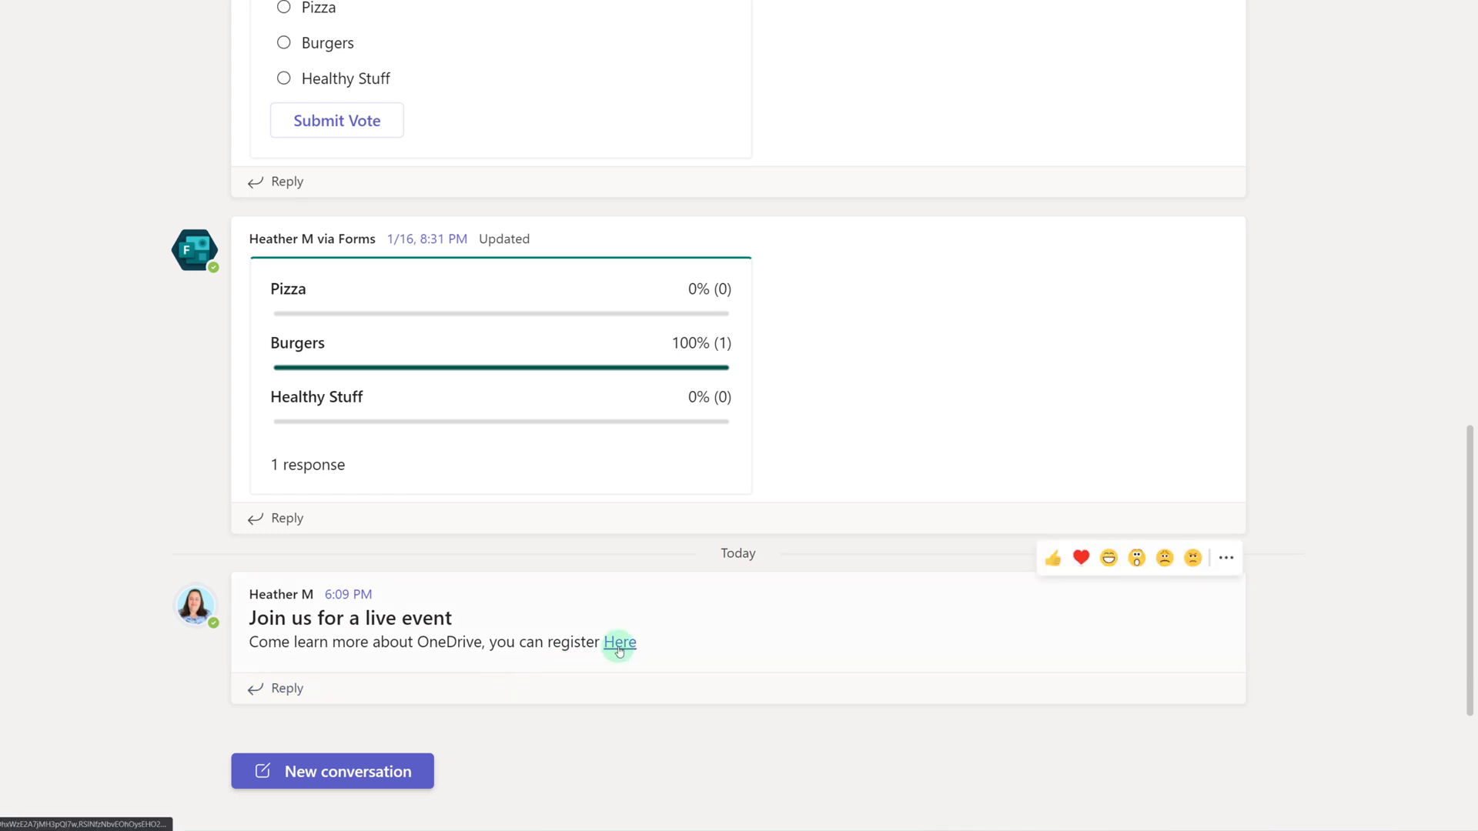
- Follow the 'Here' link in the channel's live event post to the registration page
click(619, 643)
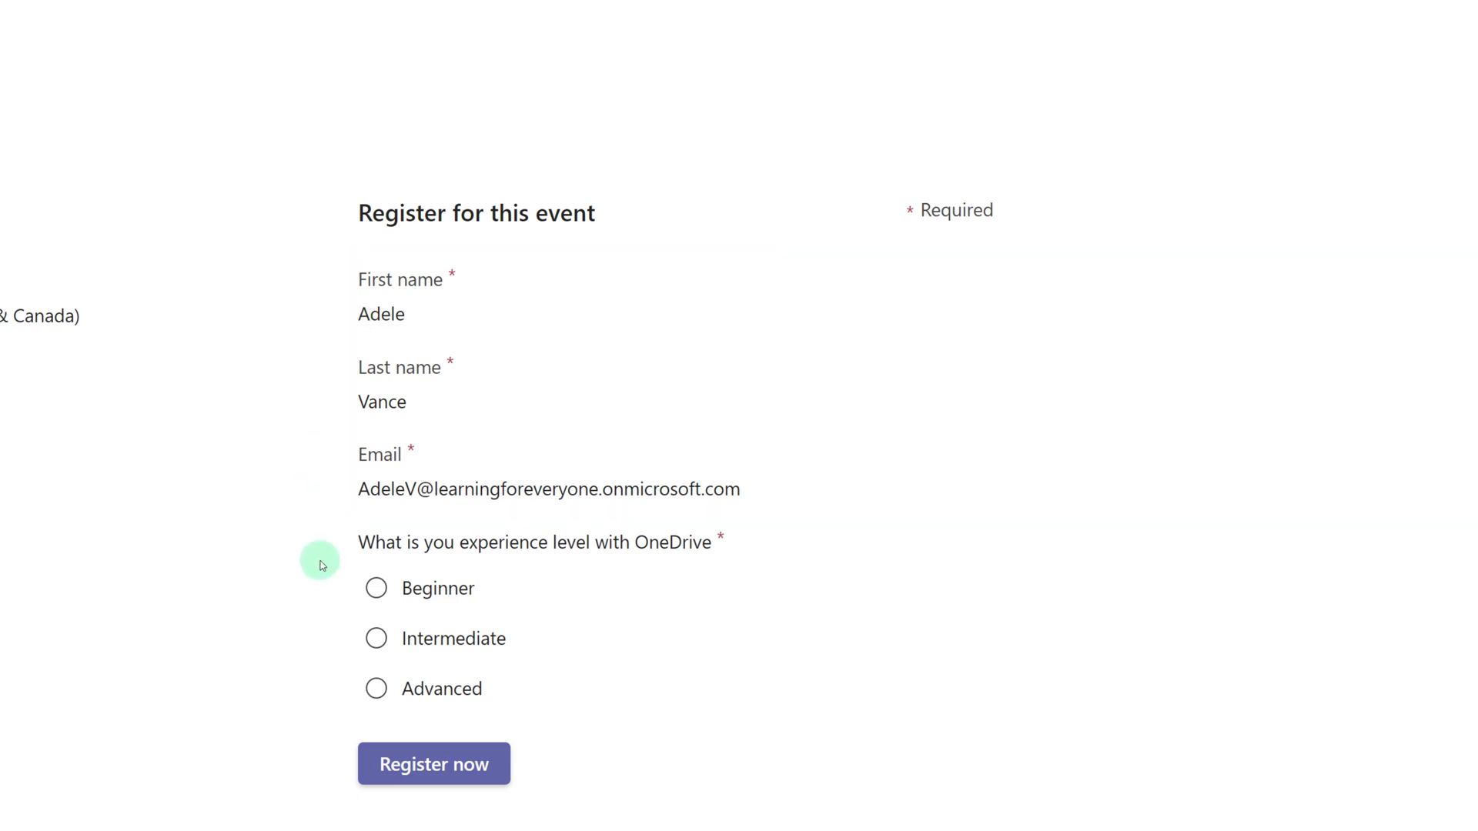
mouse_move(331, 625)
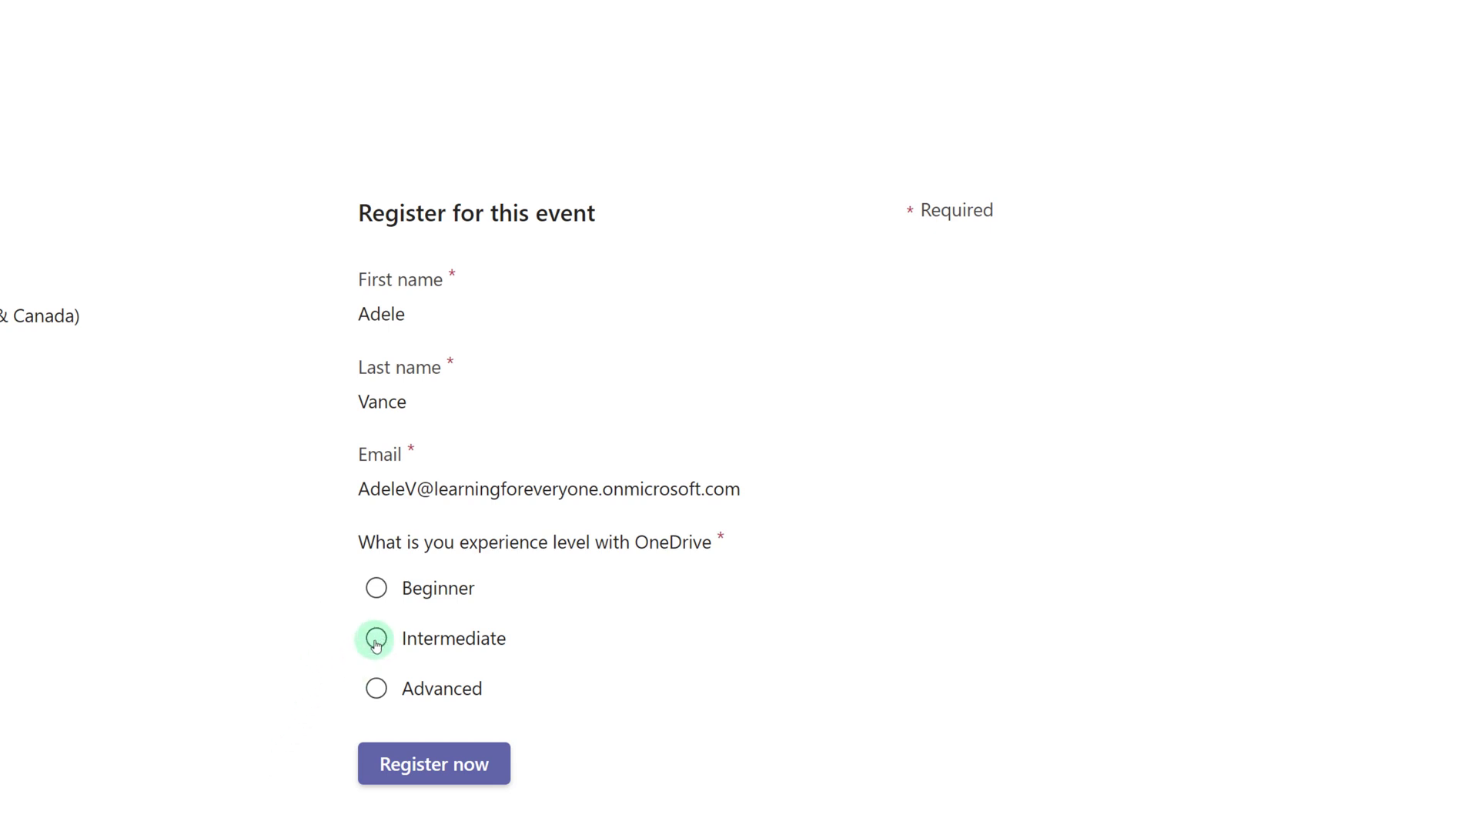
- Register for the webinar with Intermediate experience level
click(376, 638)
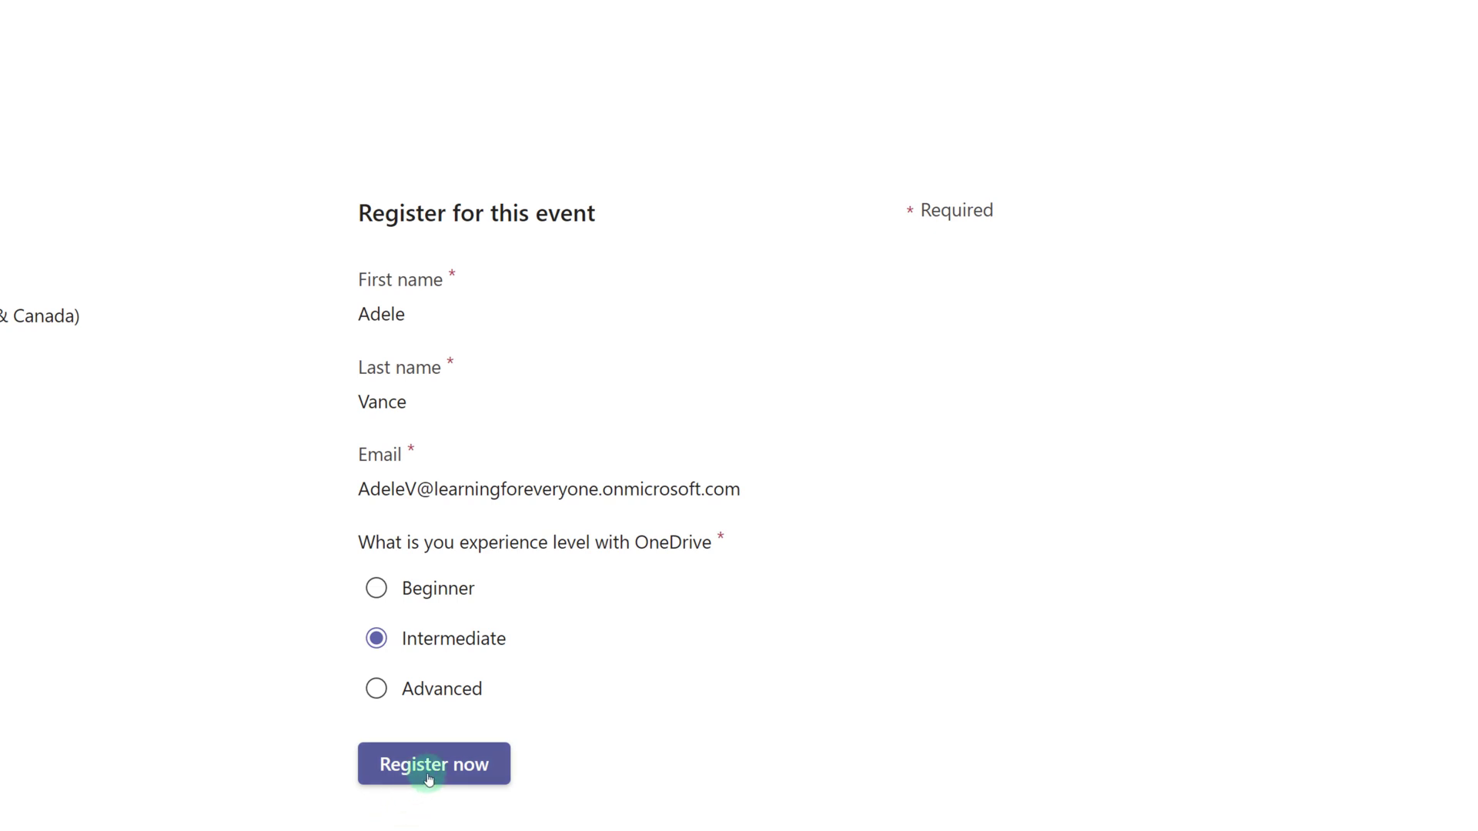
click(430, 764)
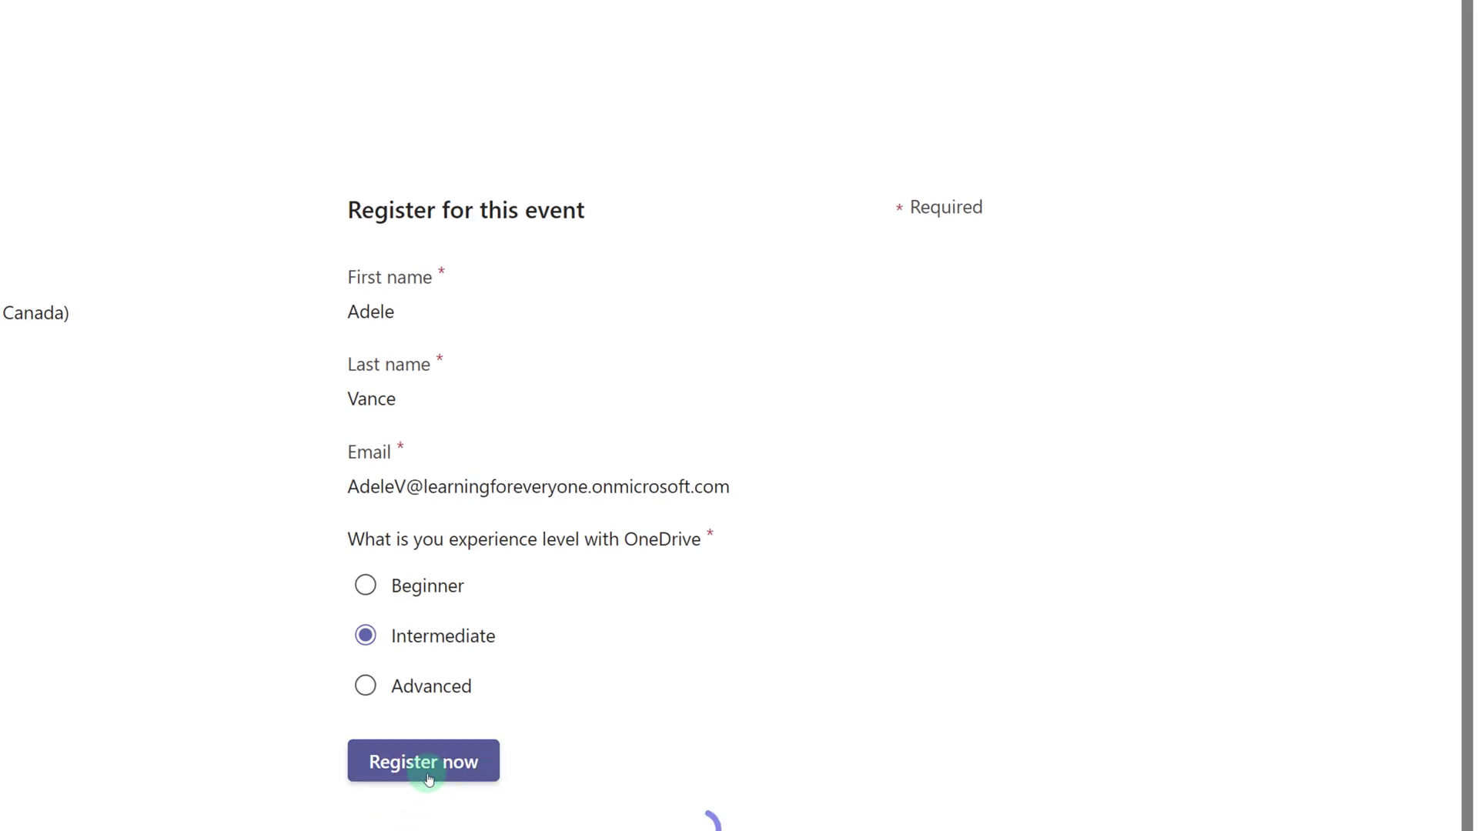
click(423, 761)
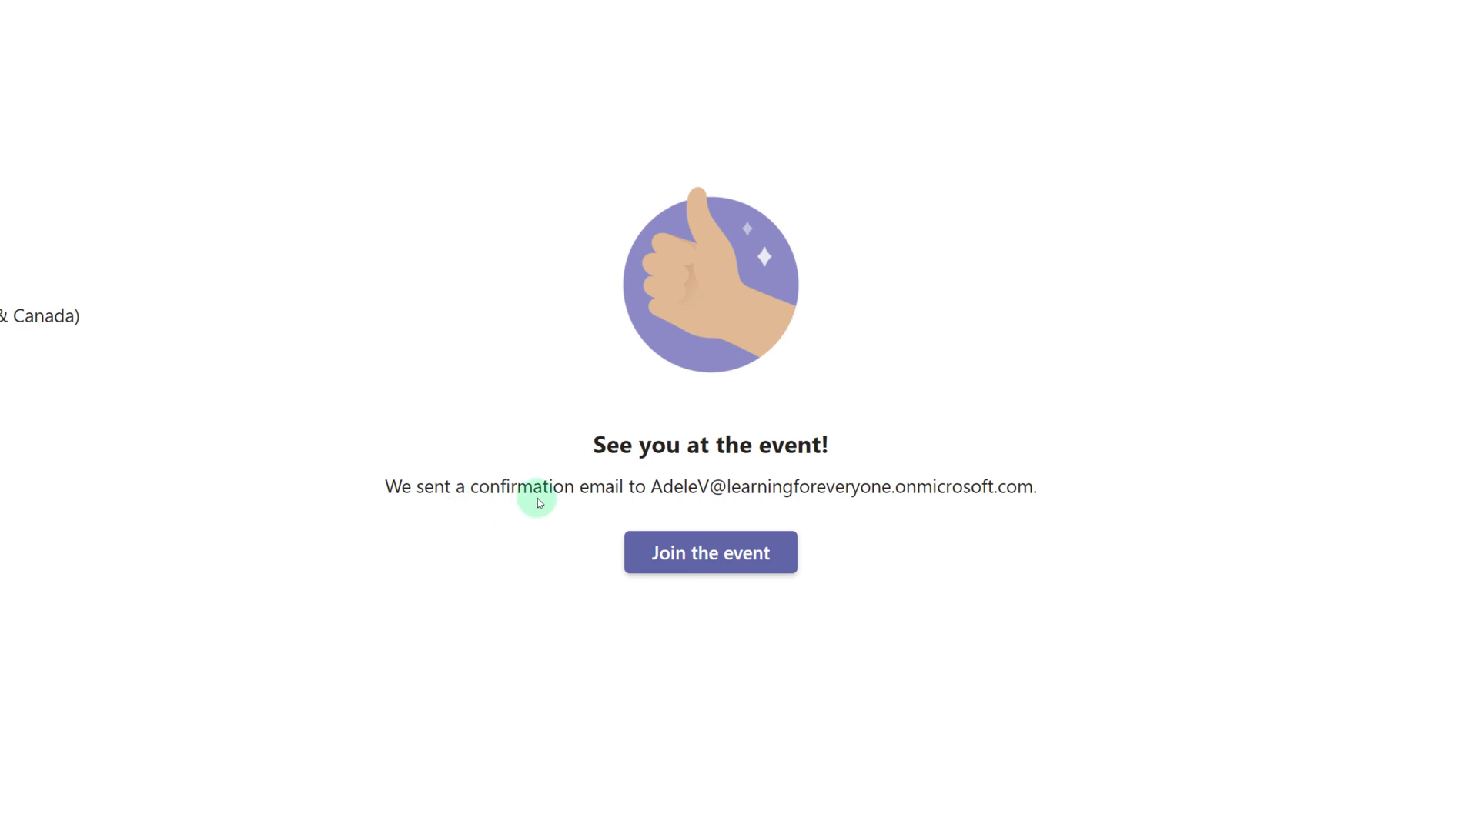
mouse_move(540, 595)
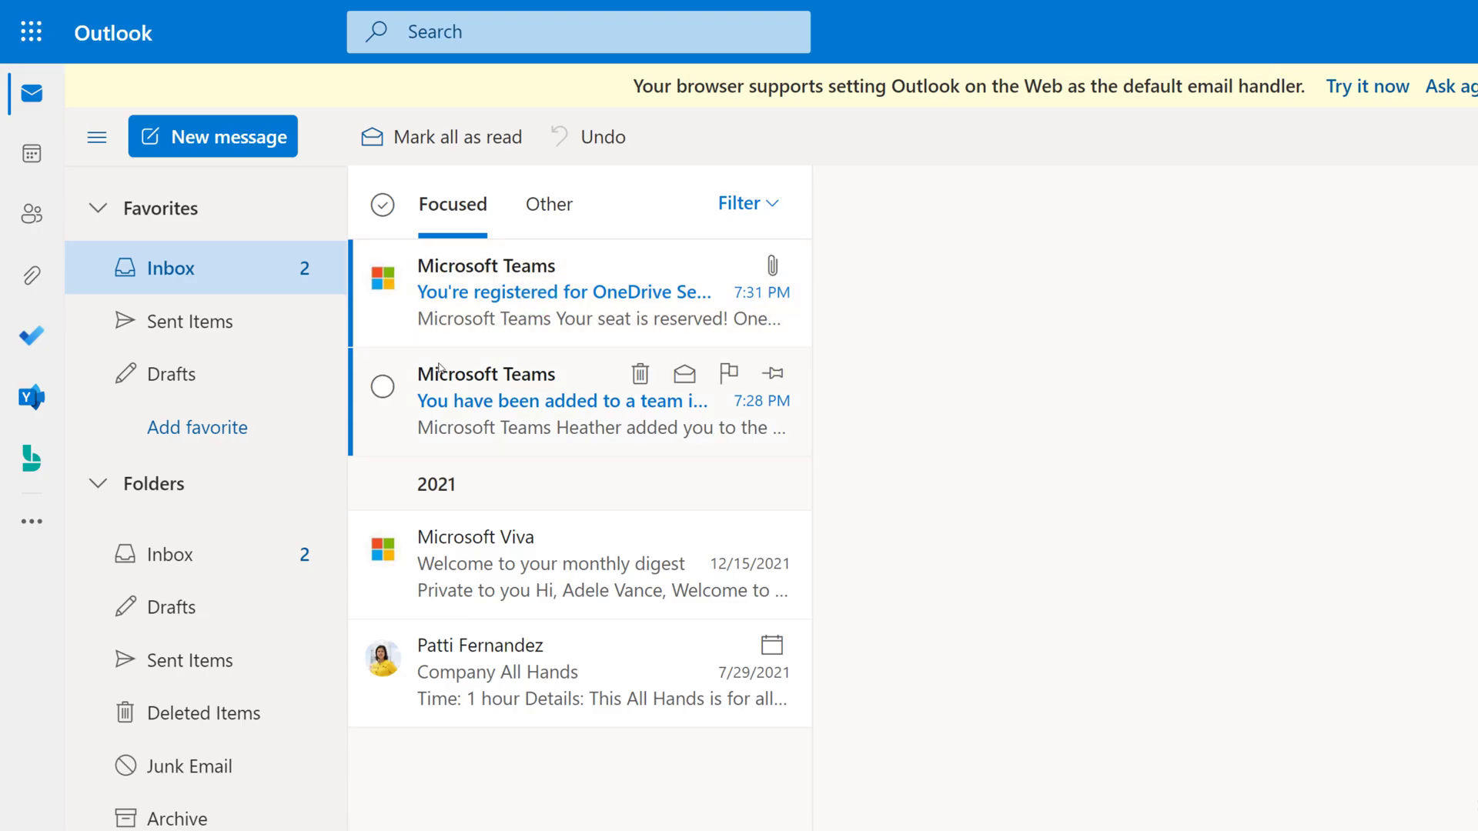
click(564, 293)
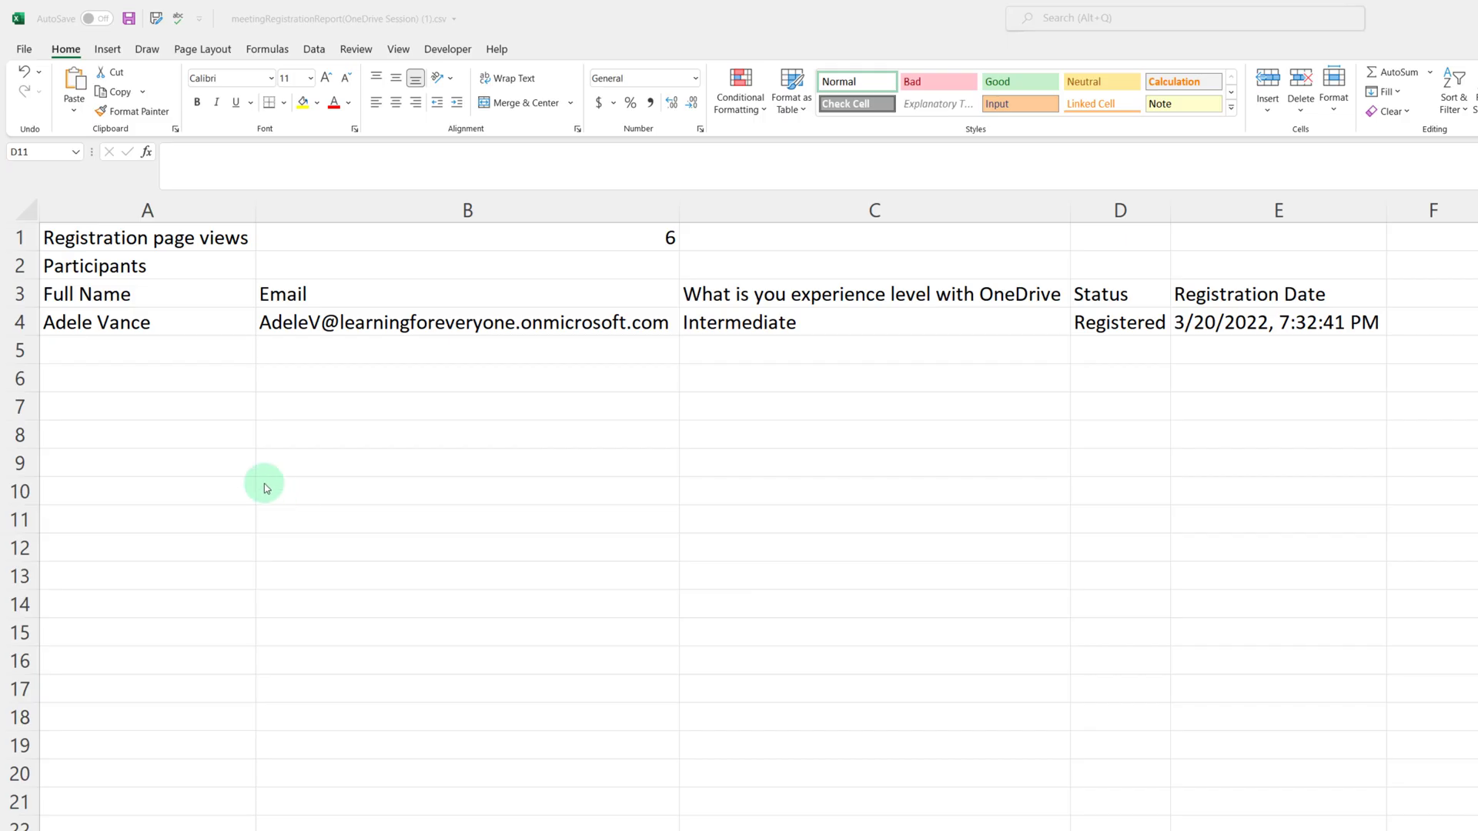
mouse_move(667, 241)
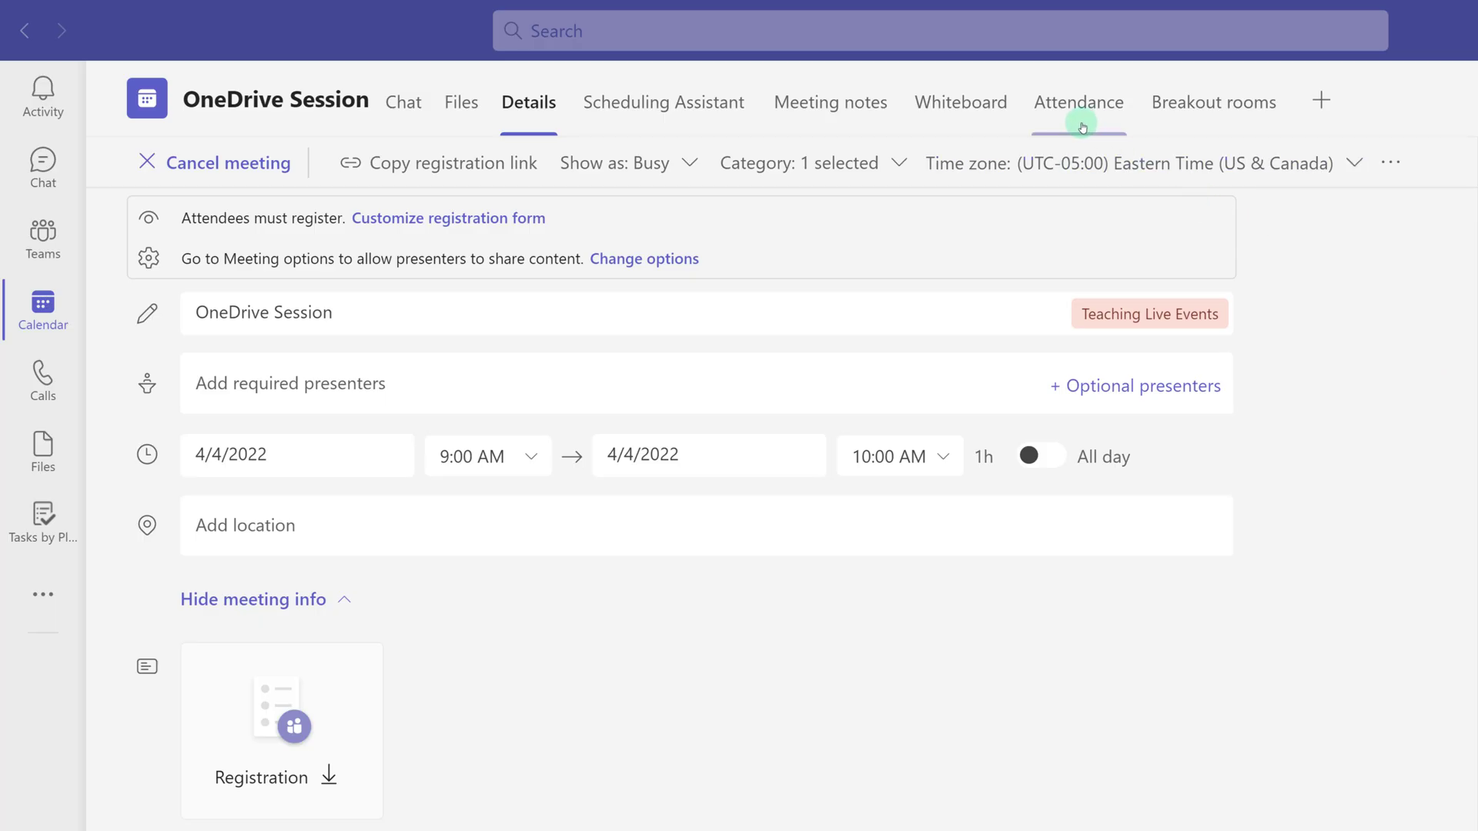
- Open the OneDrive Session attendance view showing 6 page views and 1 registrant
click(1079, 102)
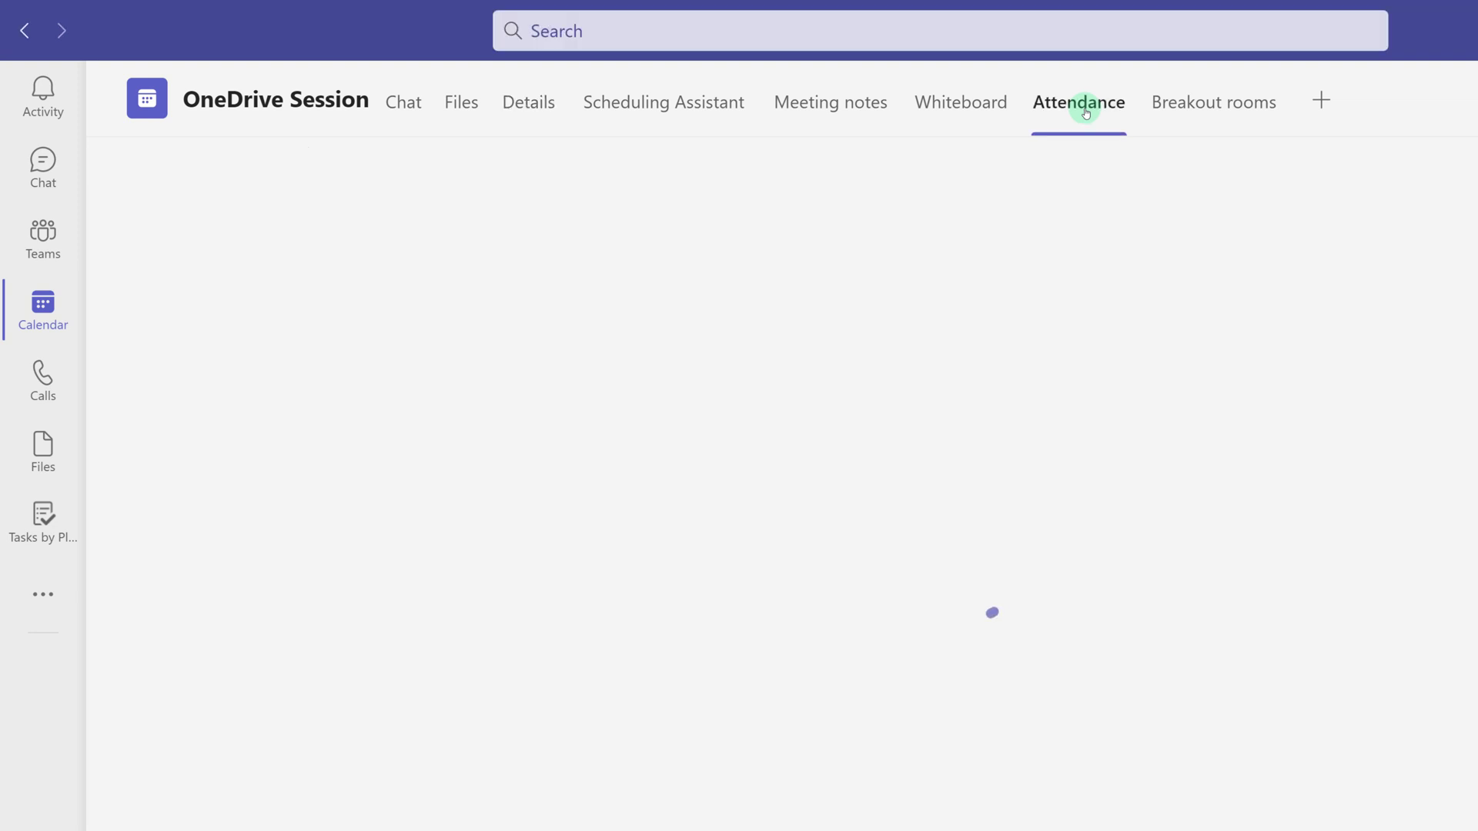
click(1078, 103)
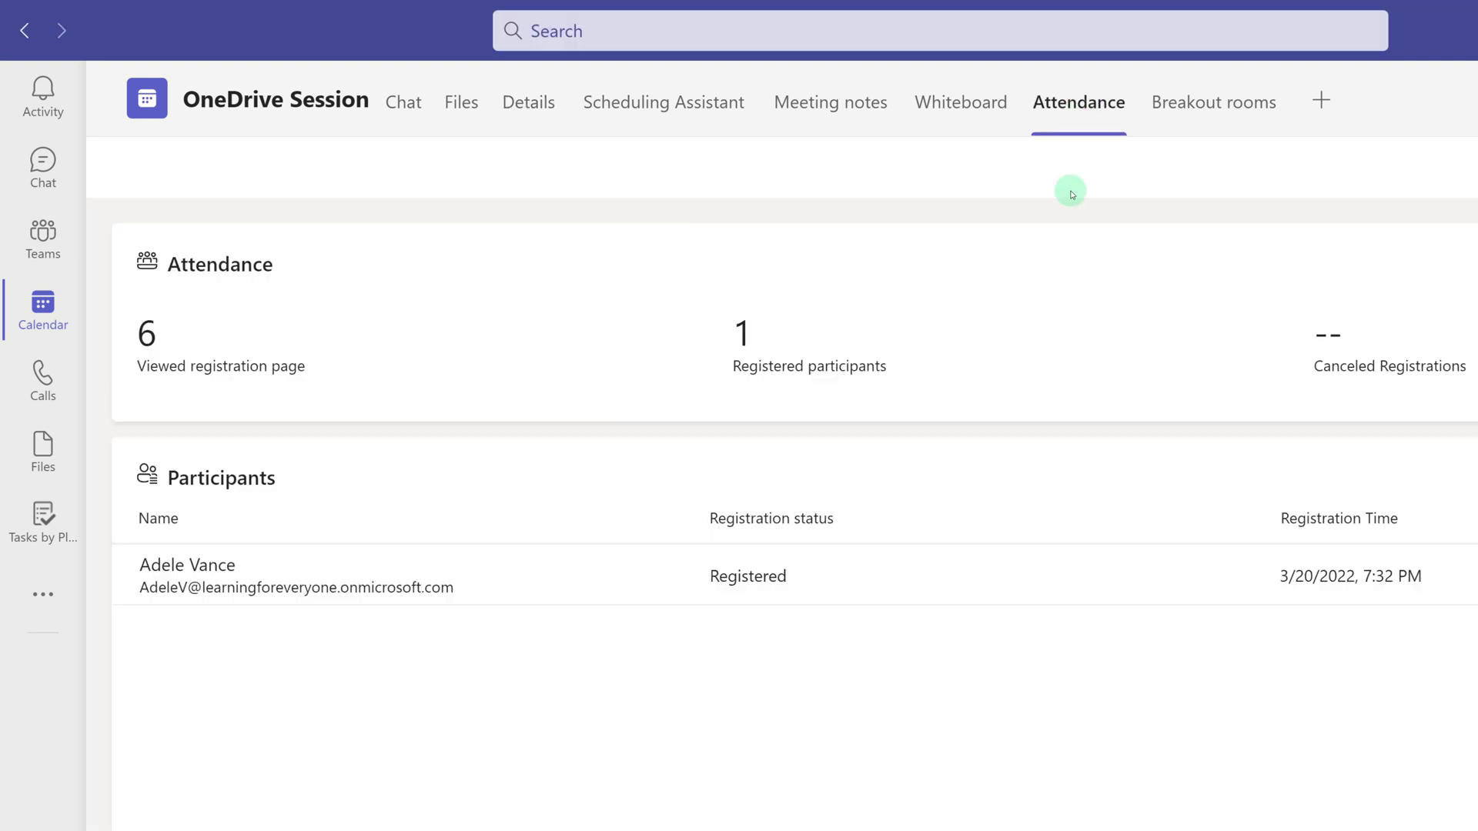
mouse_move(1219, 404)
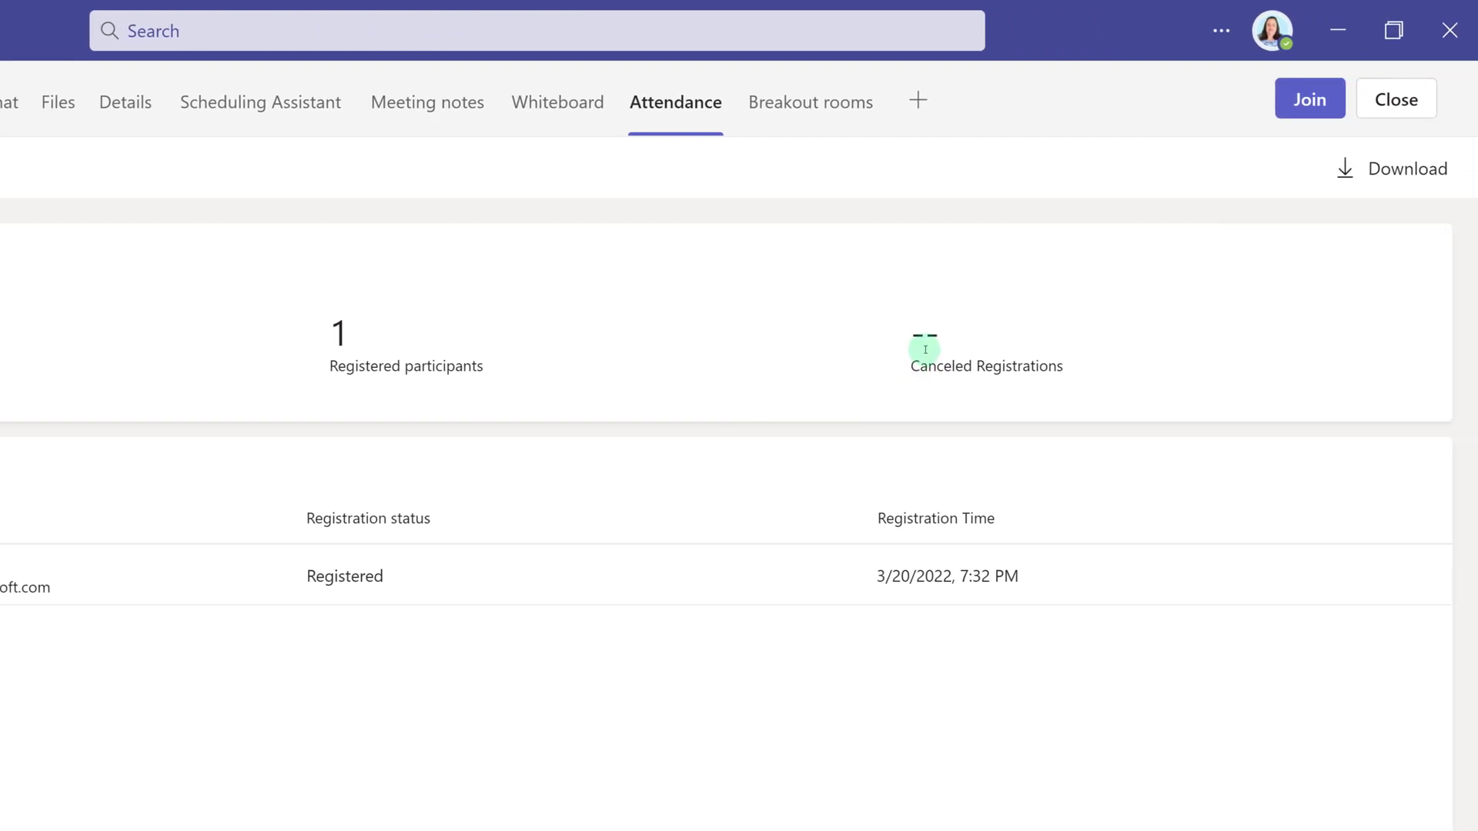
mouse_move(947, 358)
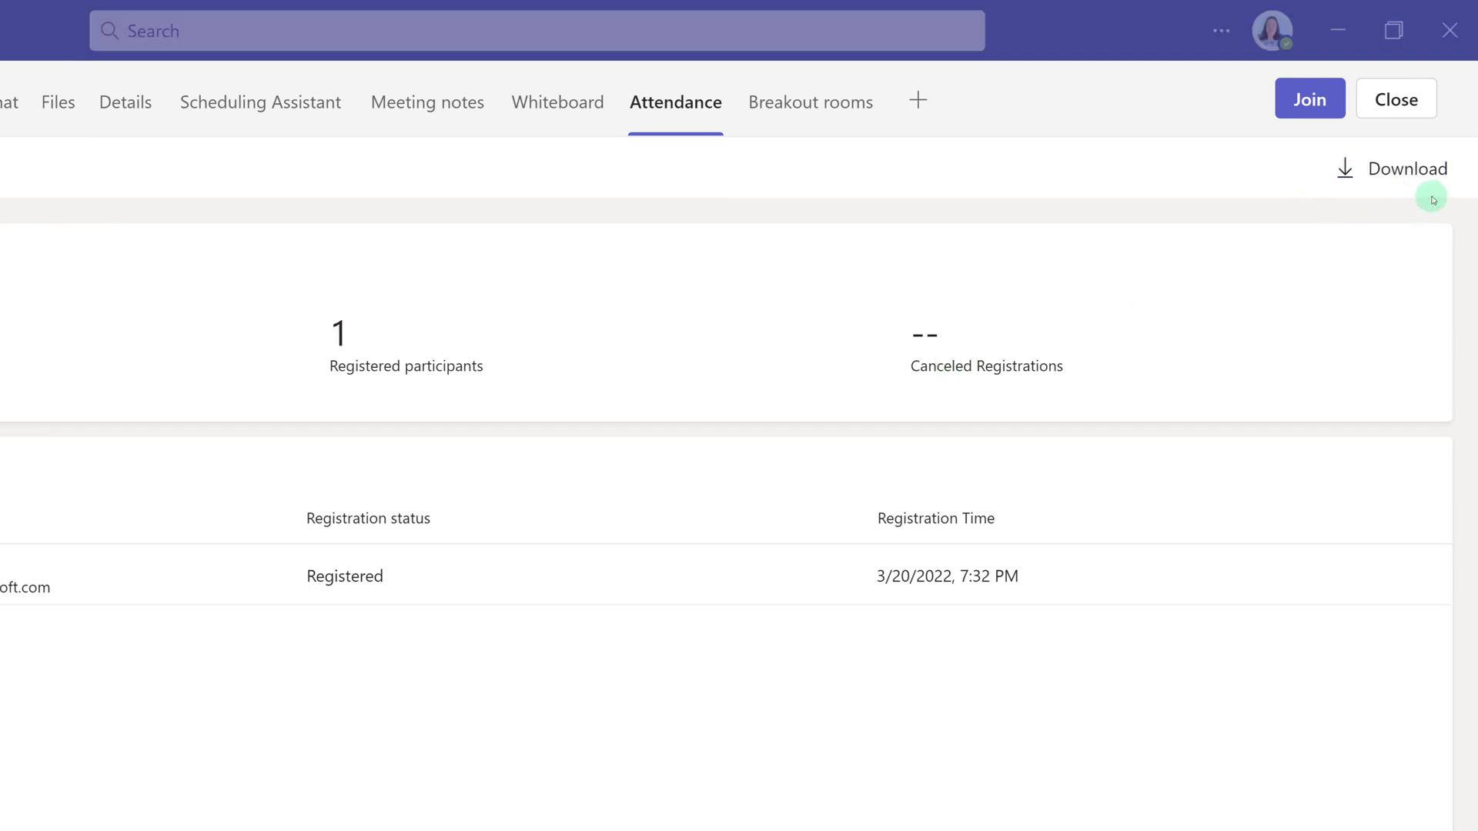
mouse_move(1321, 145)
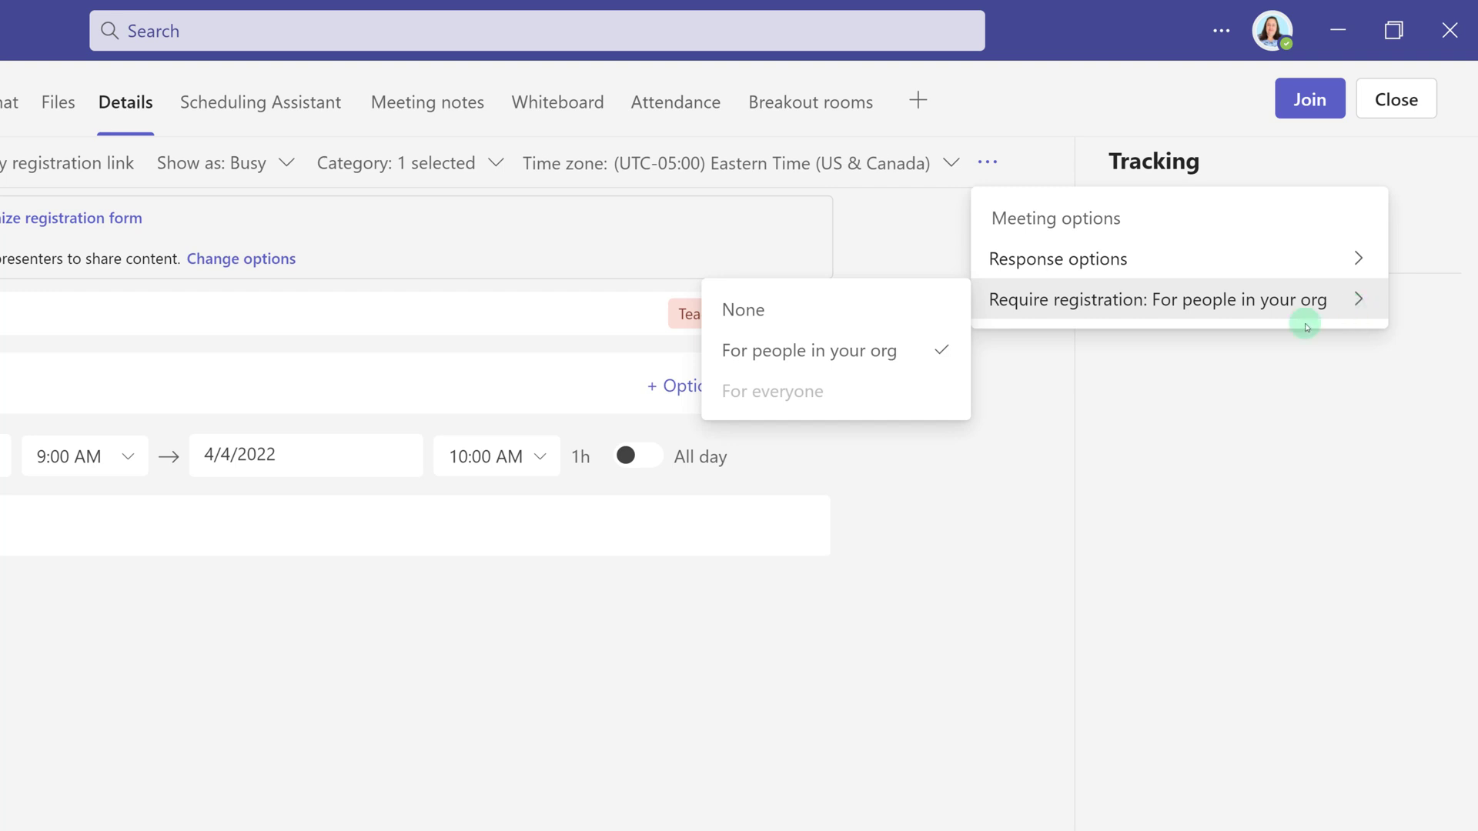
mouse_move(738, 315)
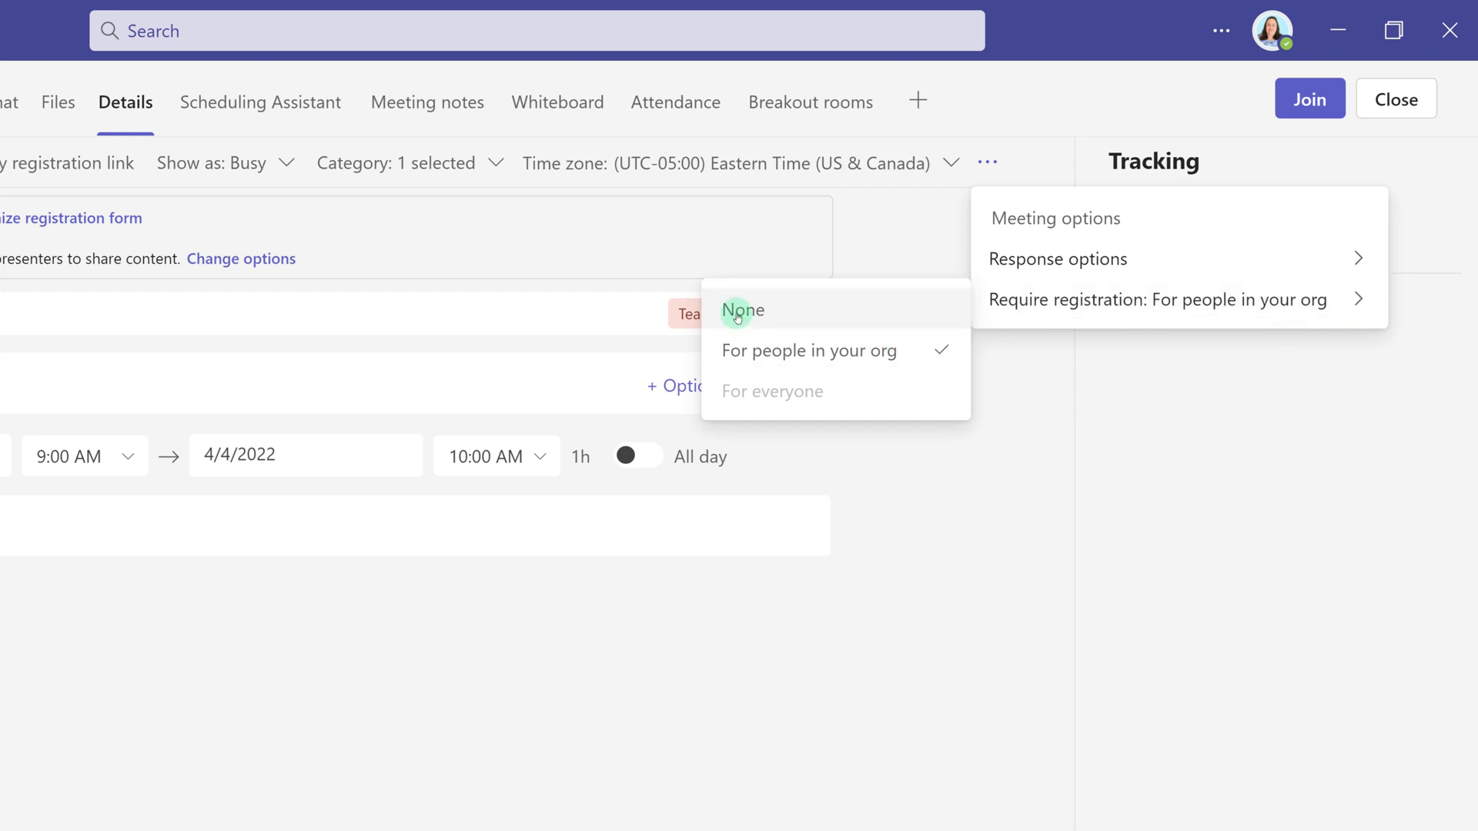